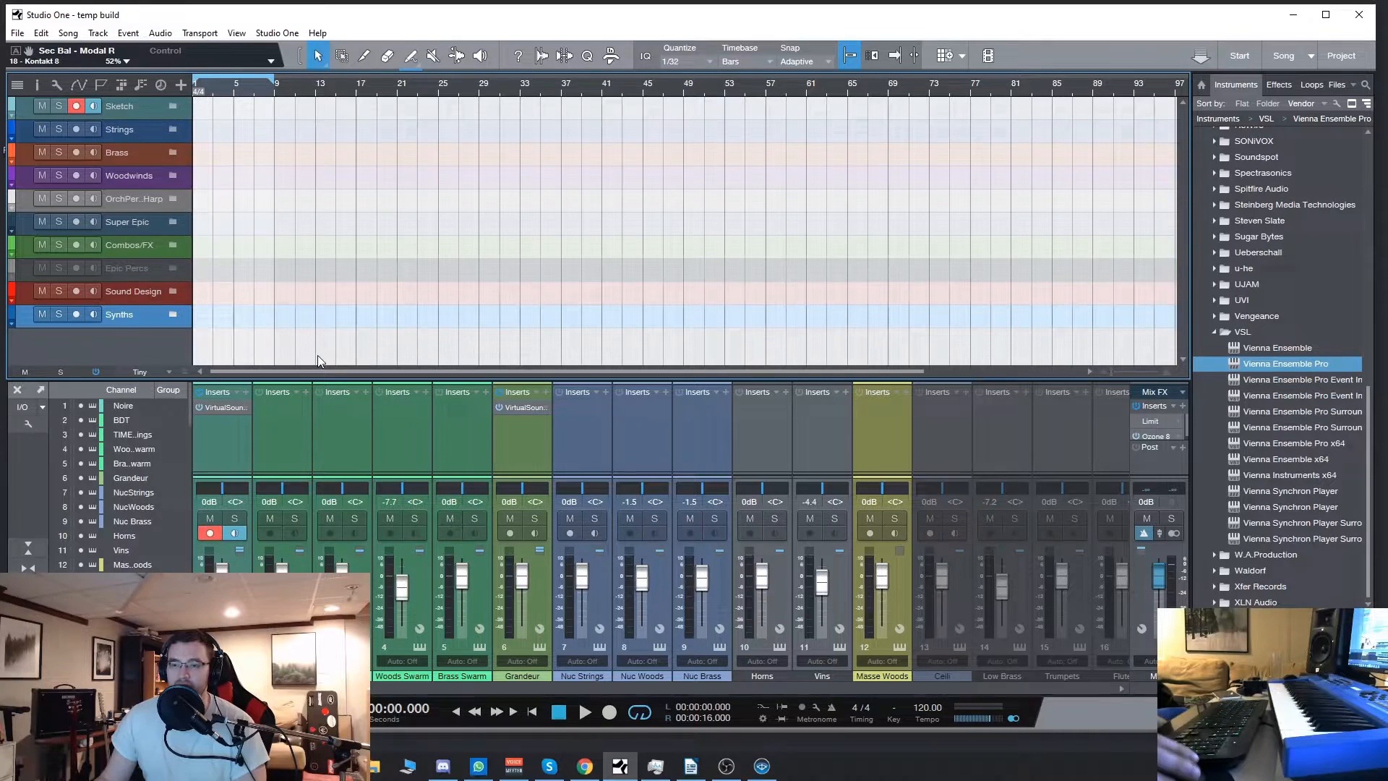
mouse_move(584, 184)
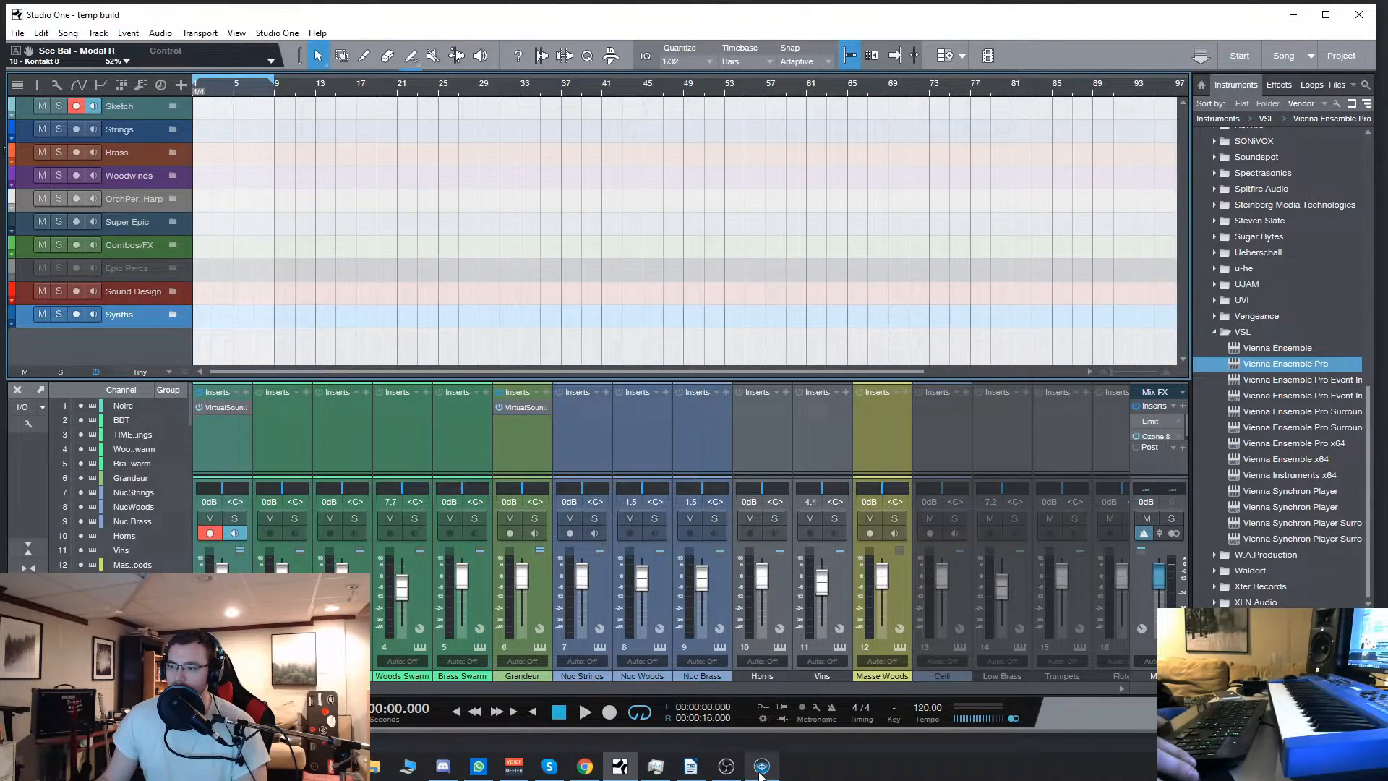
Add a new VEP server instance named 'Instance New' with an empty channel list
left_click(762, 766)
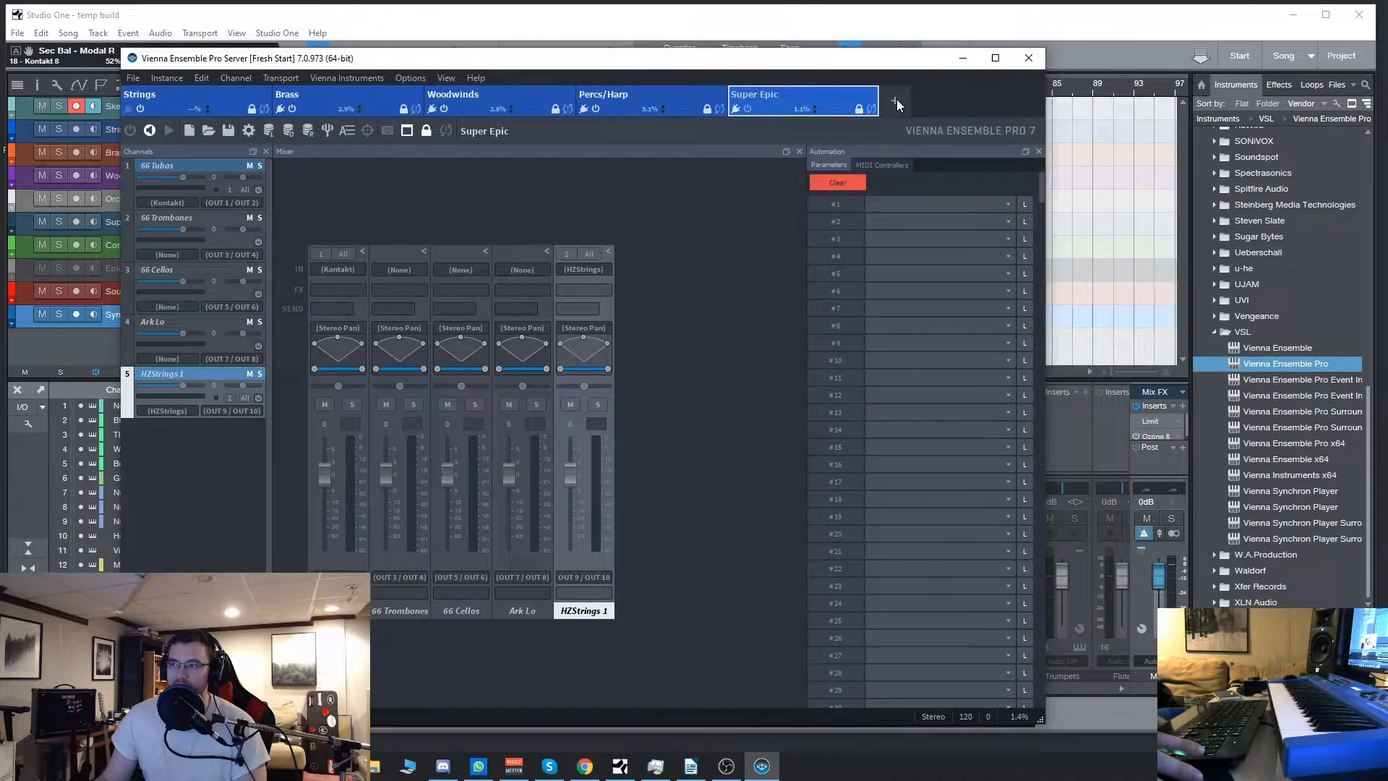
left_click(895, 100)
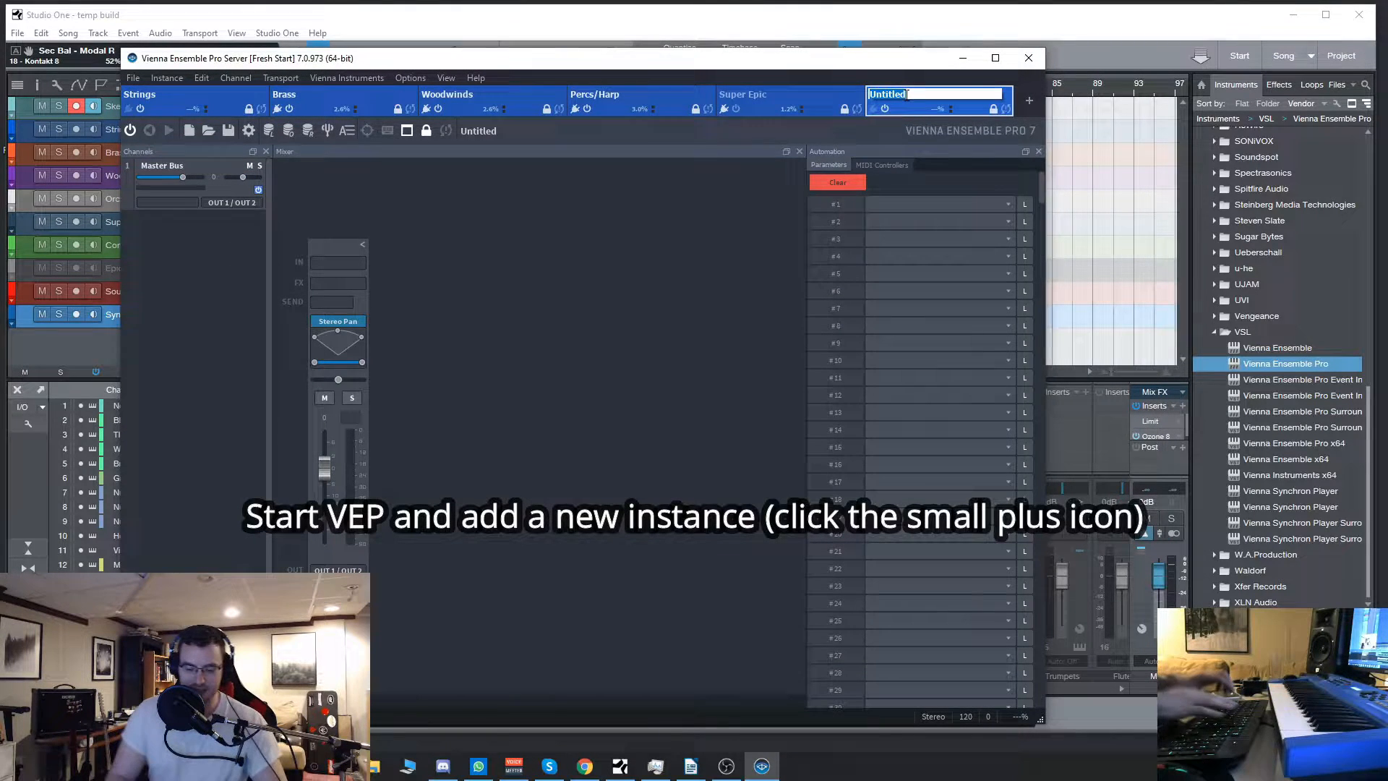
type("Instance New")
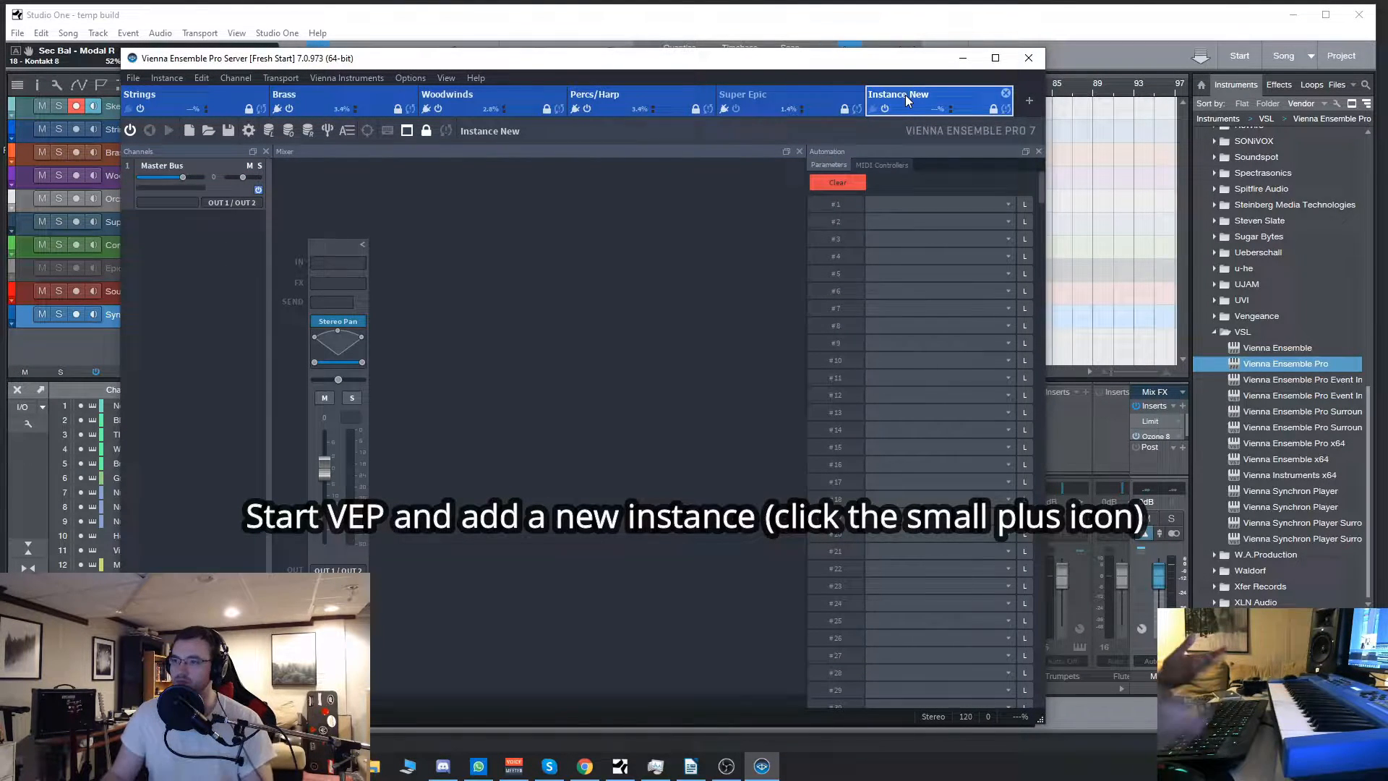
right_click(162, 164)
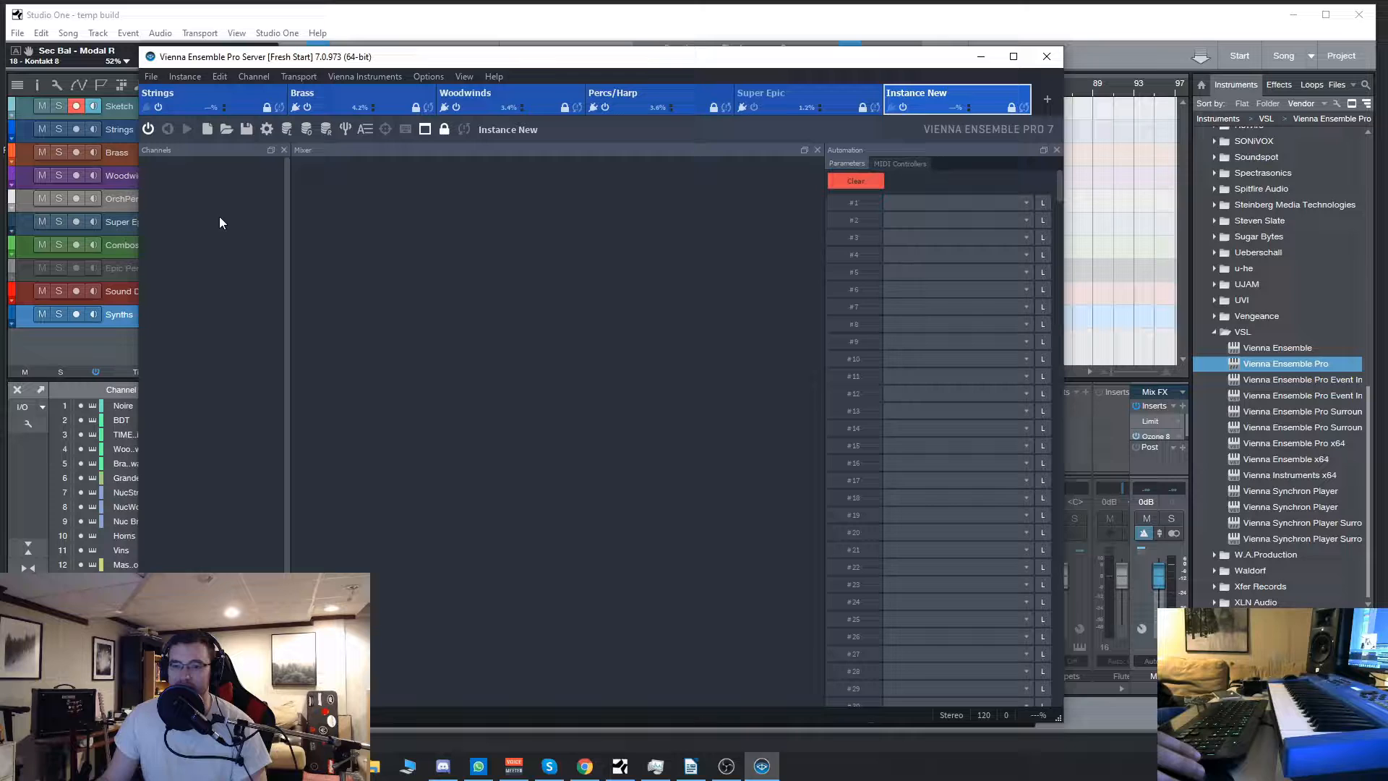
Insert a Kontakt instrument channel and load 01 Nucleus - Solo Violin.nki into it
right_click(220, 222)
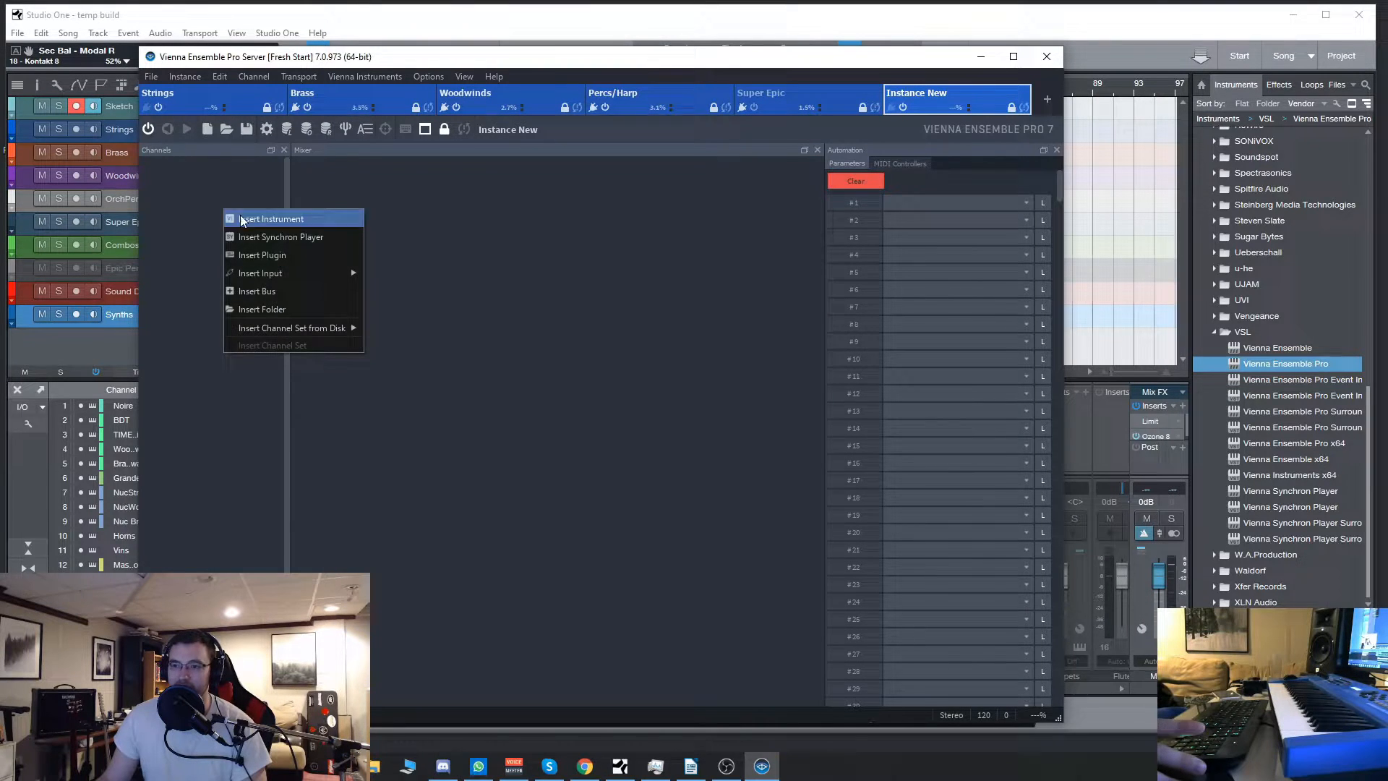
mouse_move(262, 254)
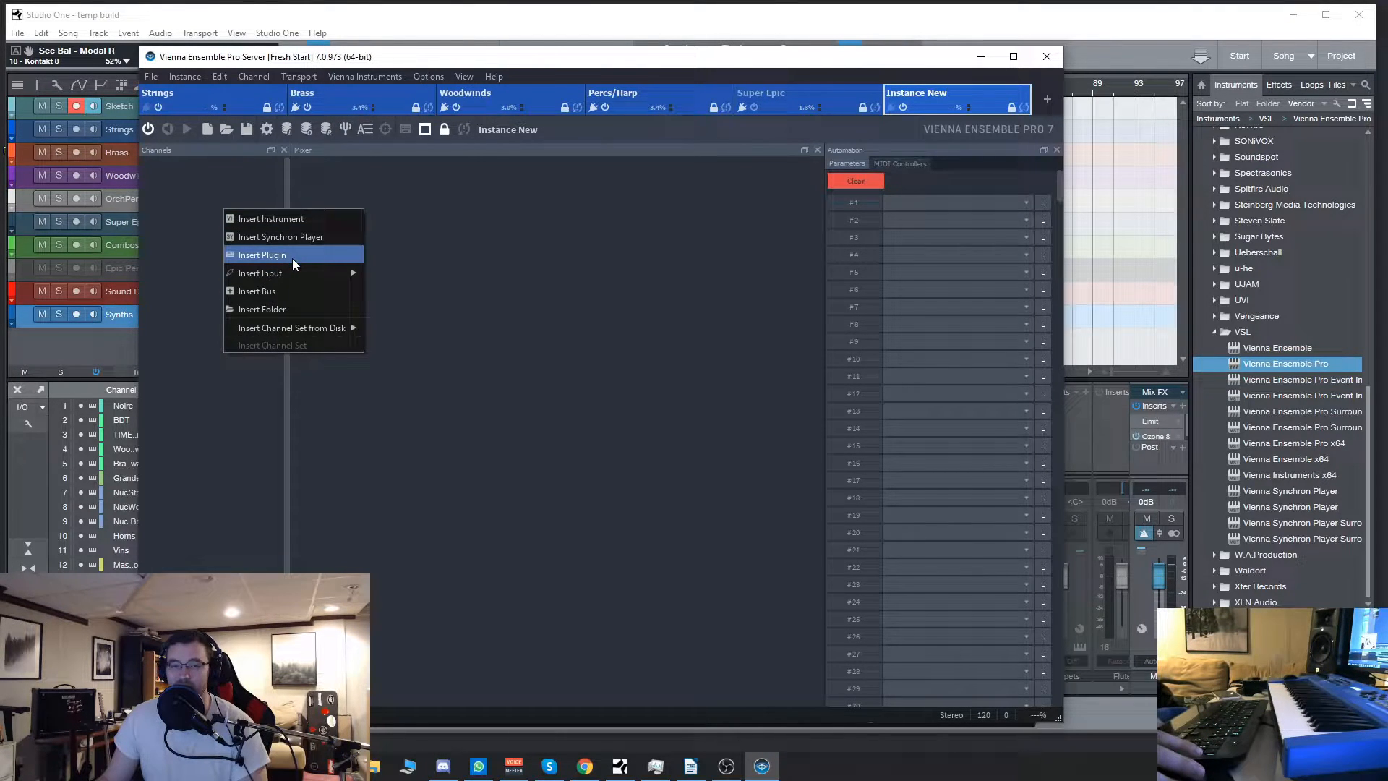
left_click(262, 254)
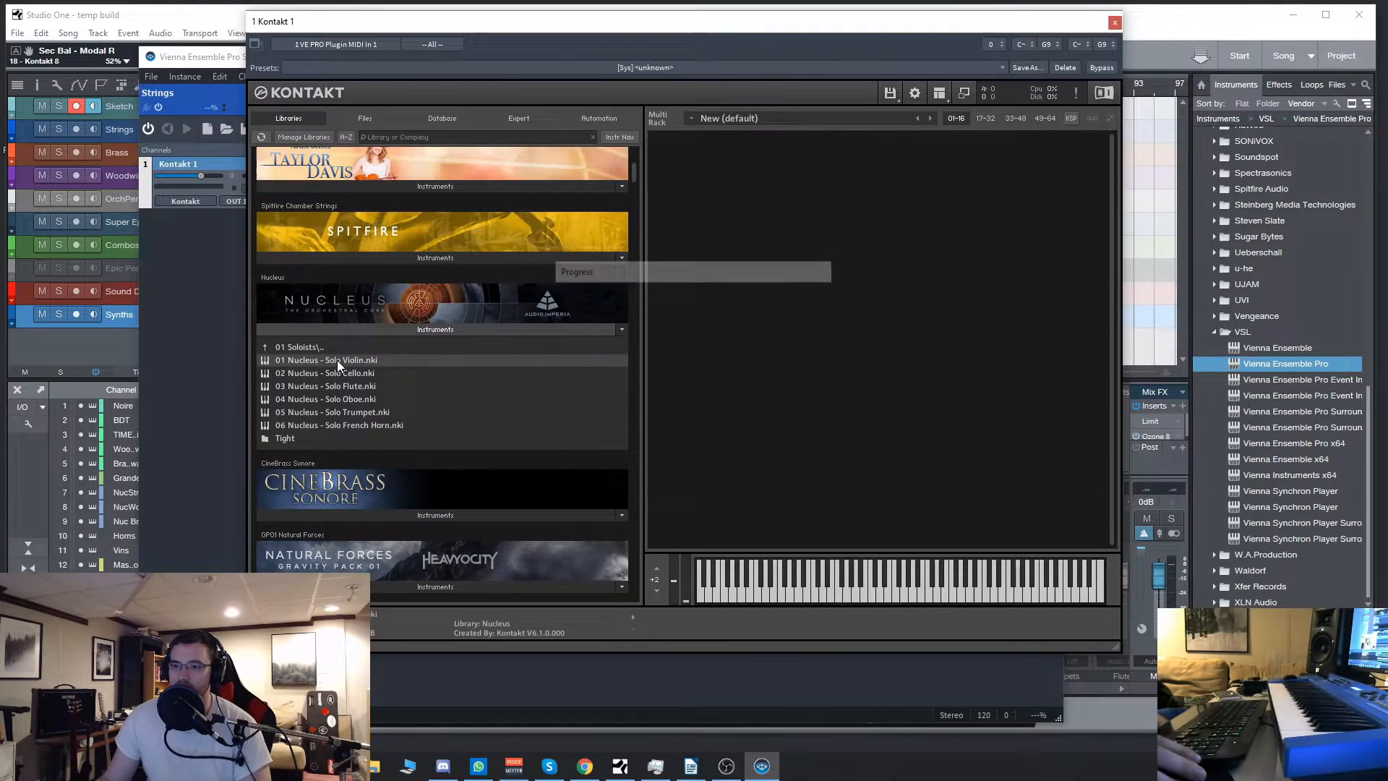
double_click(325, 360)
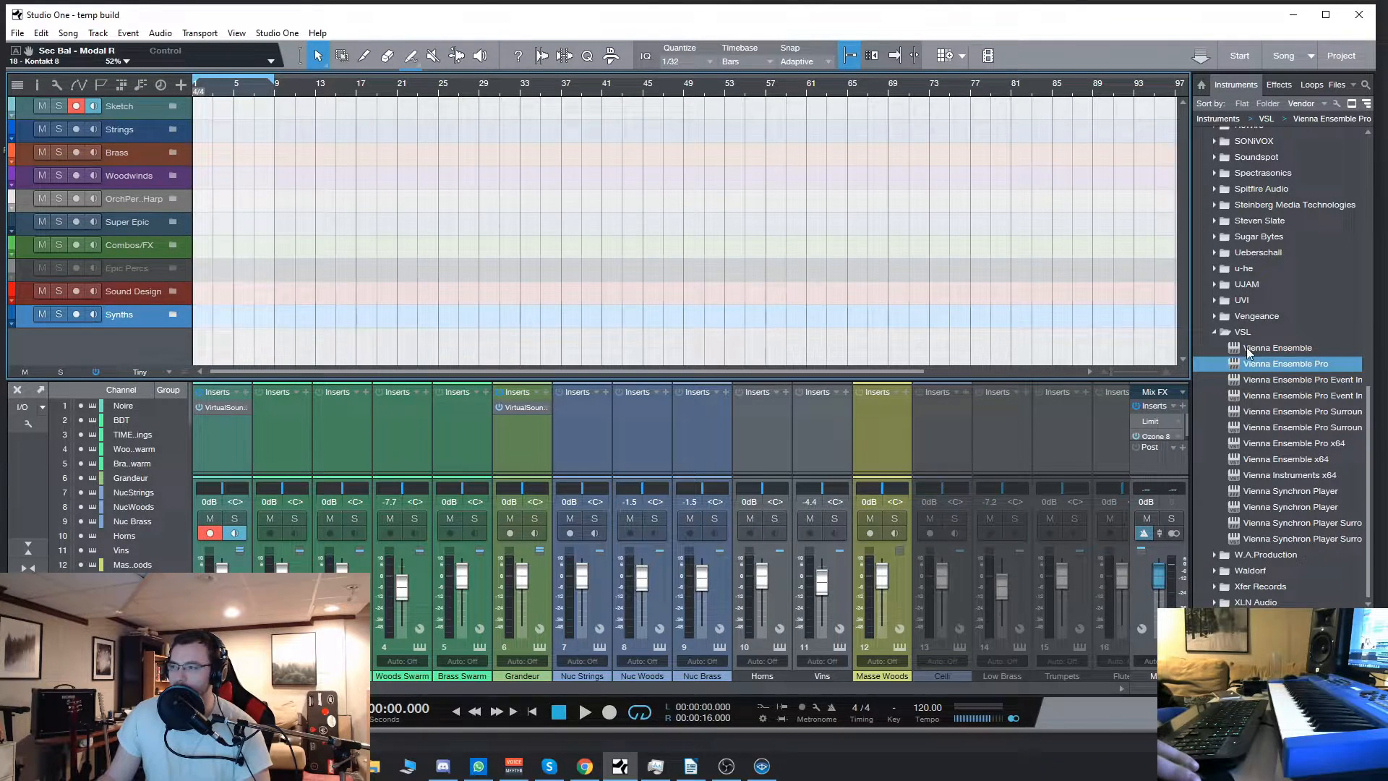
Compare the VSL plugin formats and drag the VST3 Vienna Ensemble Pro onto a new instrument track
left_click(1243, 331)
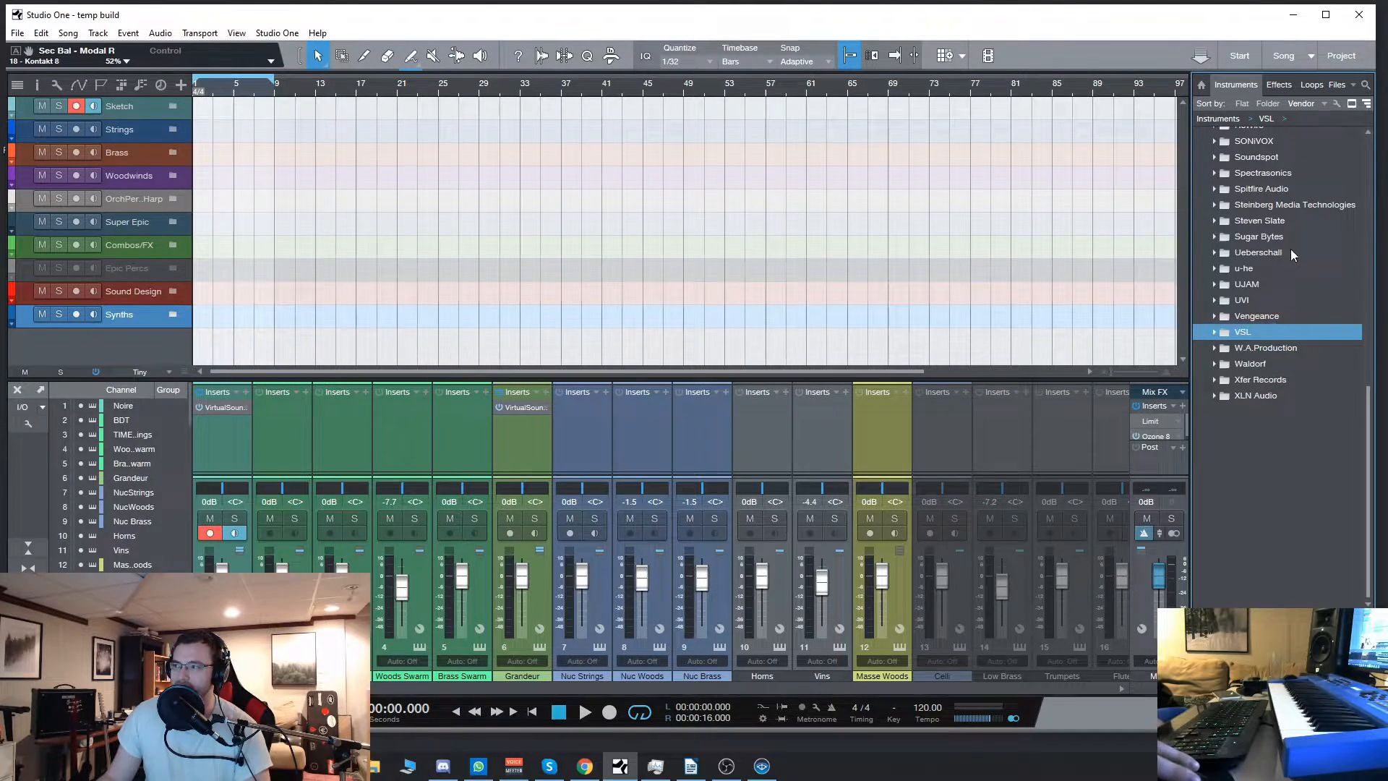
left_click(1216, 331)
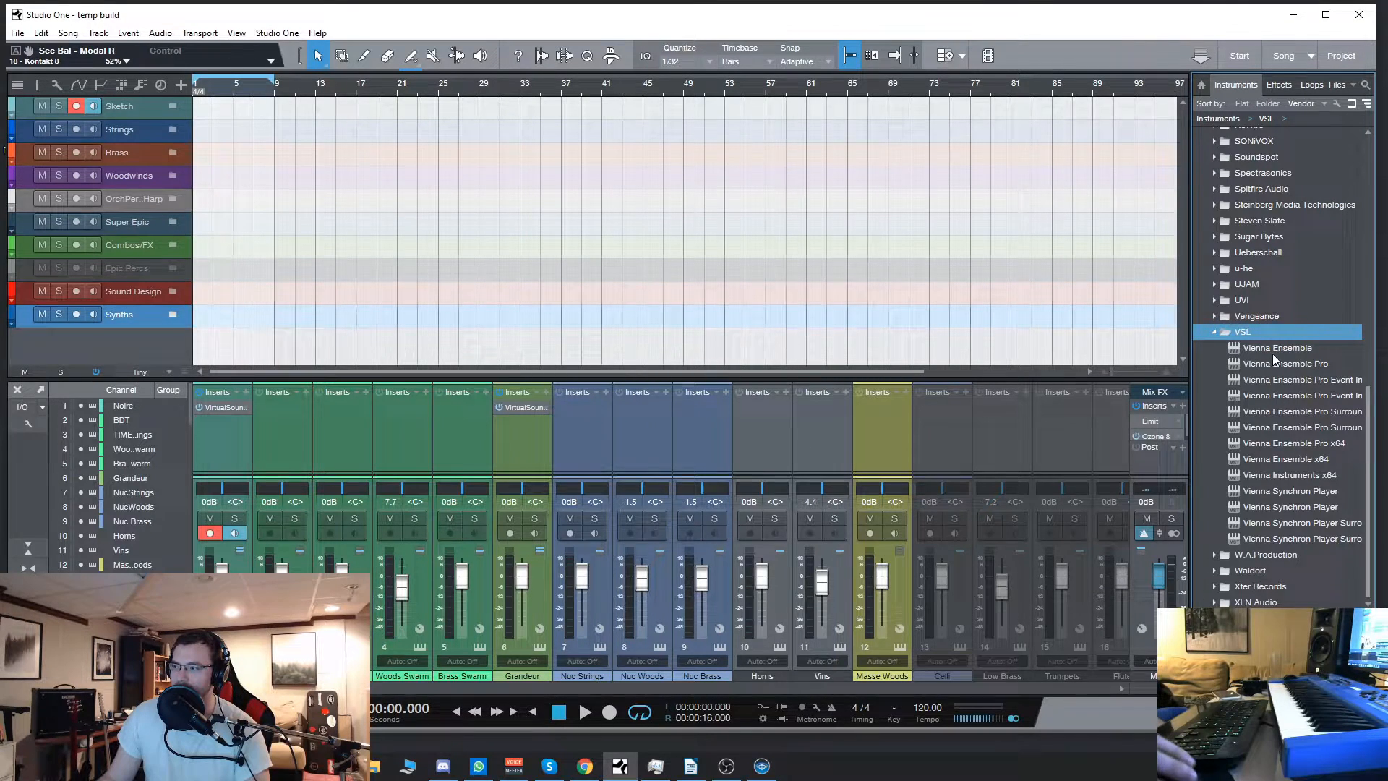
left_click(1284, 363)
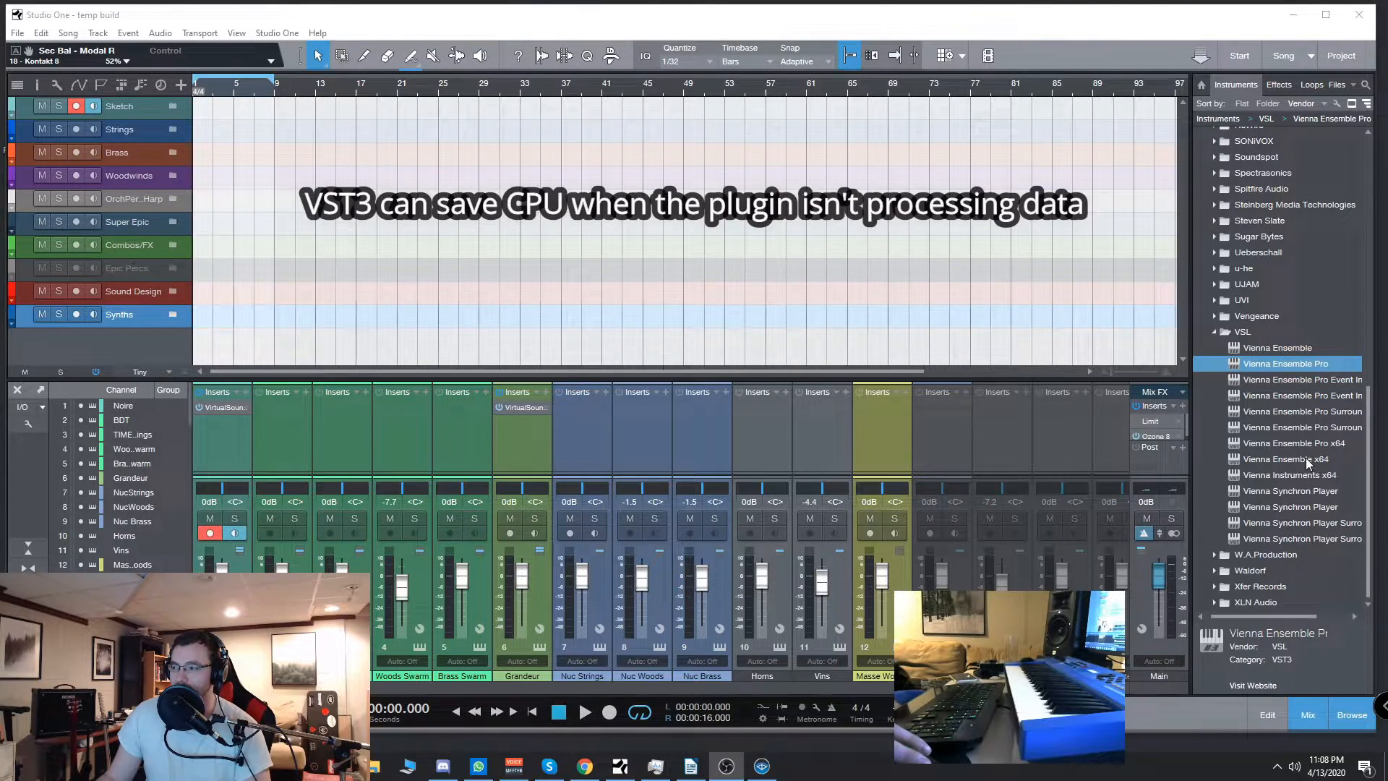
left_click(1297, 442)
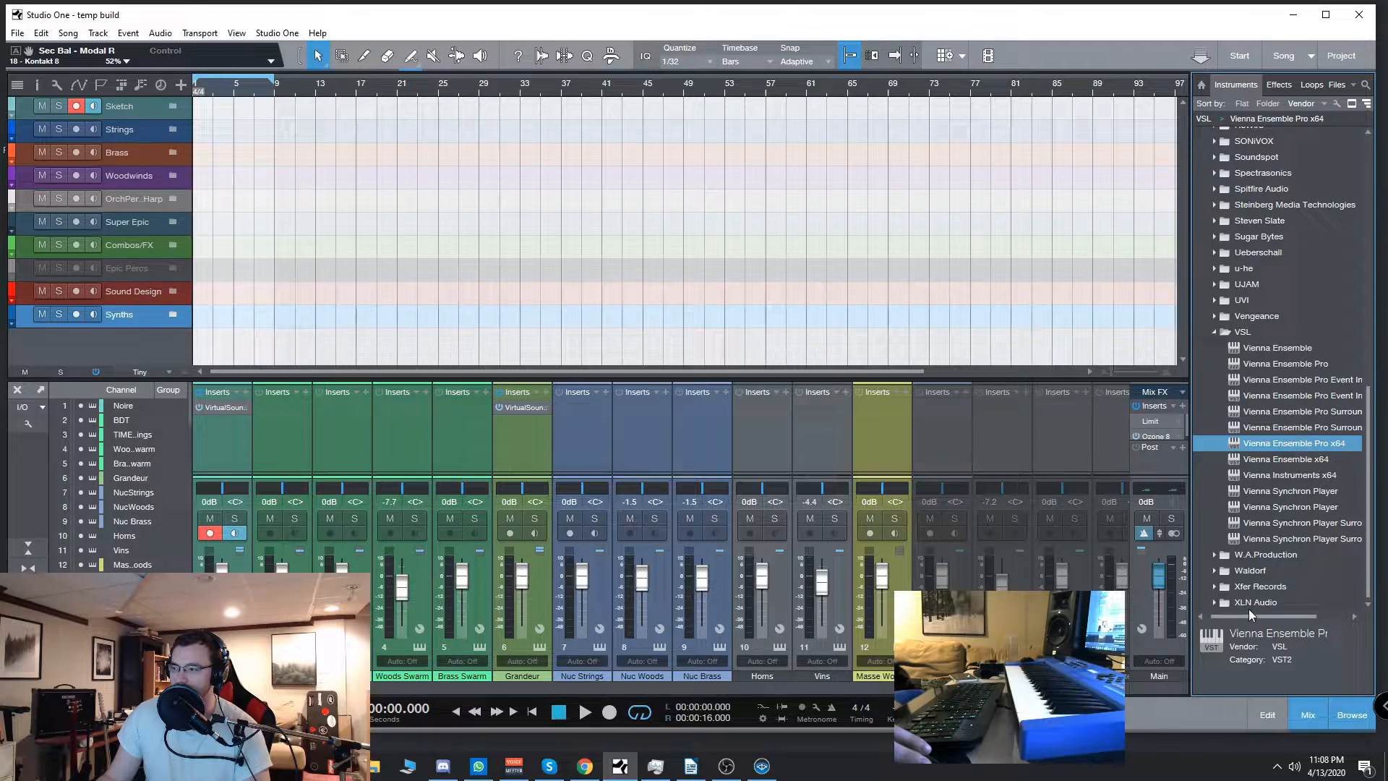
left_click(1285, 363)
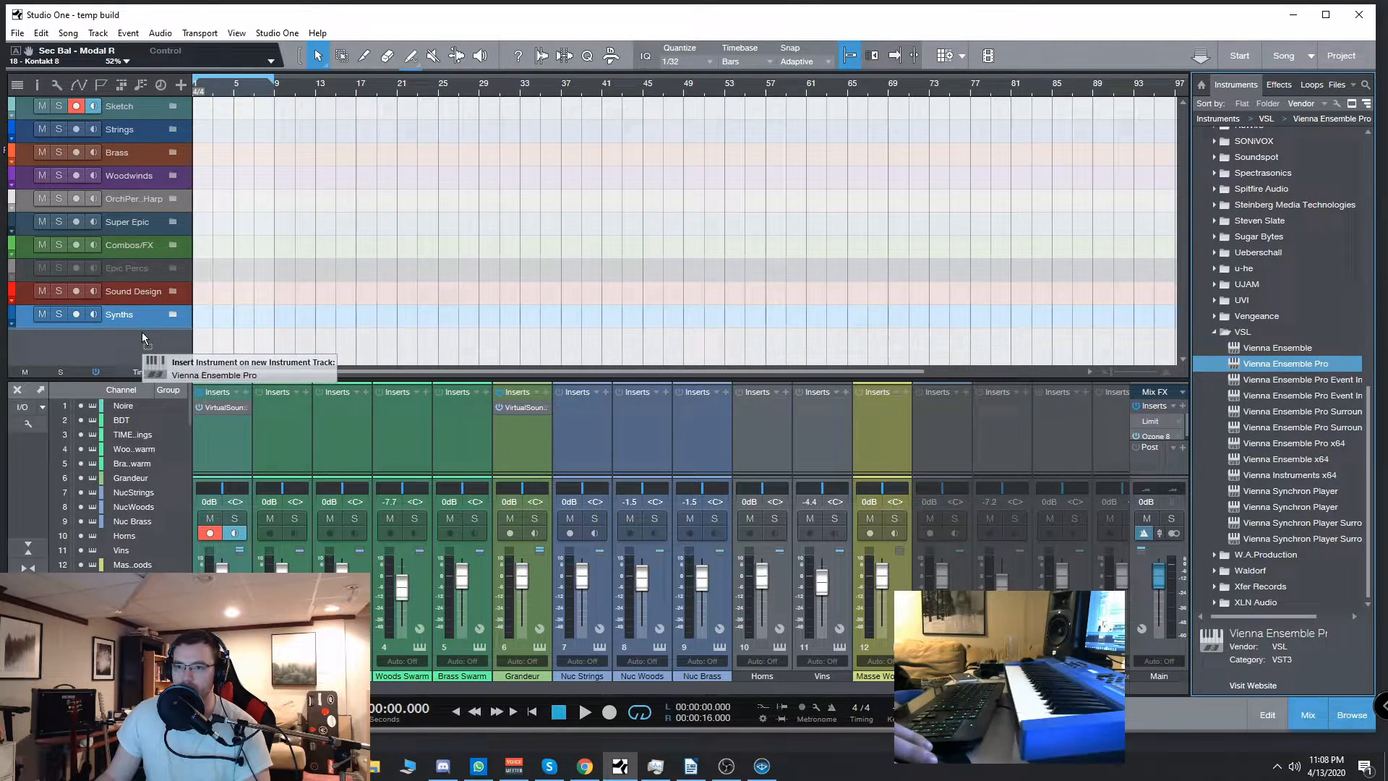
left_click(240, 367)
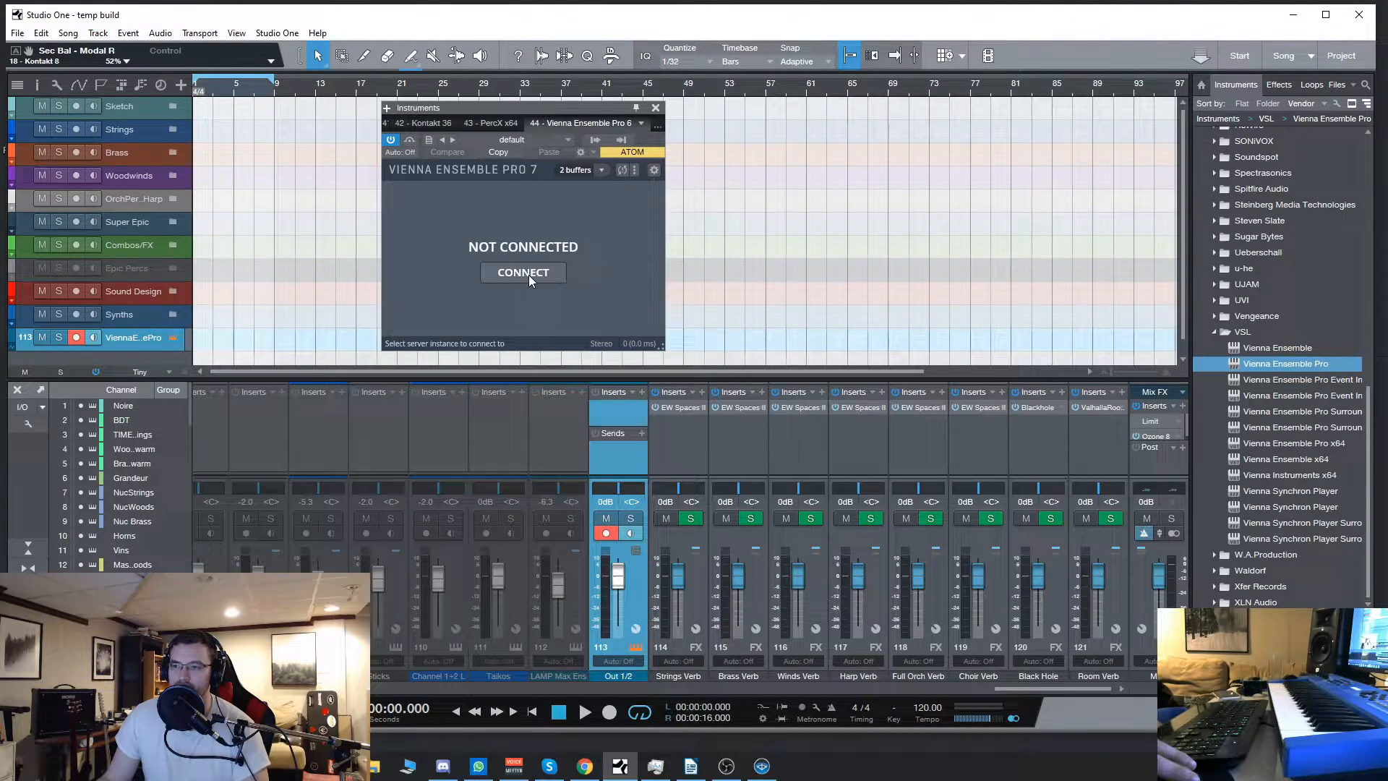
Connect the VEP plugin to the 'Instance New' server instance
left_click(522, 272)
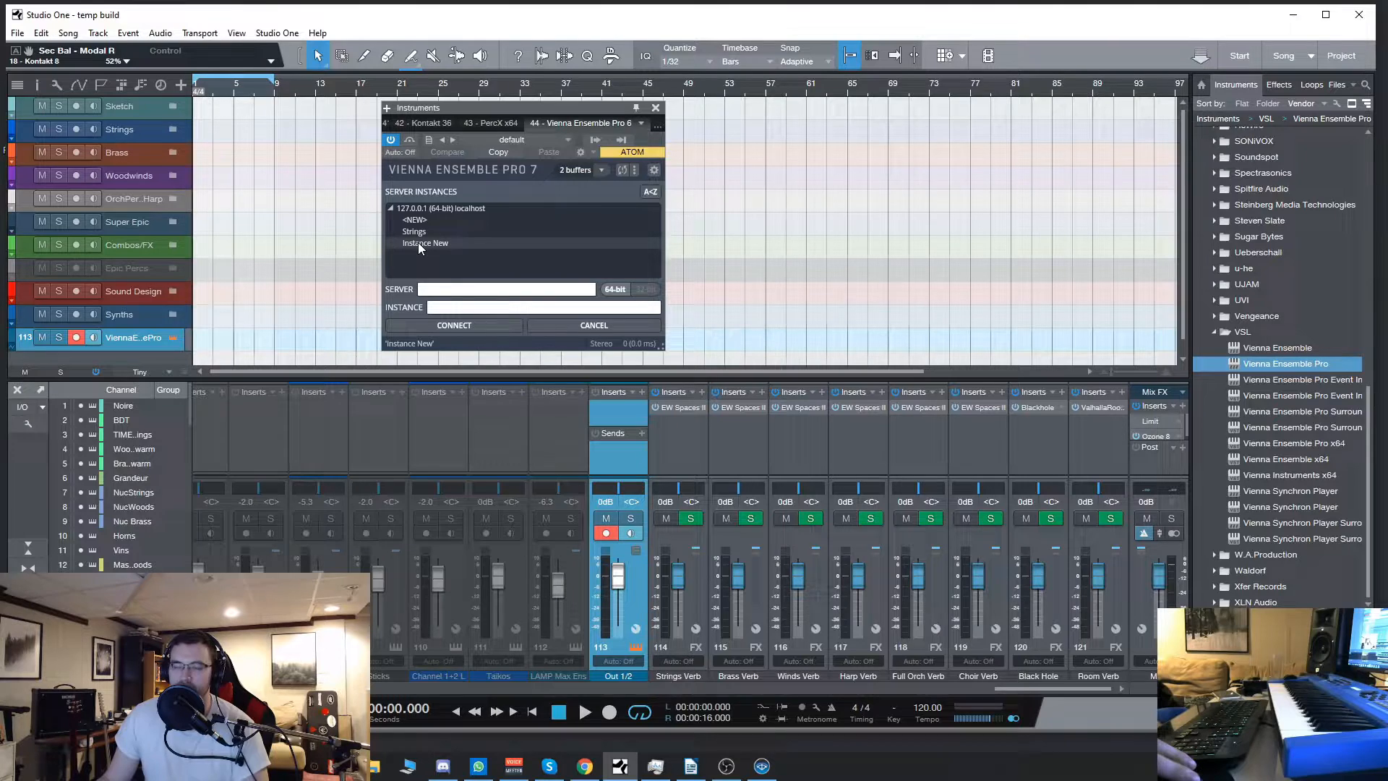
left_click(452, 326)
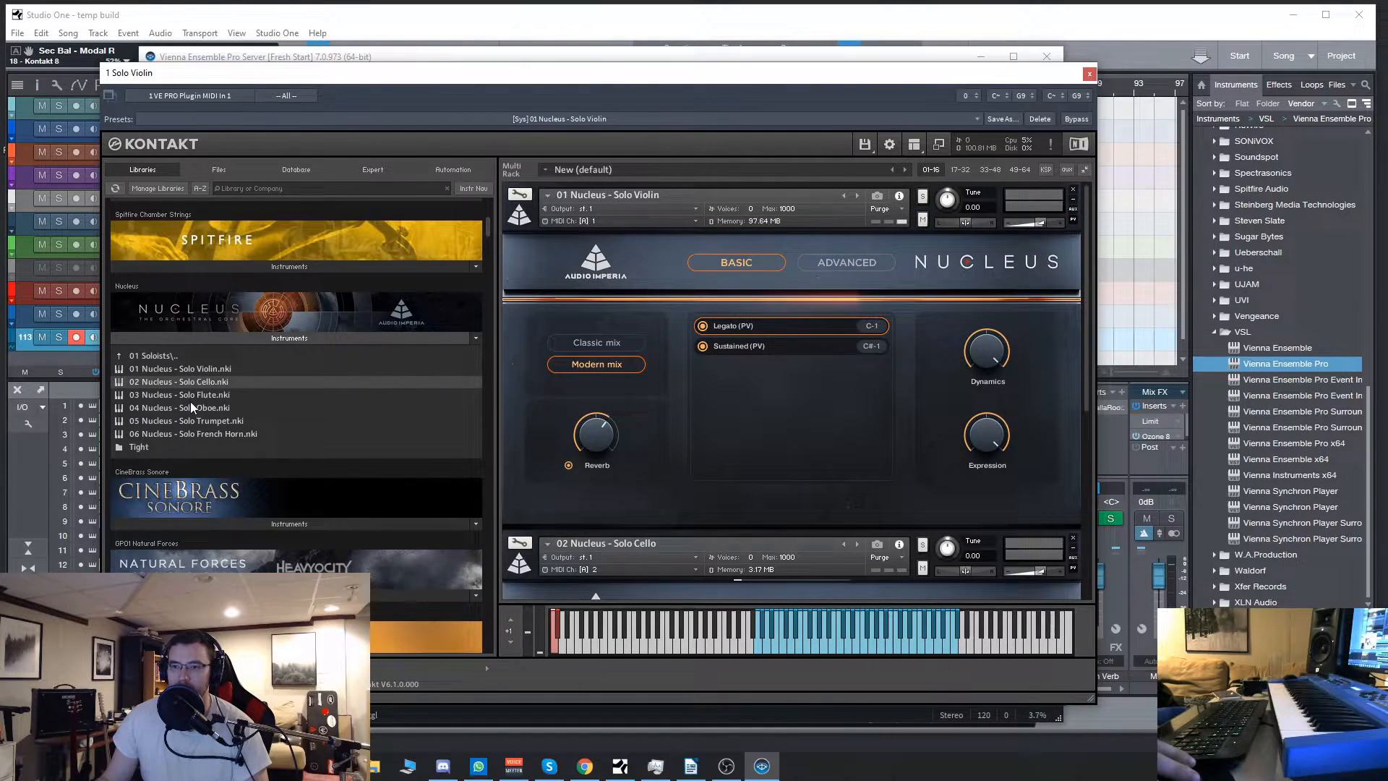
Load further Nucleus solo patches, including Solo Oboe, into the Kontakt rack
double_click(181, 407)
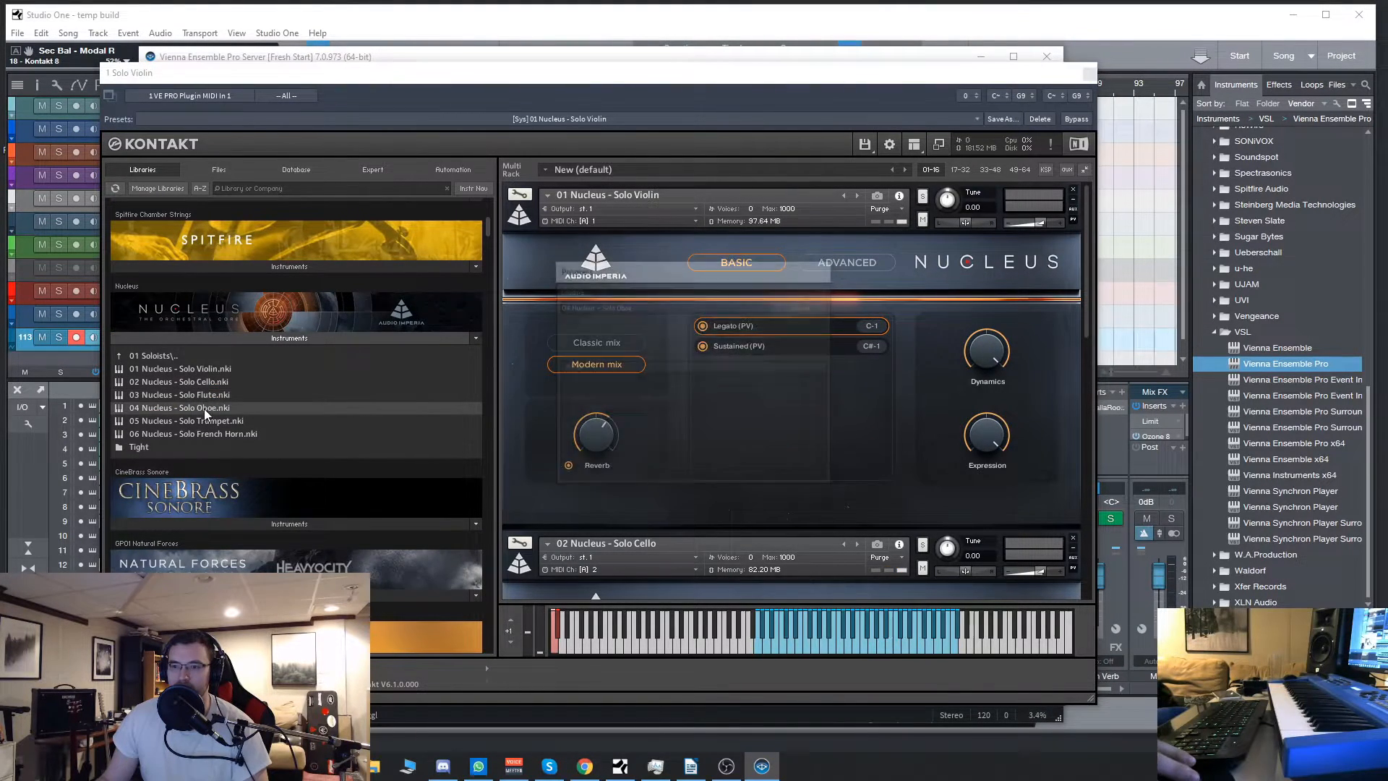
double_click(186, 420)
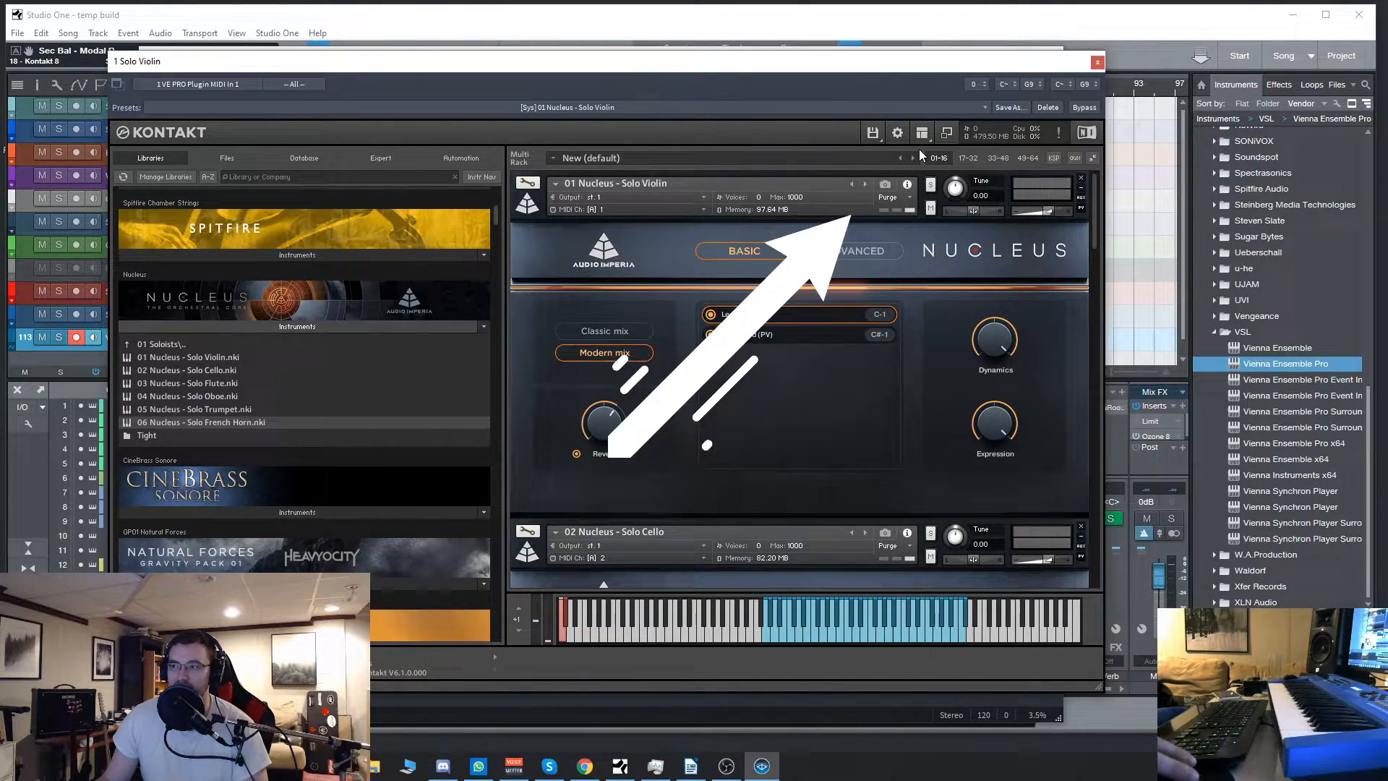
Show Kontakt's Outputs panel and start a batch output configuration
left_click(921, 131)
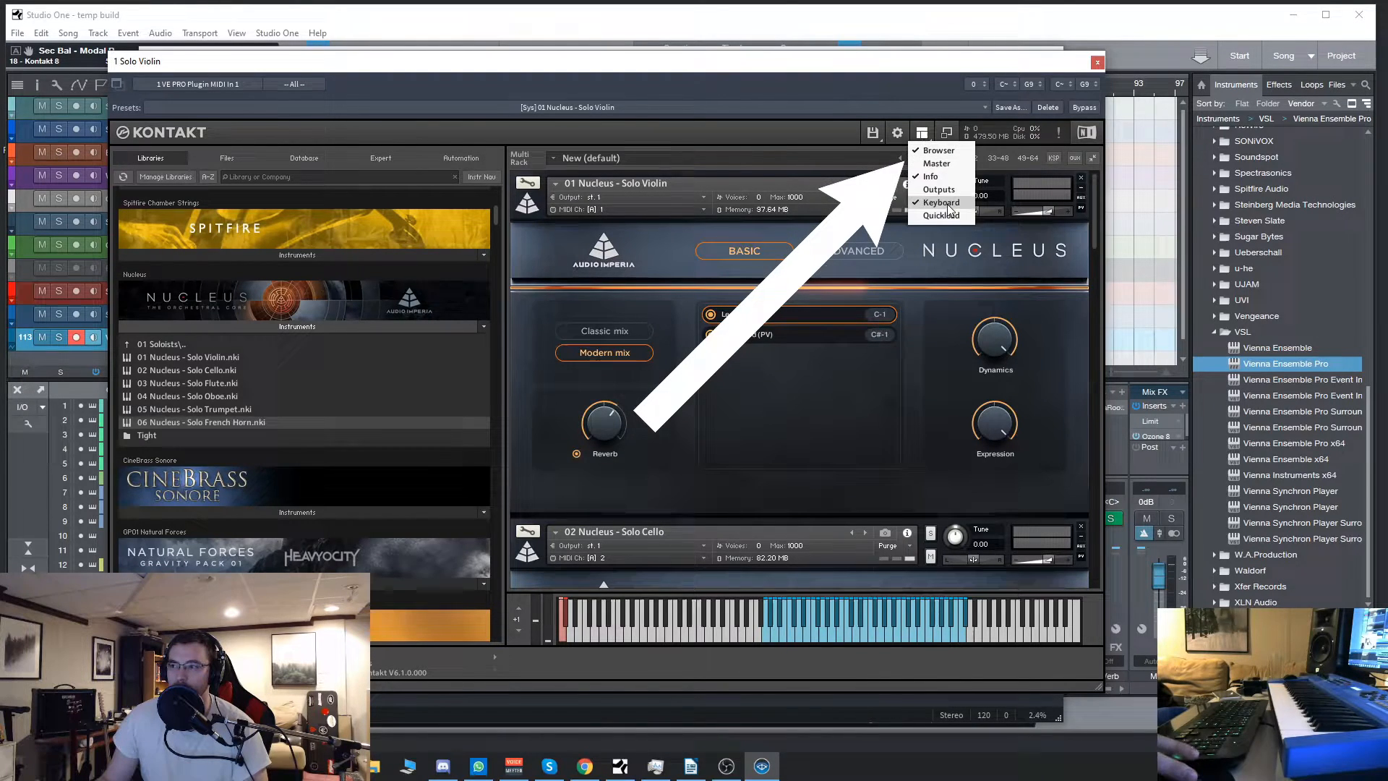
left_click(938, 188)
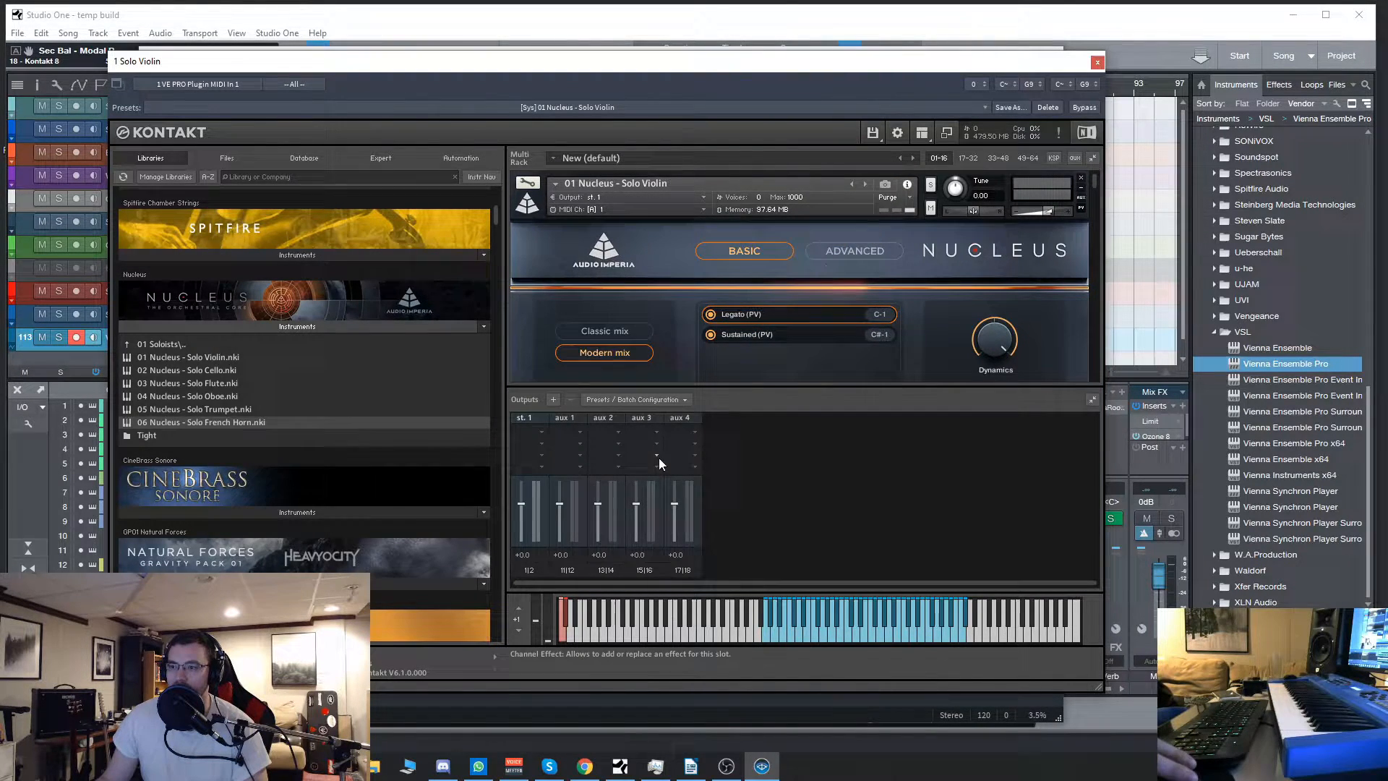
mouse_move(554, 398)
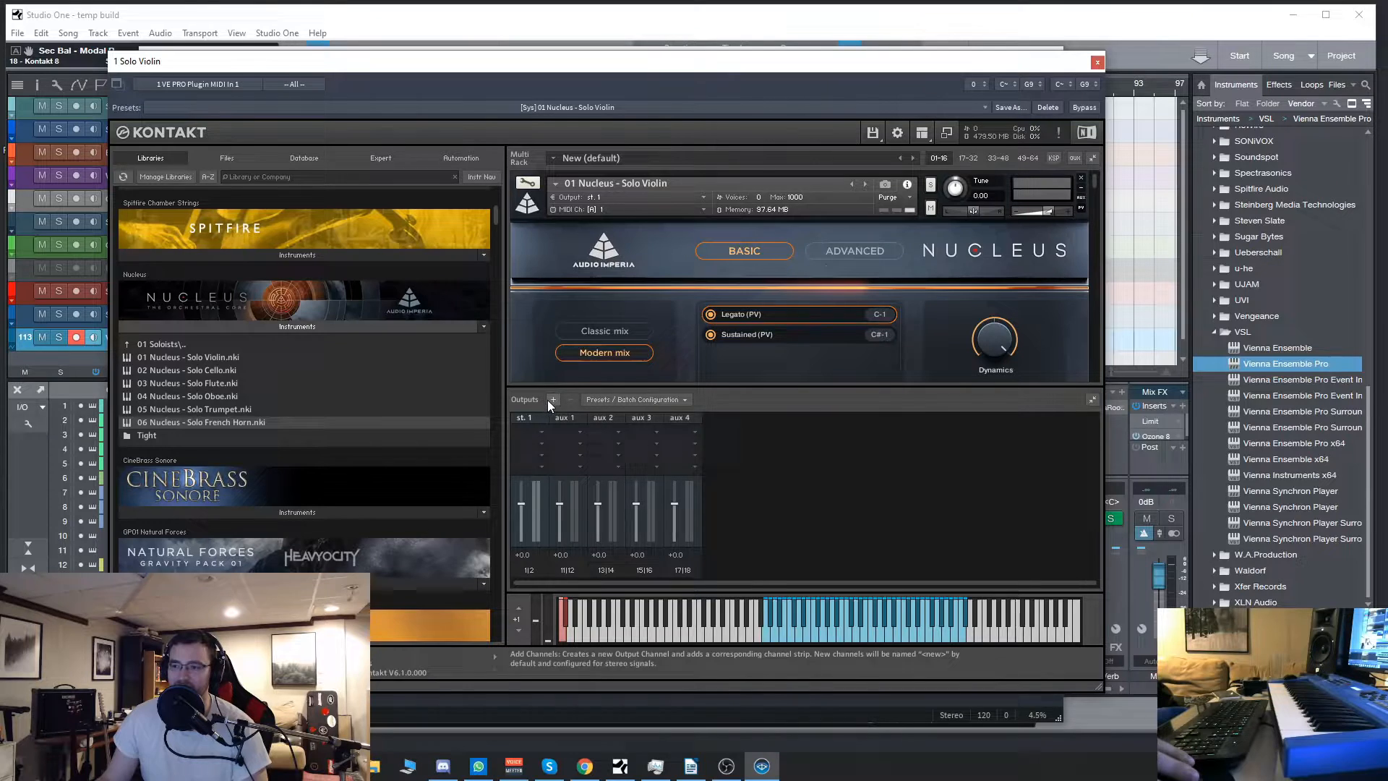
left_click(552, 399)
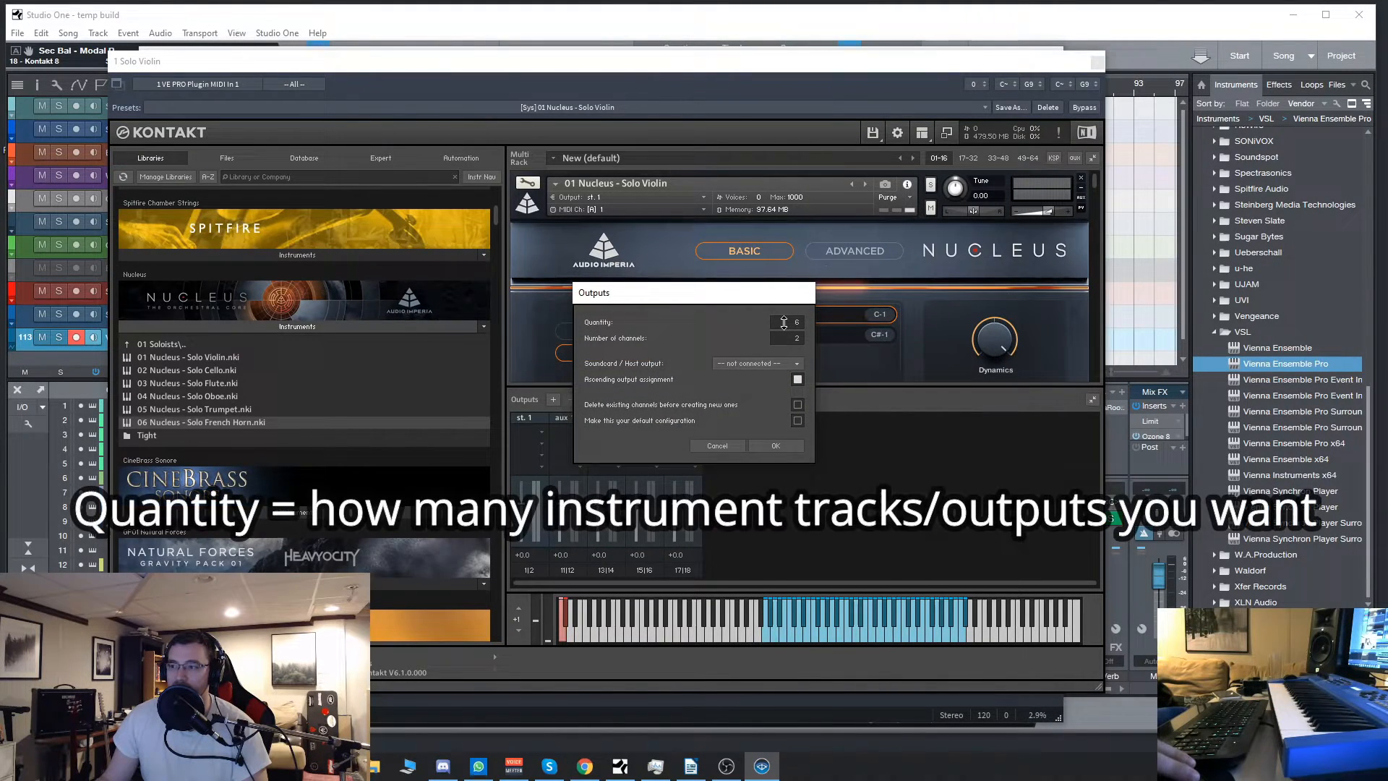
mouse_move(632, 321)
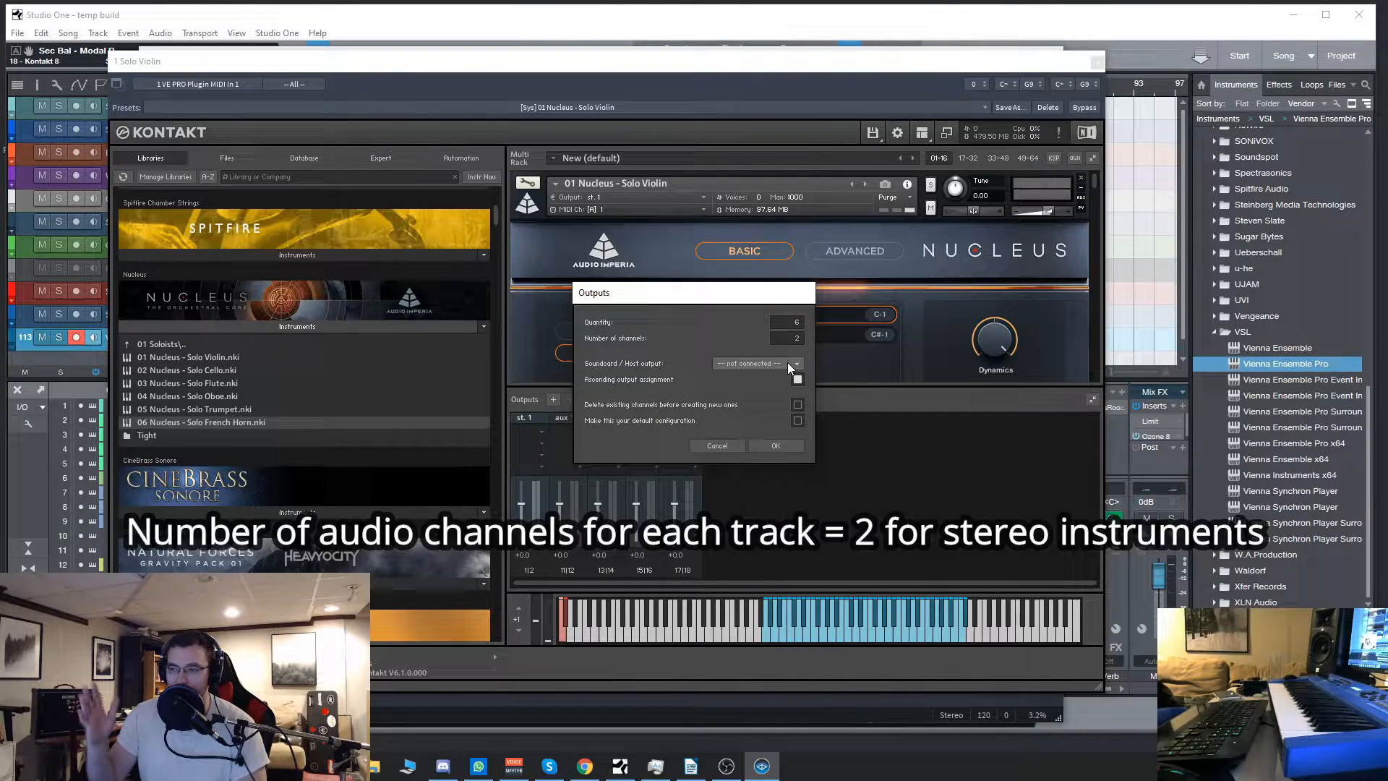
Set the batch to six stereo outputs starting at host output Kt. st. 1 [1]
left_click(752, 363)
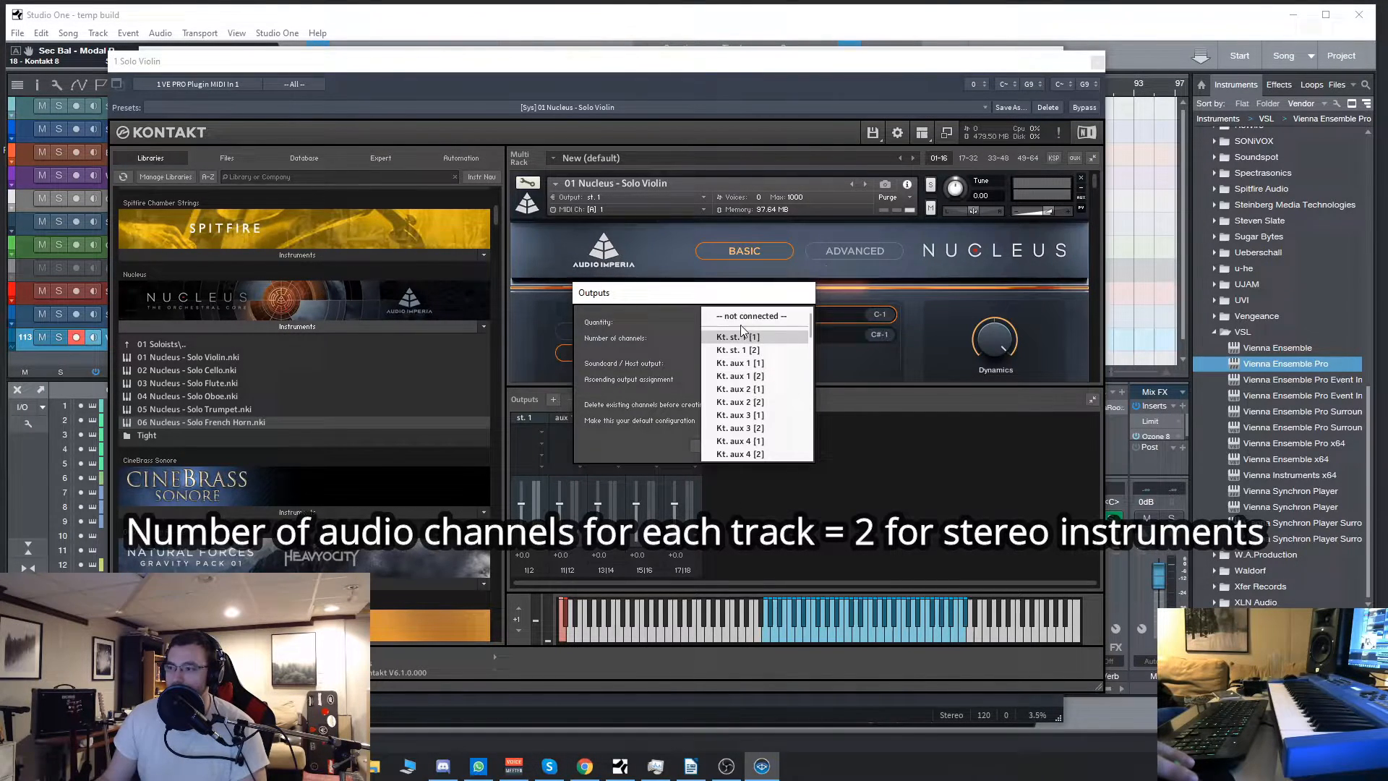
left_click(732, 336)
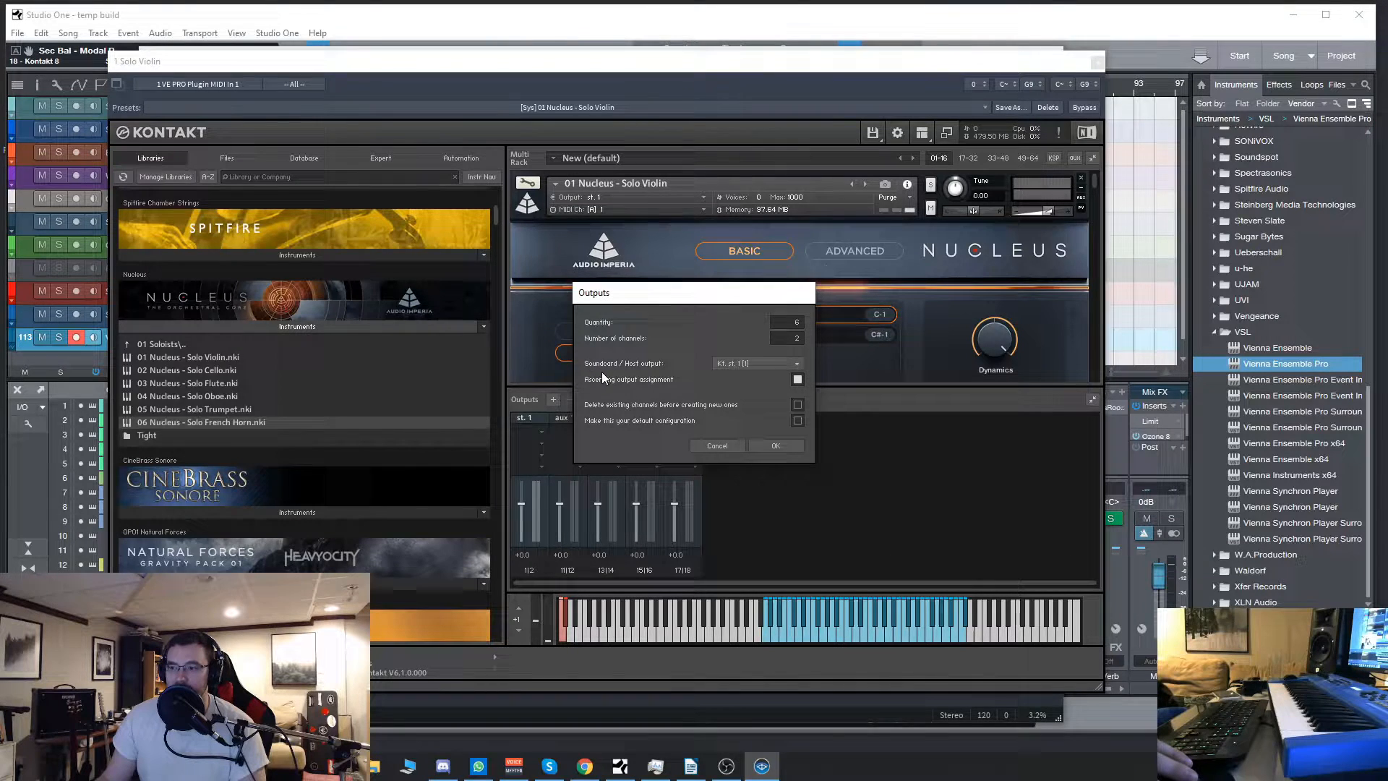
left_click(755, 363)
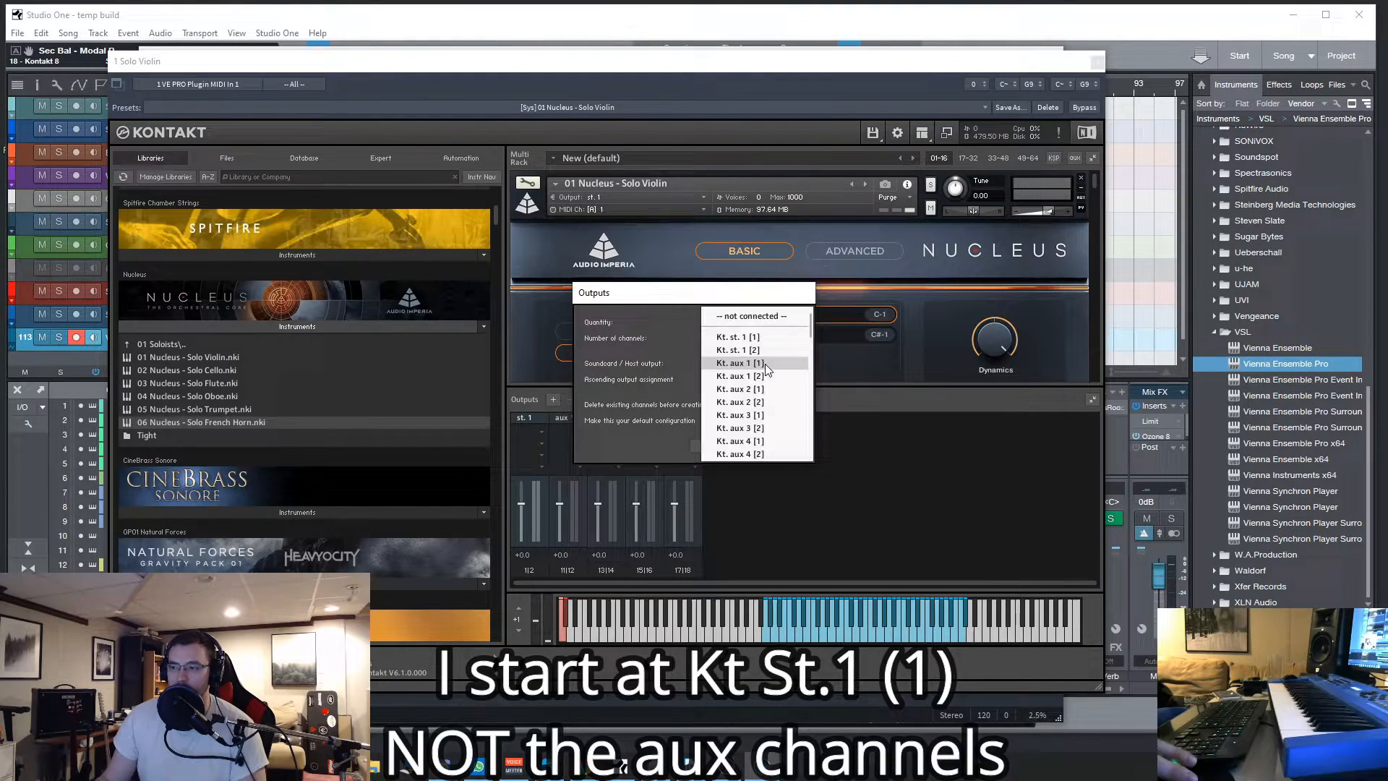
mouse_move(739, 337)
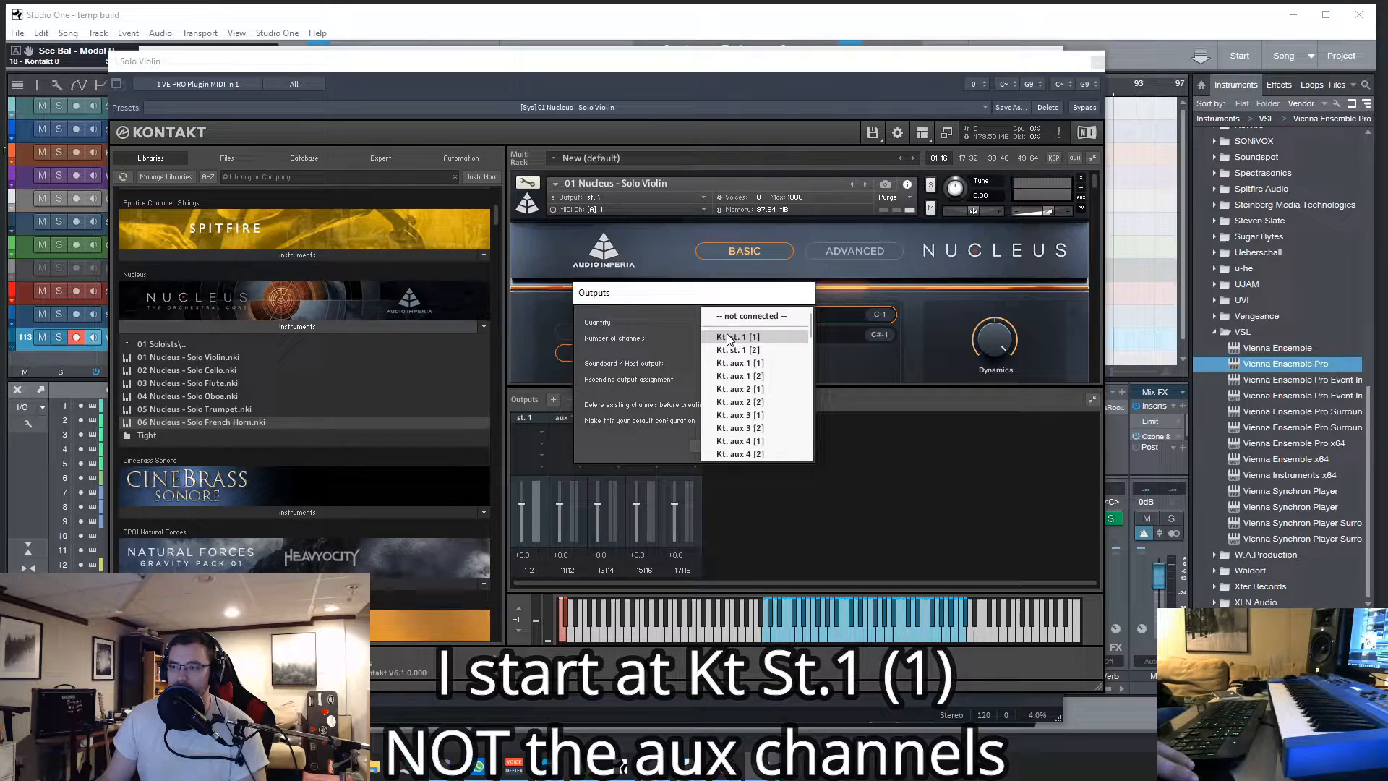
mouse_move(783, 344)
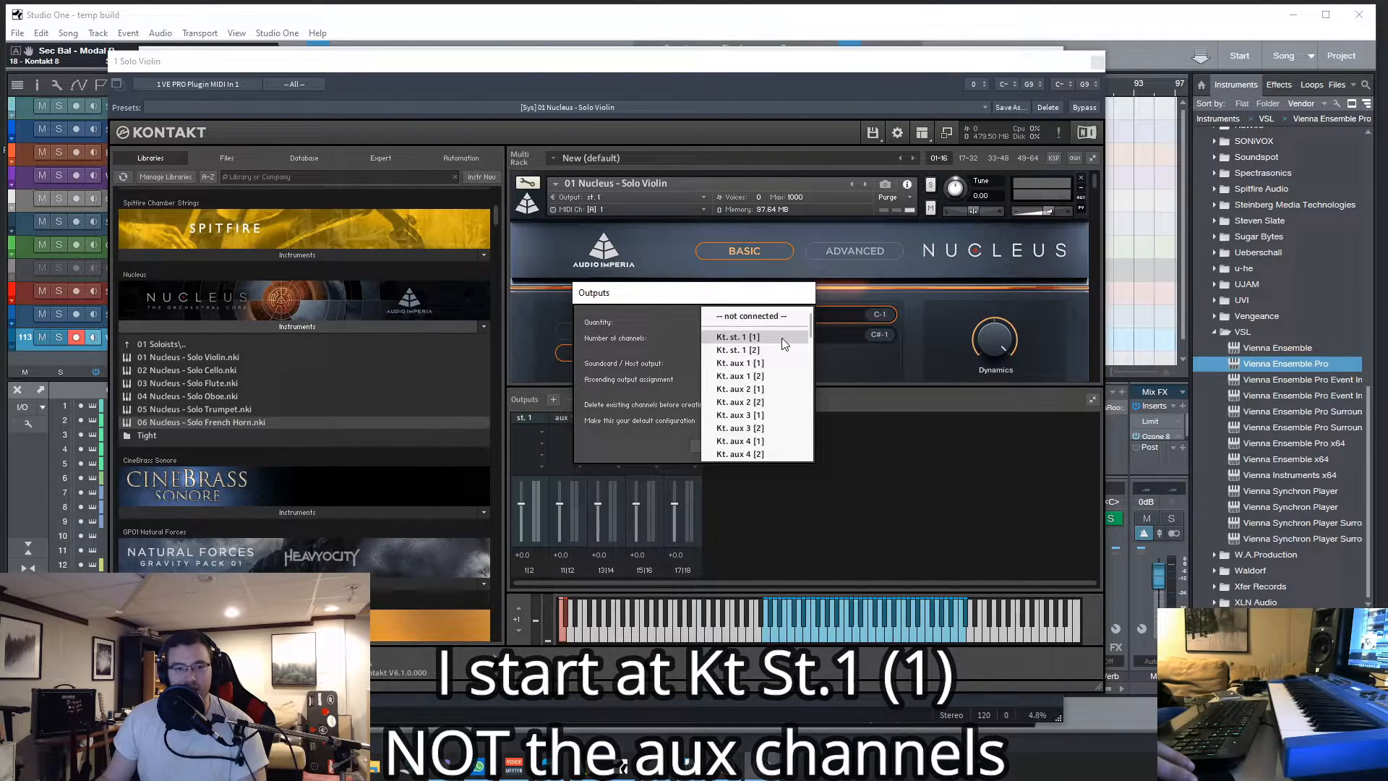
mouse_move(779, 346)
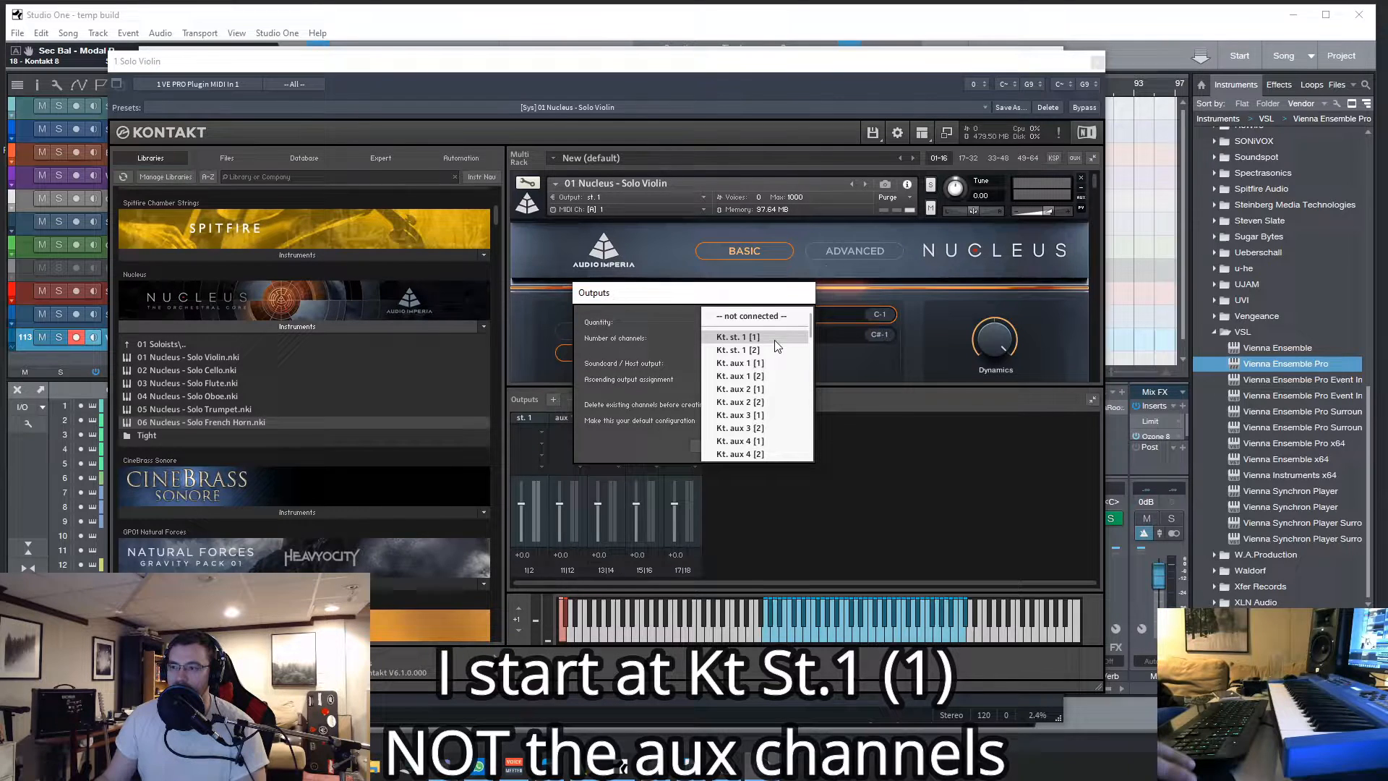
left_click(735, 337)
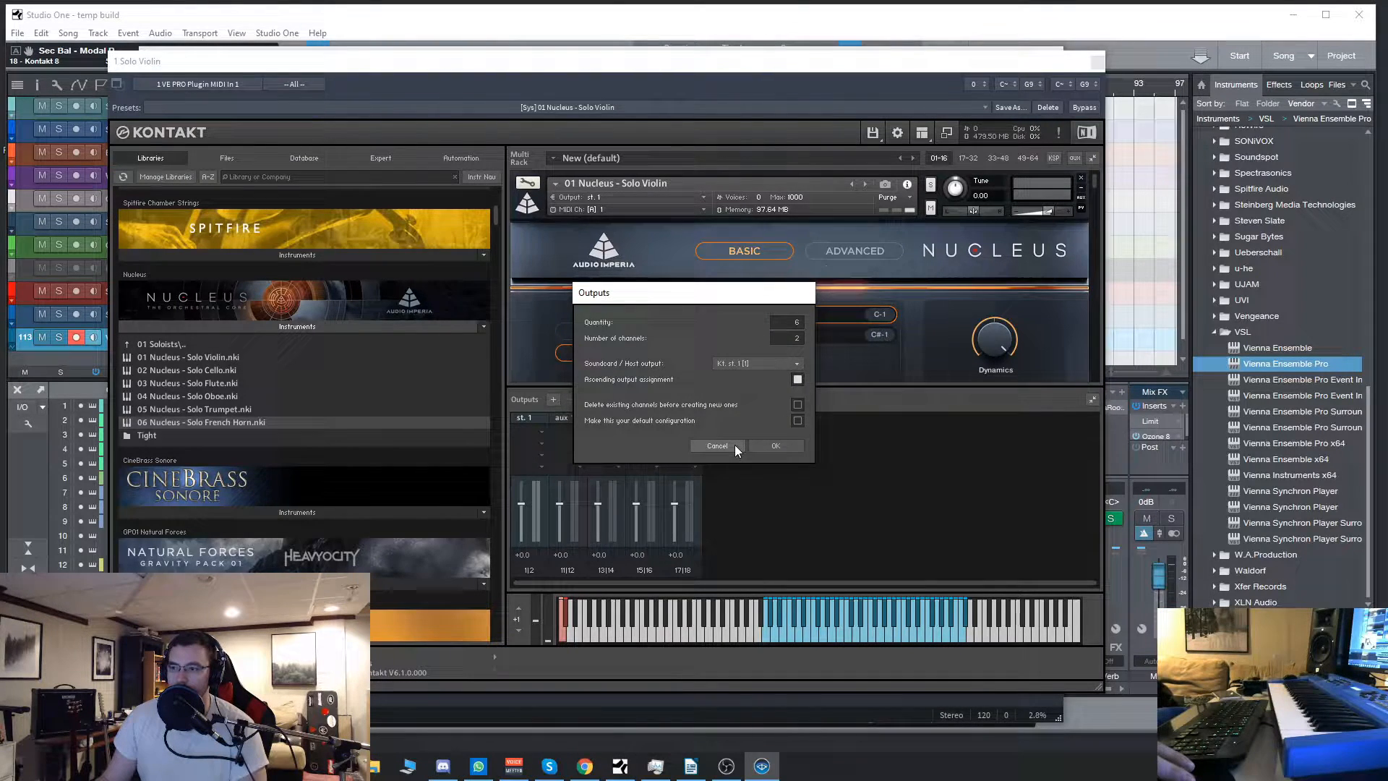
Confirm the batch creating st.2–st.7, dismiss the restart notice and check the violin feeds st.2
left_click(775, 445)
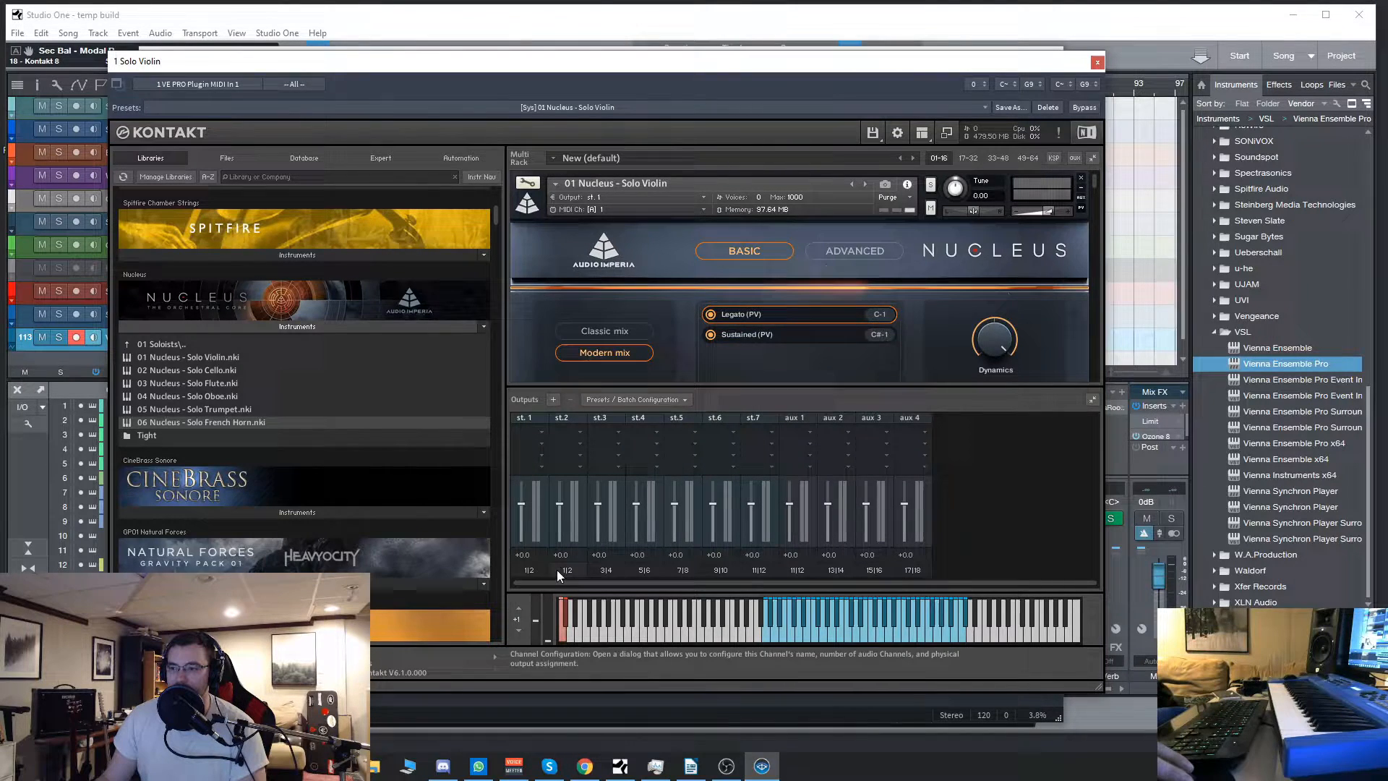
mouse_move(690, 577)
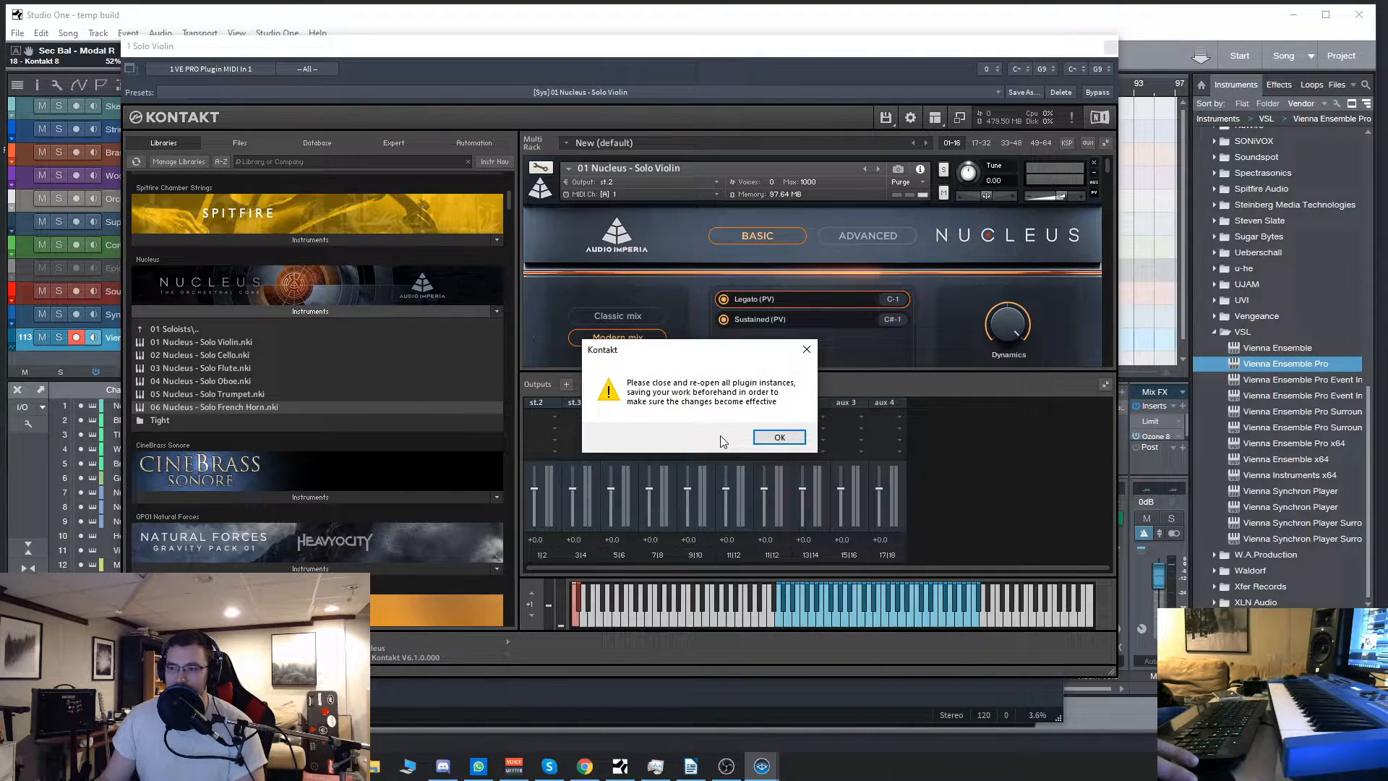
left_click(778, 437)
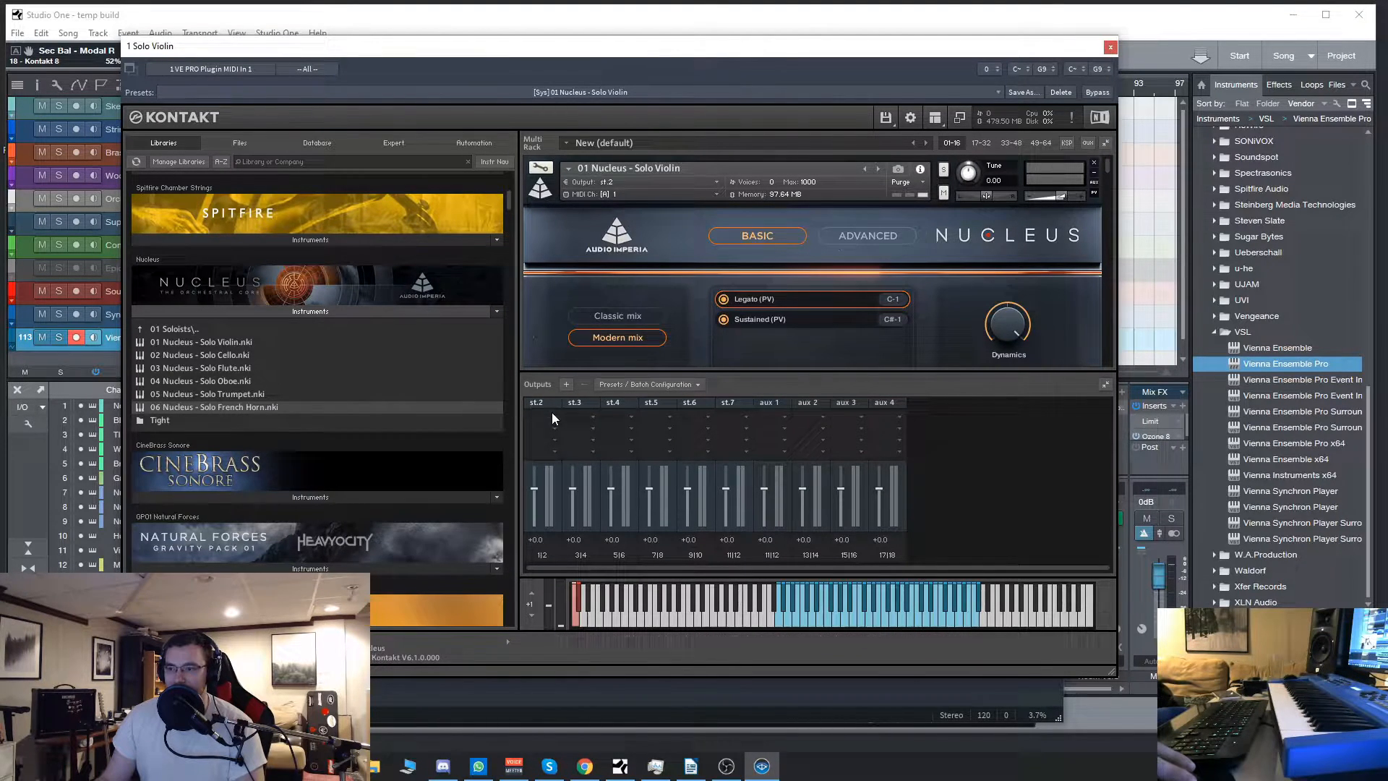
mouse_move(403, 432)
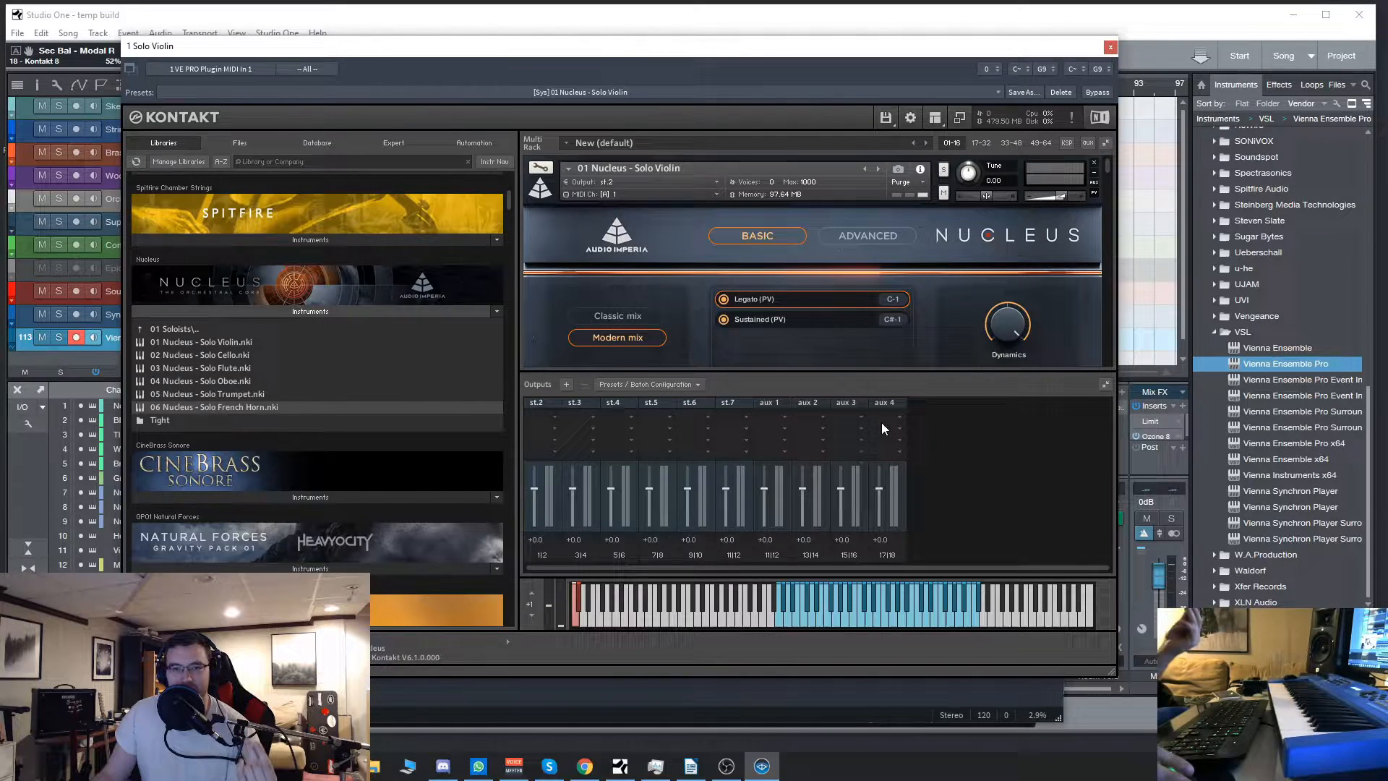
mouse_move(1045, 393)
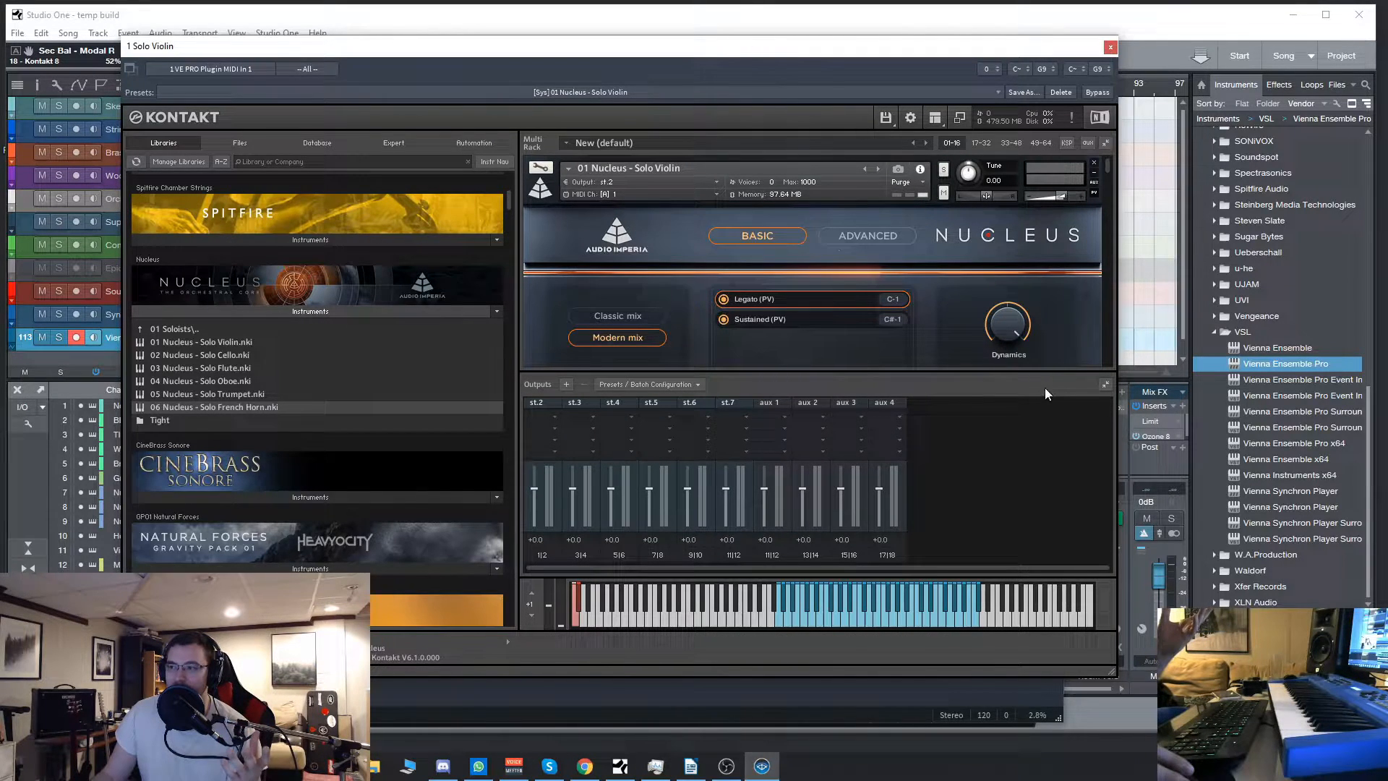
left_click(936, 117)
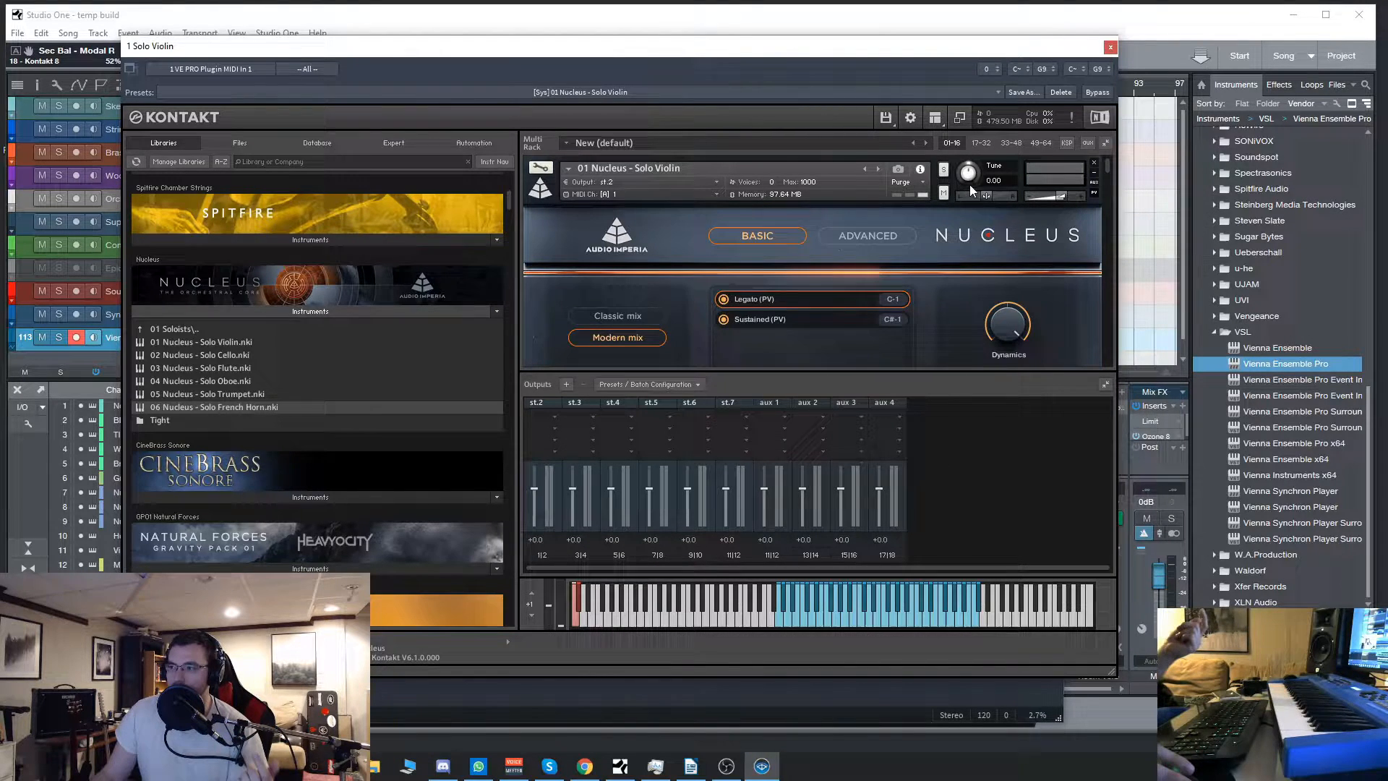
left_click(934, 117)
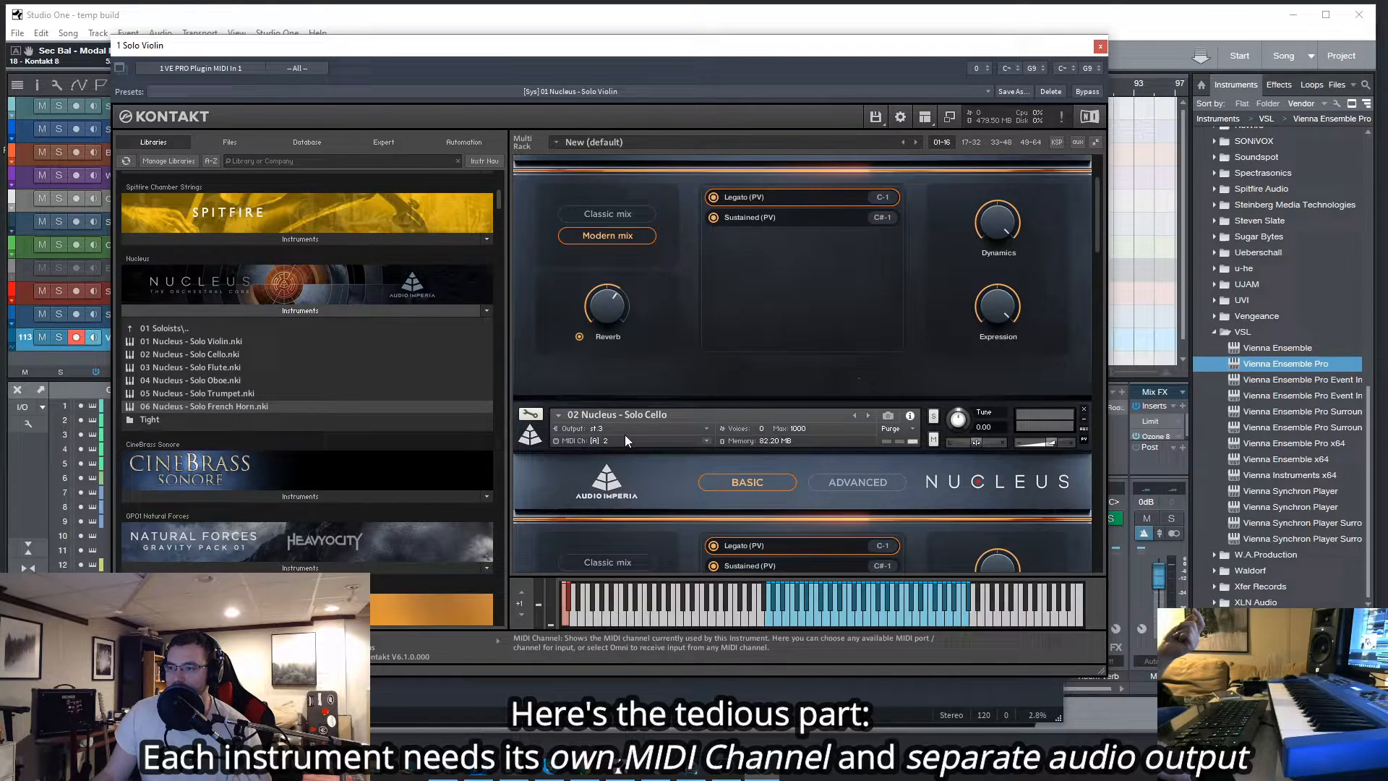
Assign cello, flute, oboe and trumpet successive MIDI channels and outputs st.3, st.4, st.5, st.6
left_click(620, 428)
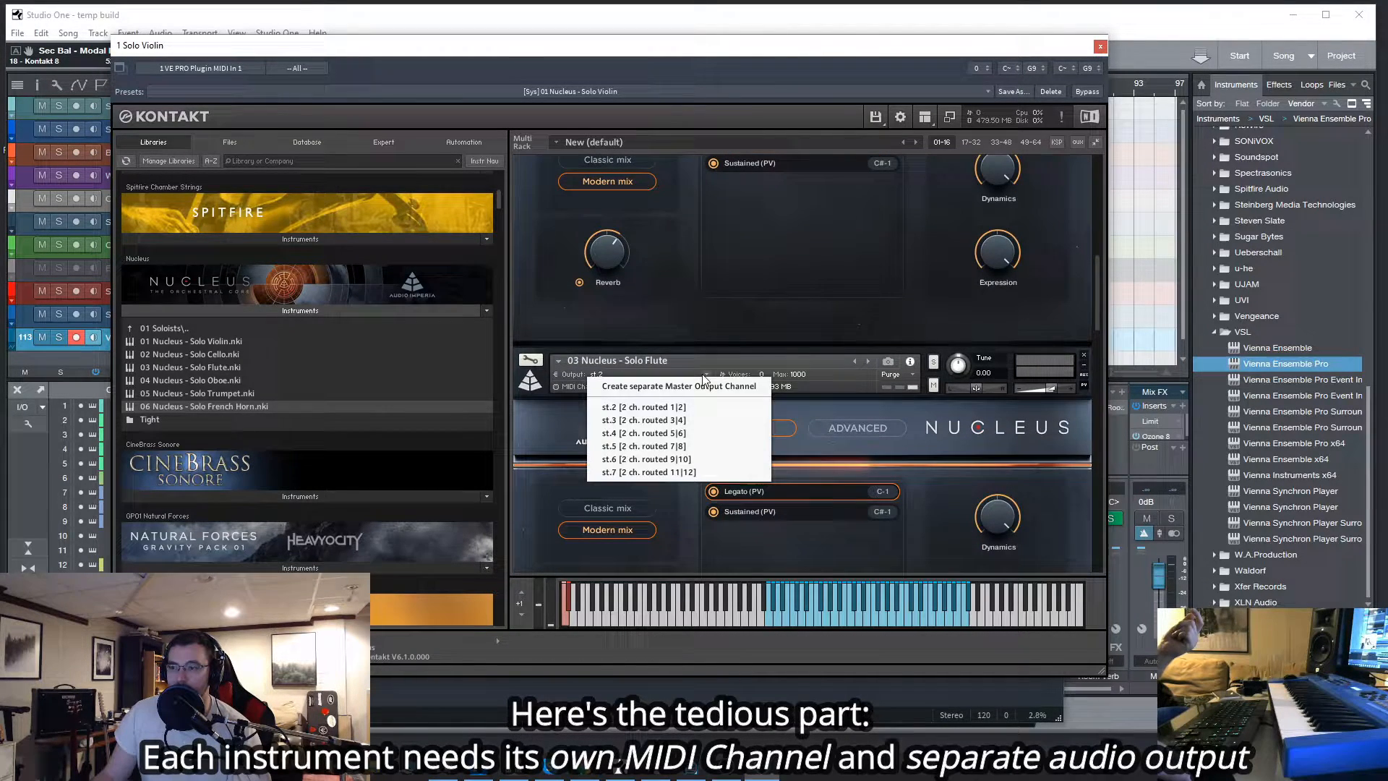
mouse_move(644, 432)
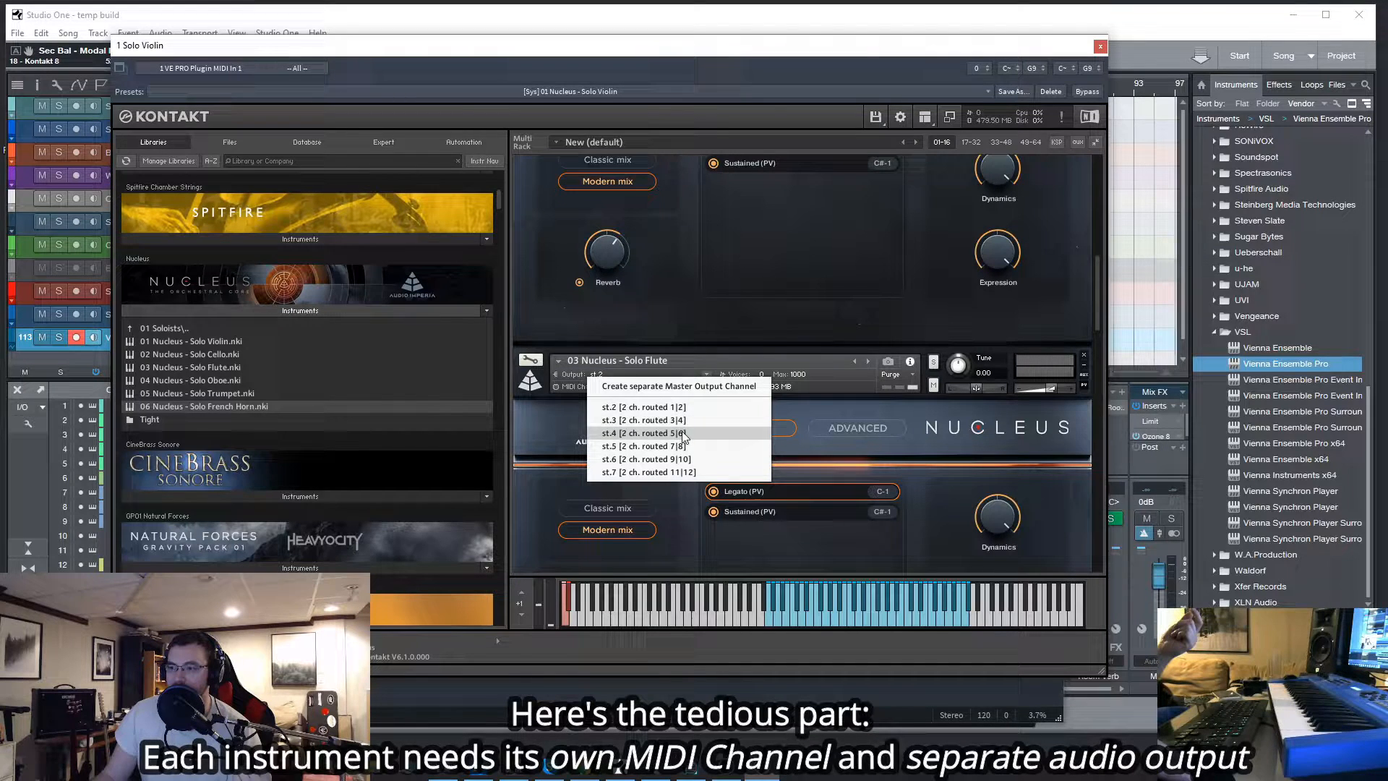
left_click(644, 432)
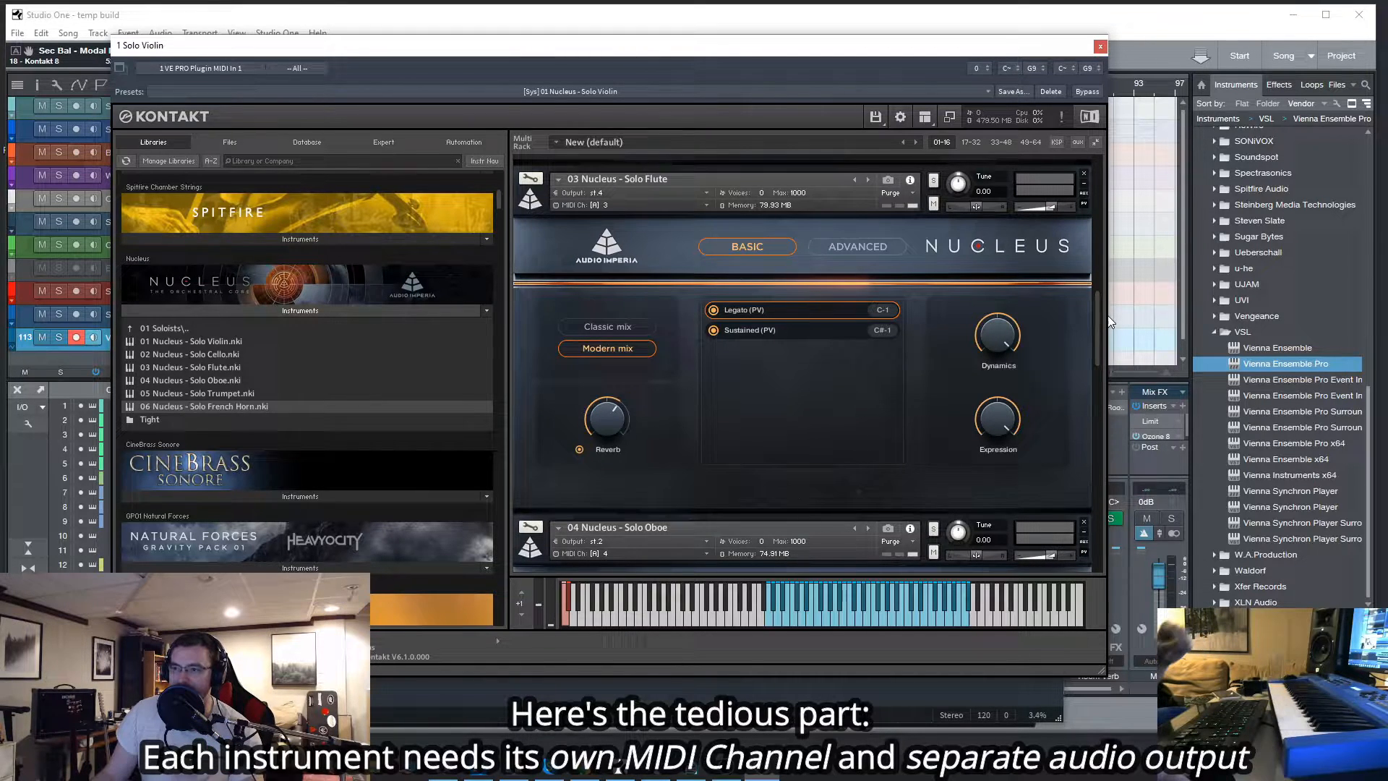
scroll("down", 3)
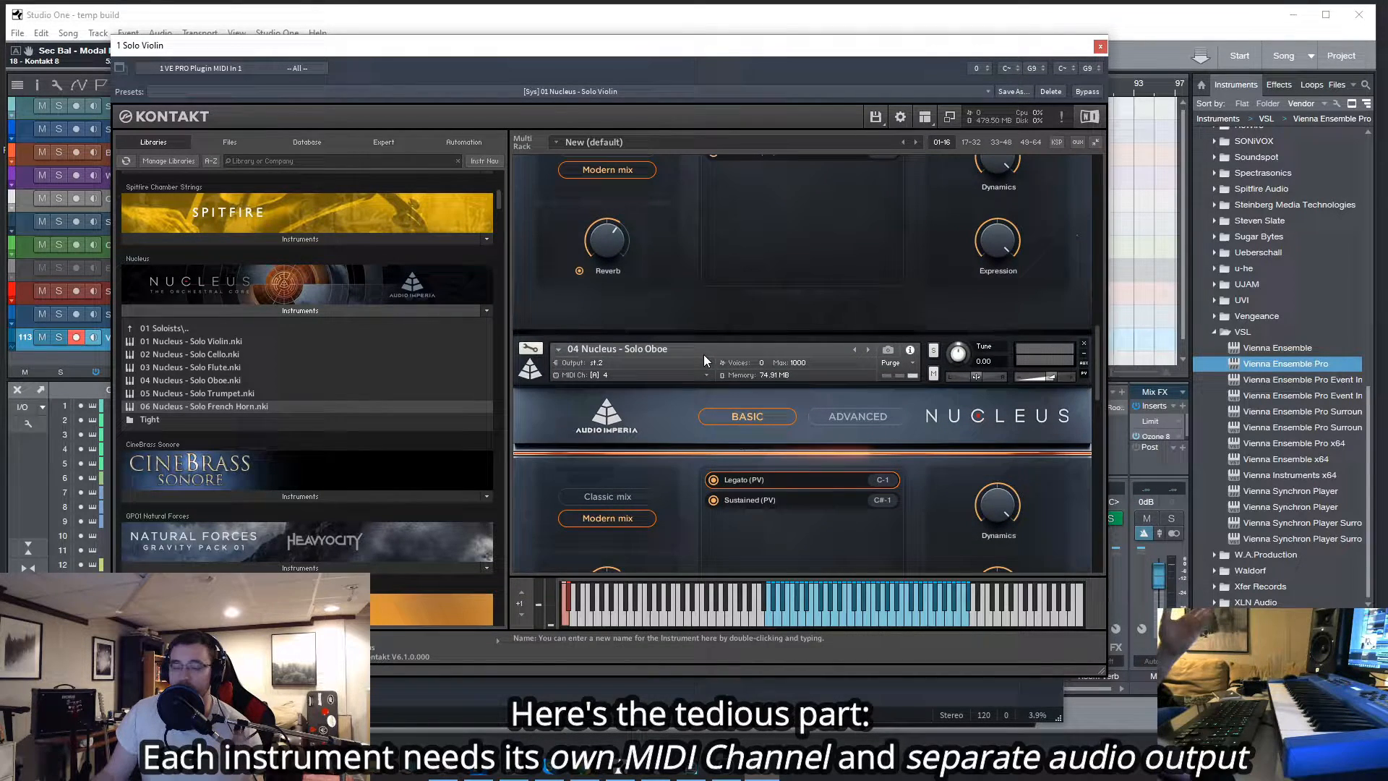
left_click(620, 362)
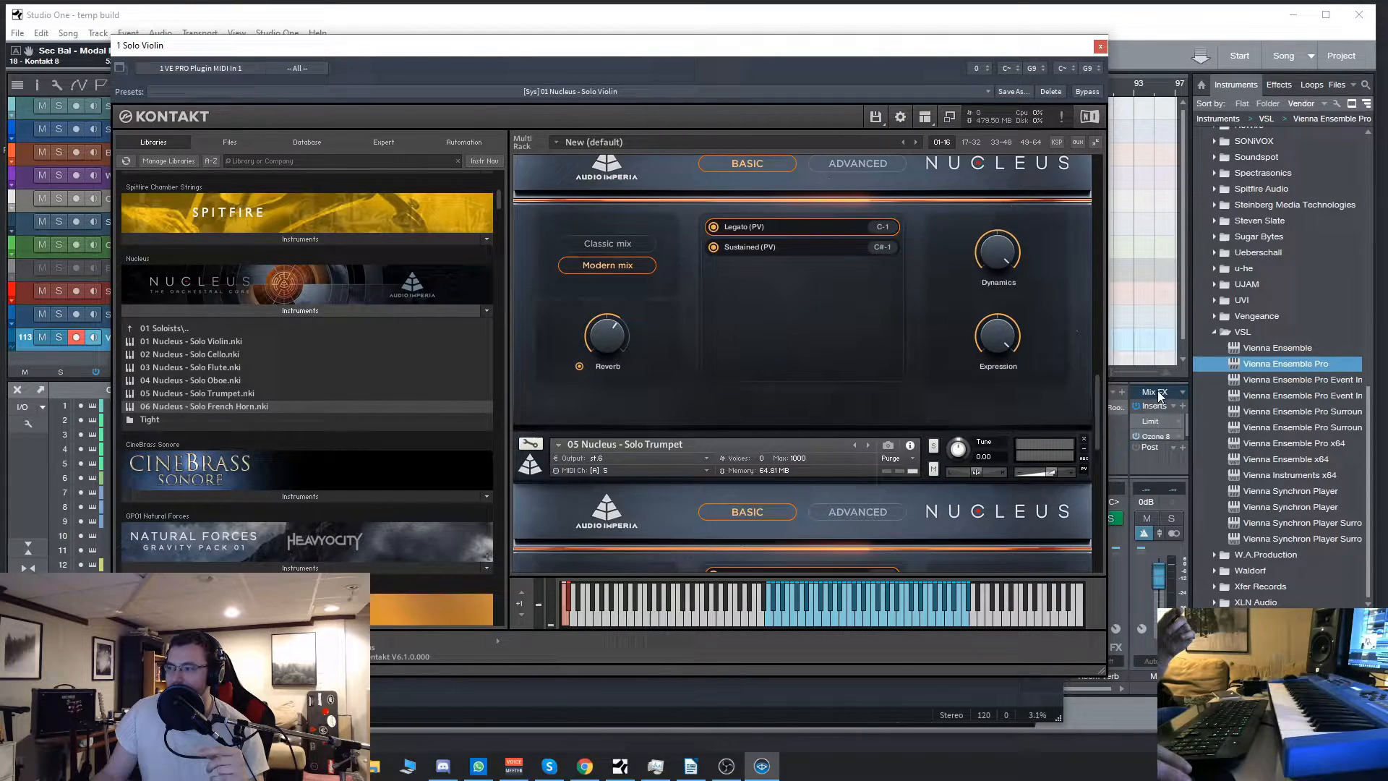
left_click(601, 387)
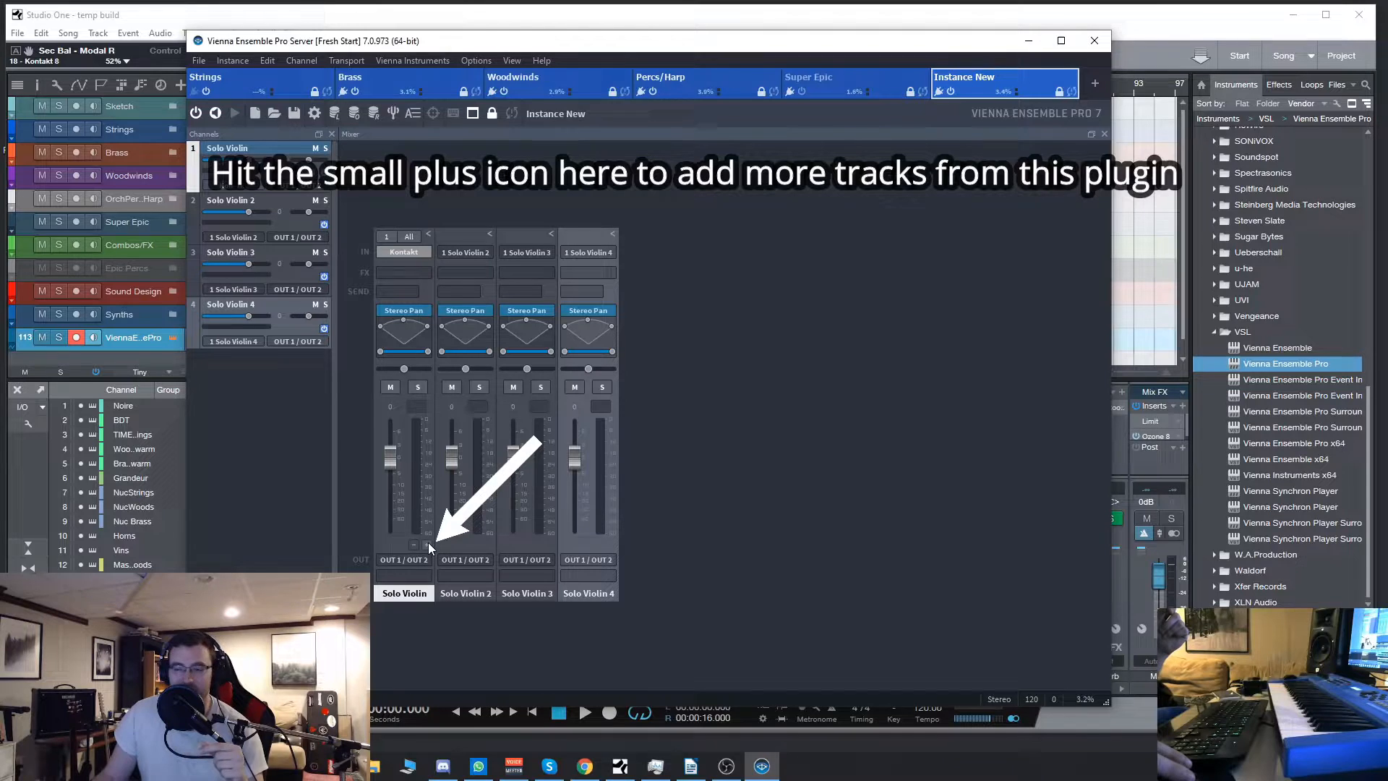
Add the Kontakt output channels to the mixer and rename them Solo C2, Solo Flu and so on
left_click(1094, 84)
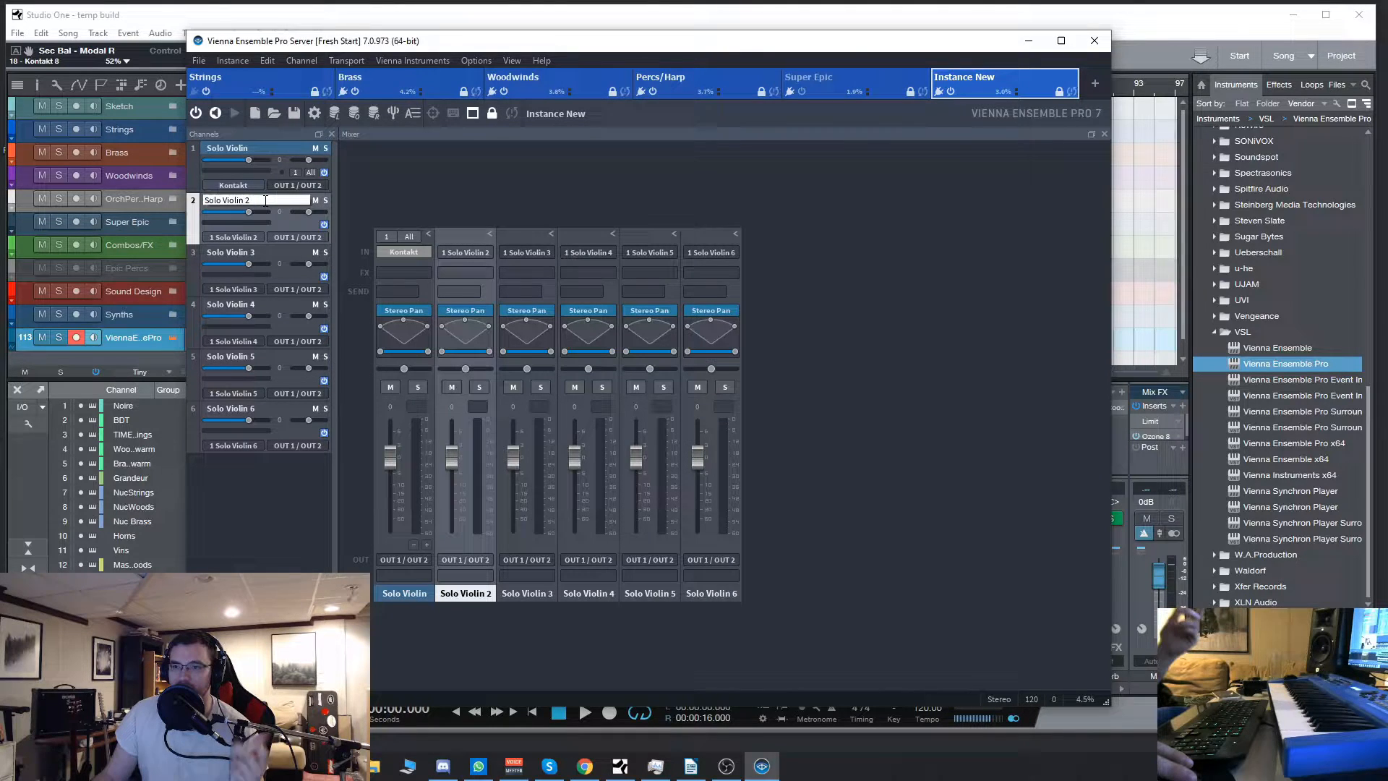
type("Solo C2")
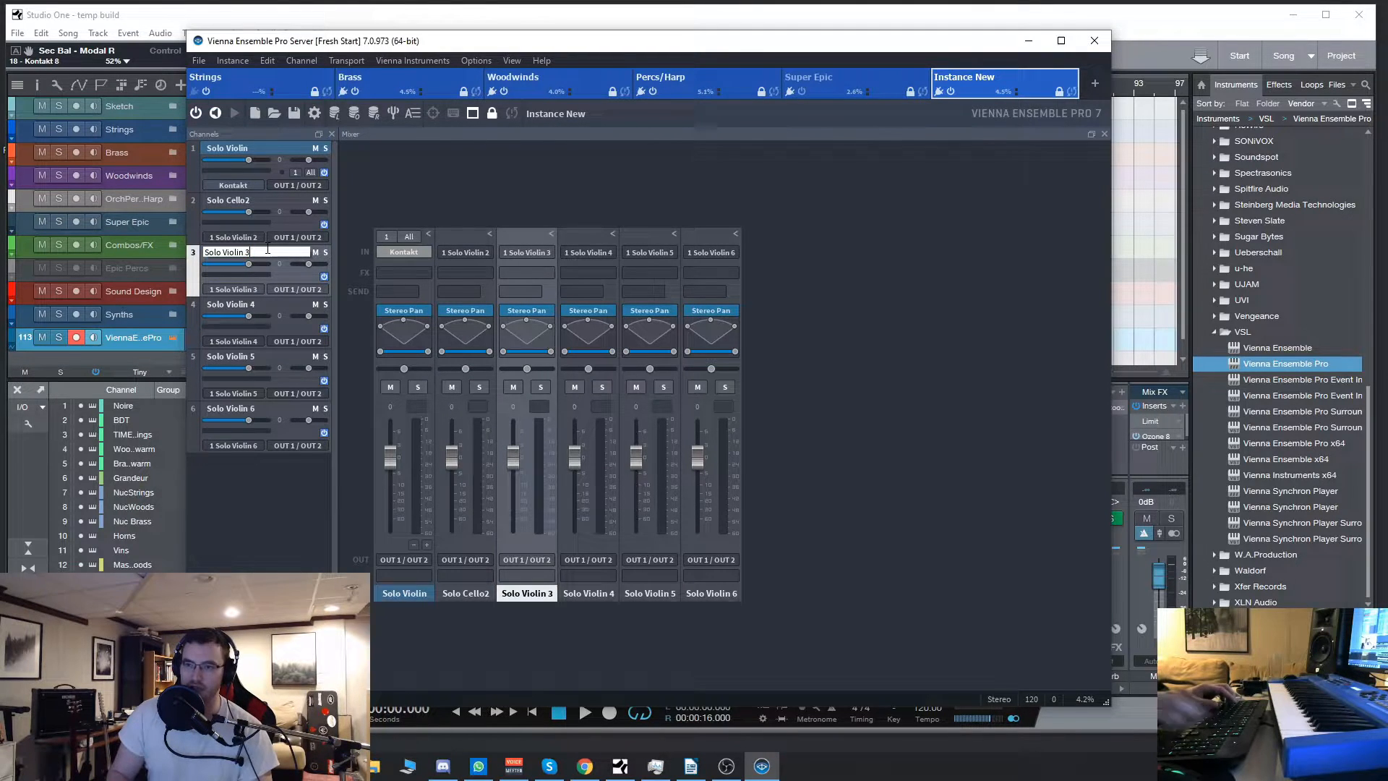
type("Solo Flute")
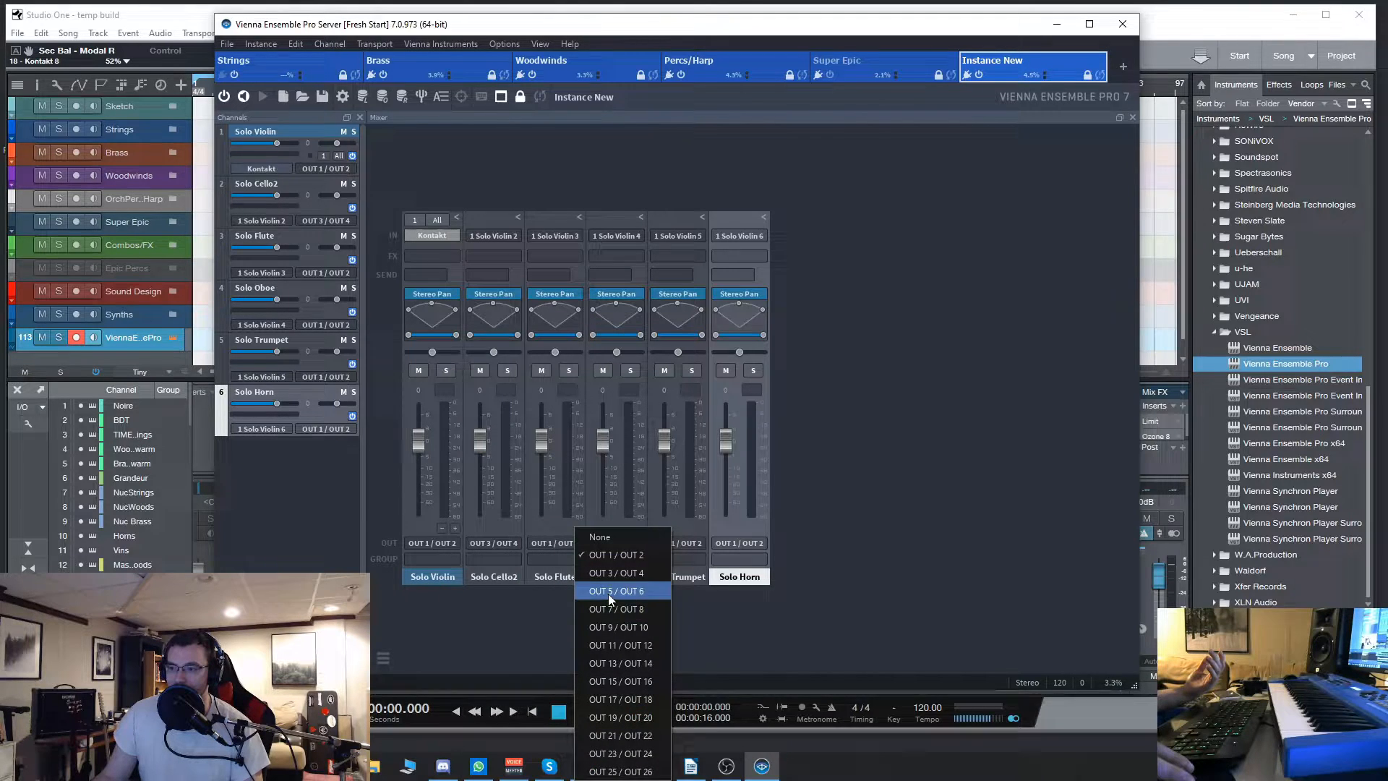
Route Solo Flute to OUT 5/6 and the remaining channels to OUT 7/8 through 11/12
left_click(617, 590)
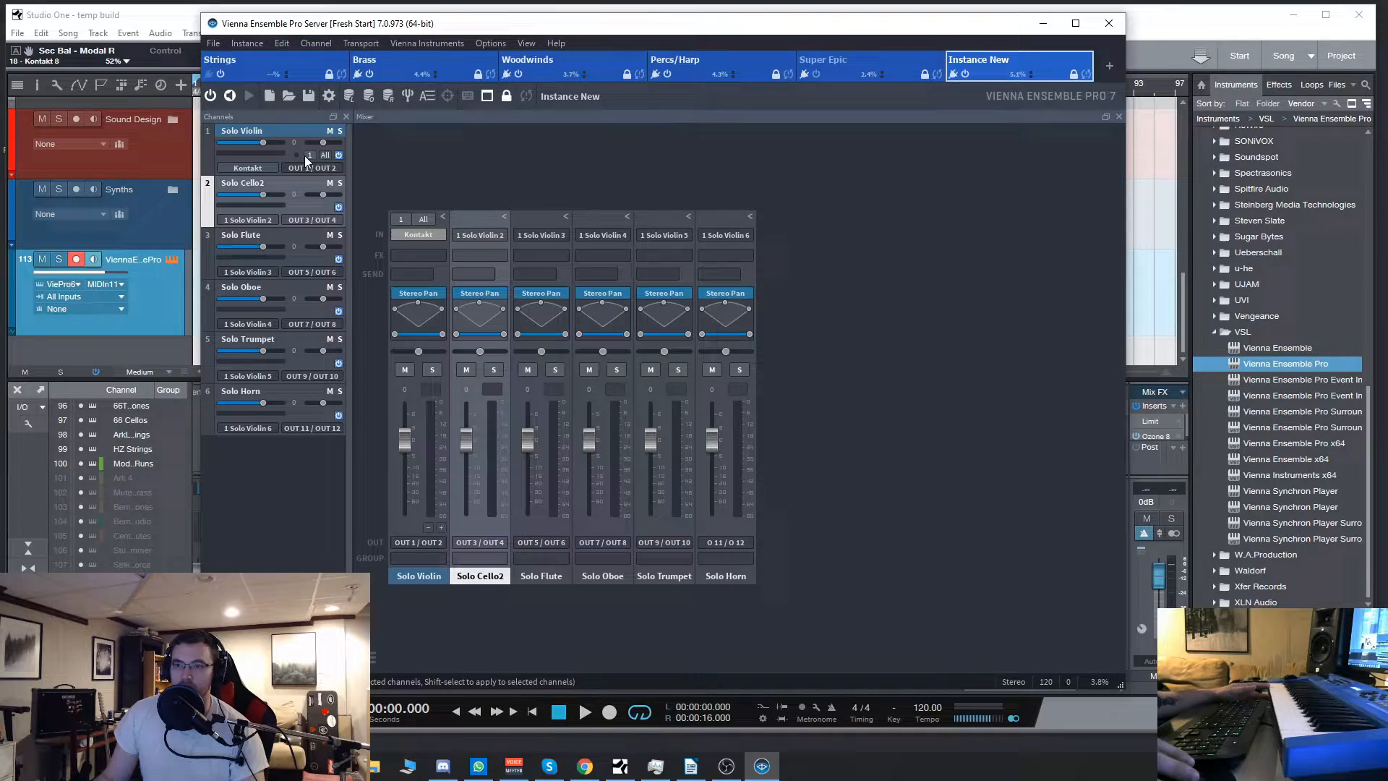
left_click(324, 155)
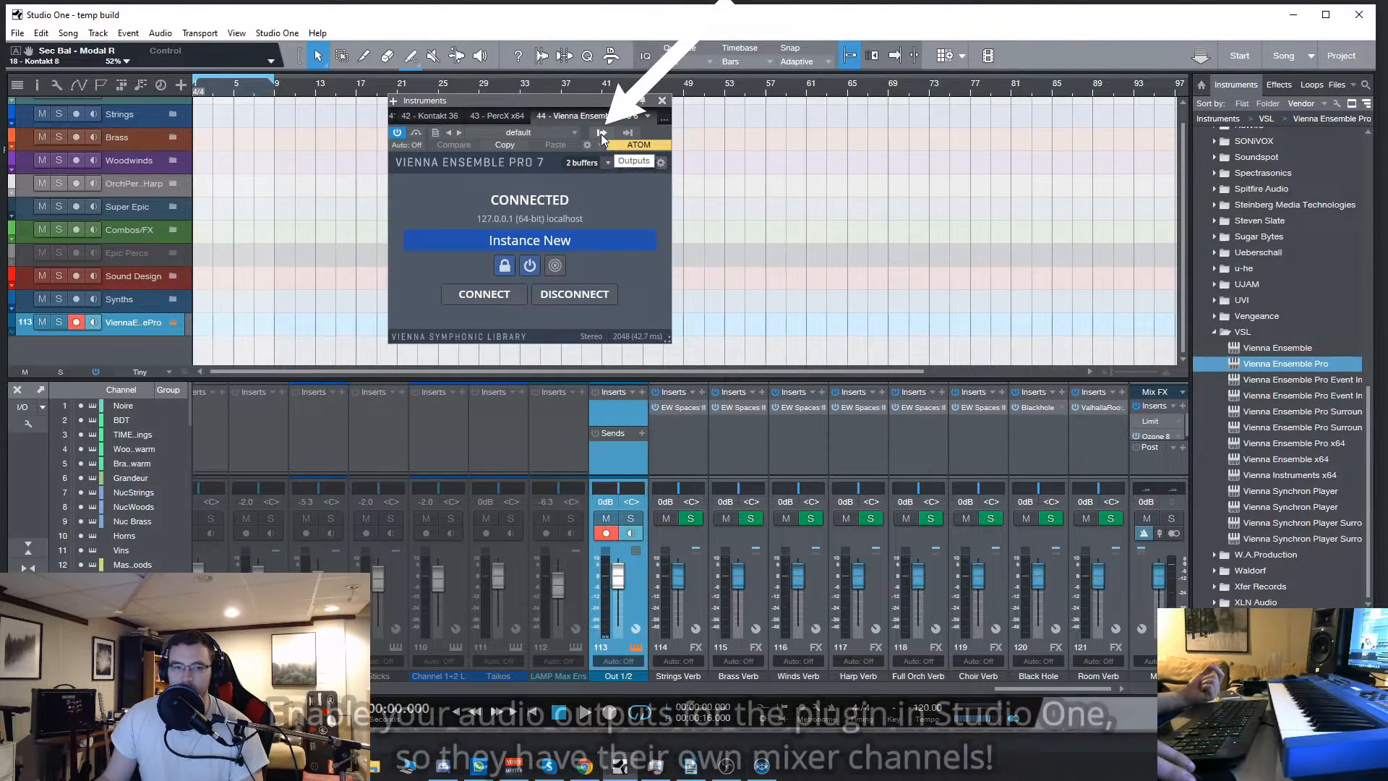
Enable VEP output Out 11/12 alongside the others and set the track to MIDI channel 1
left_click(636, 160)
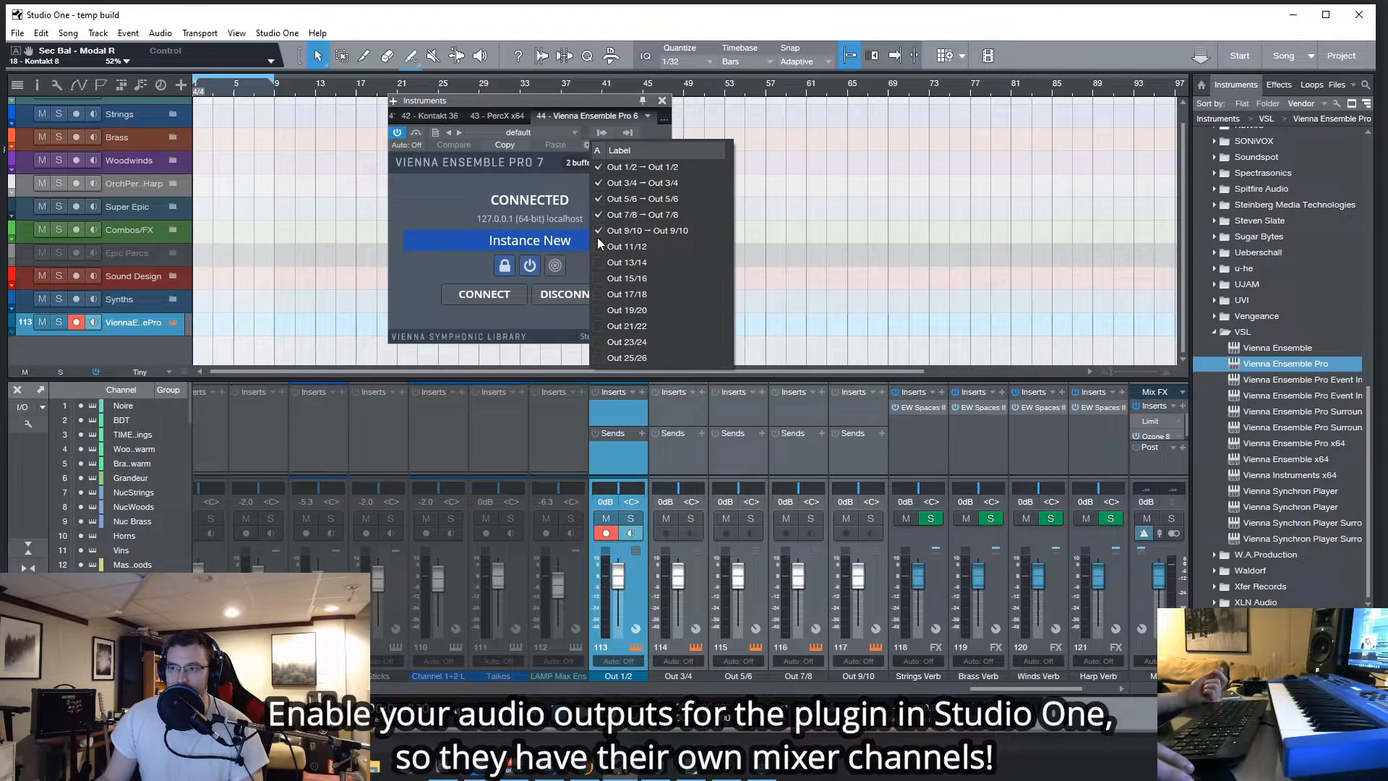
left_click(626, 246)
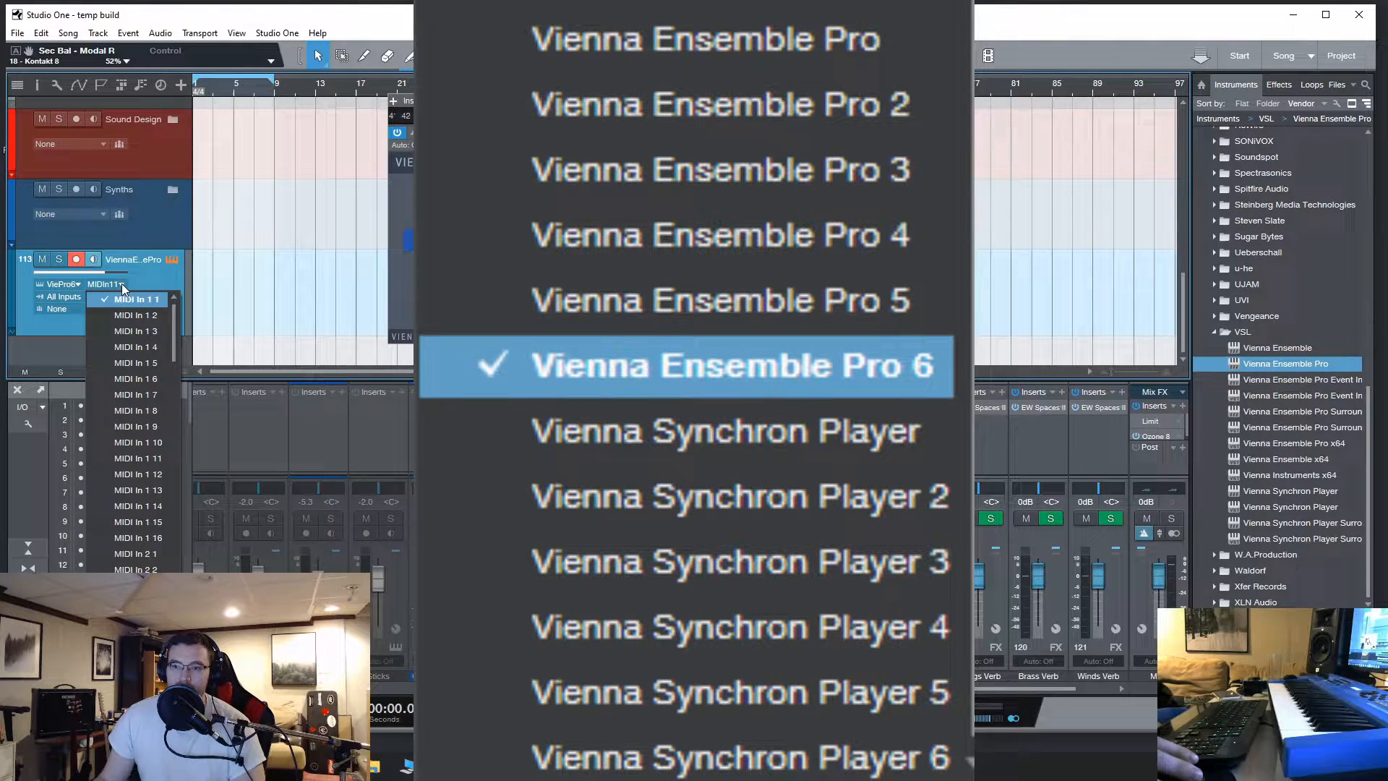
left_click(725, 366)
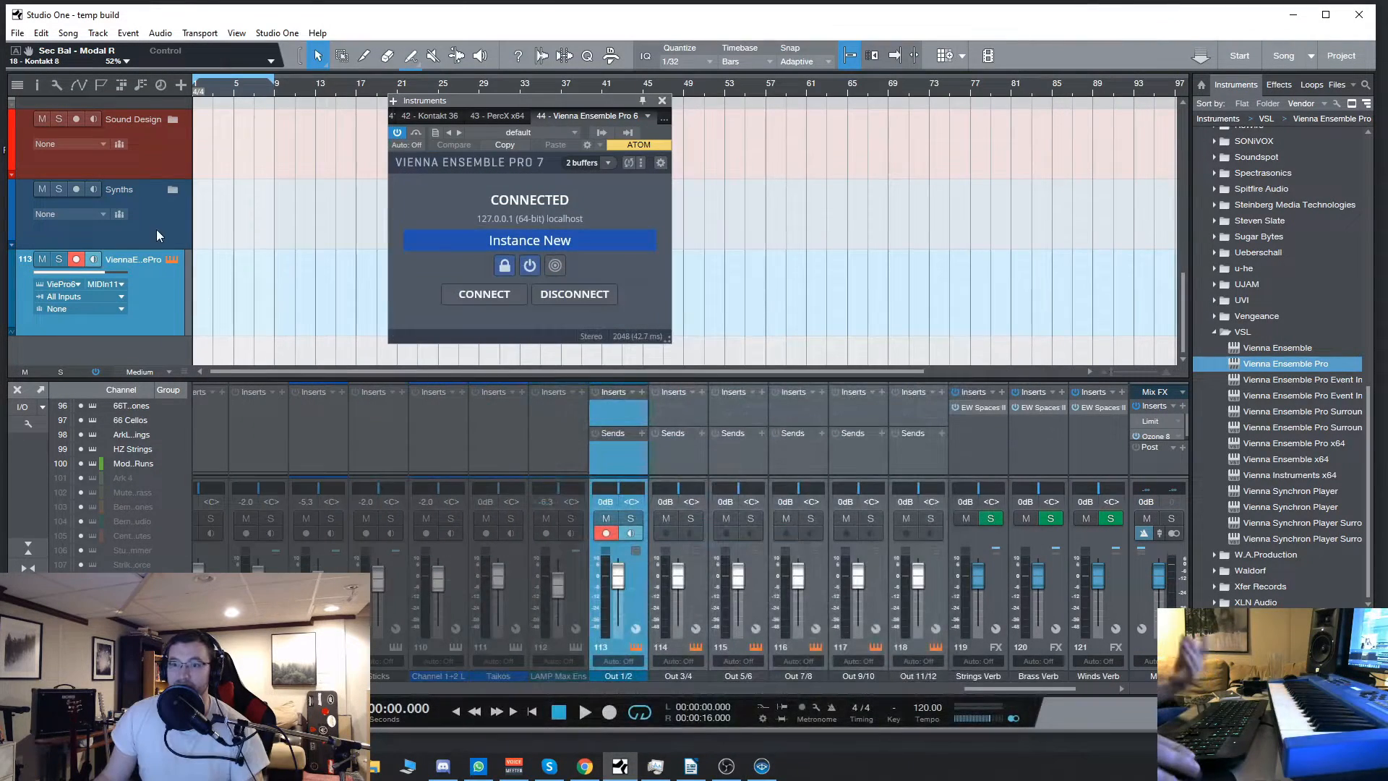
Rename the first track Solo Violin and duplicate it
type("Sc")
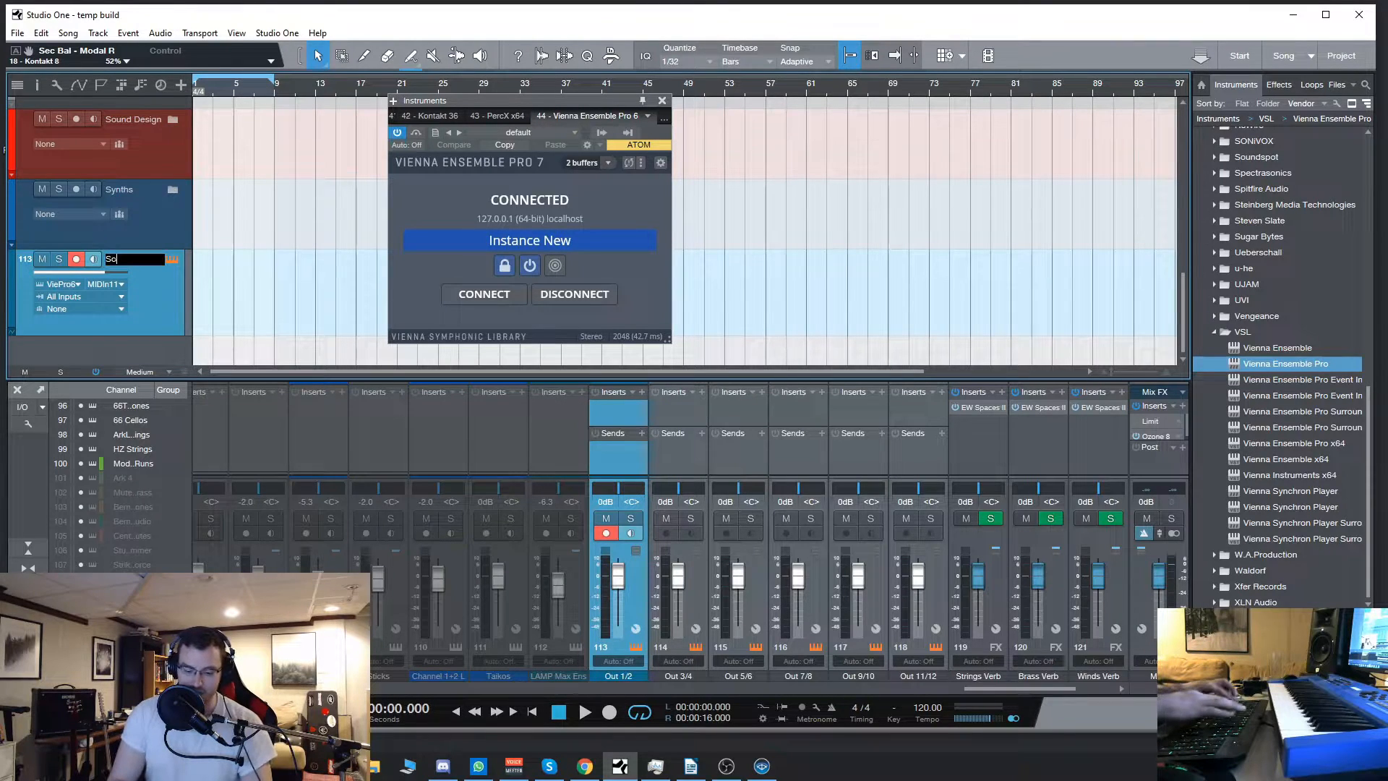
type("olo Violin")
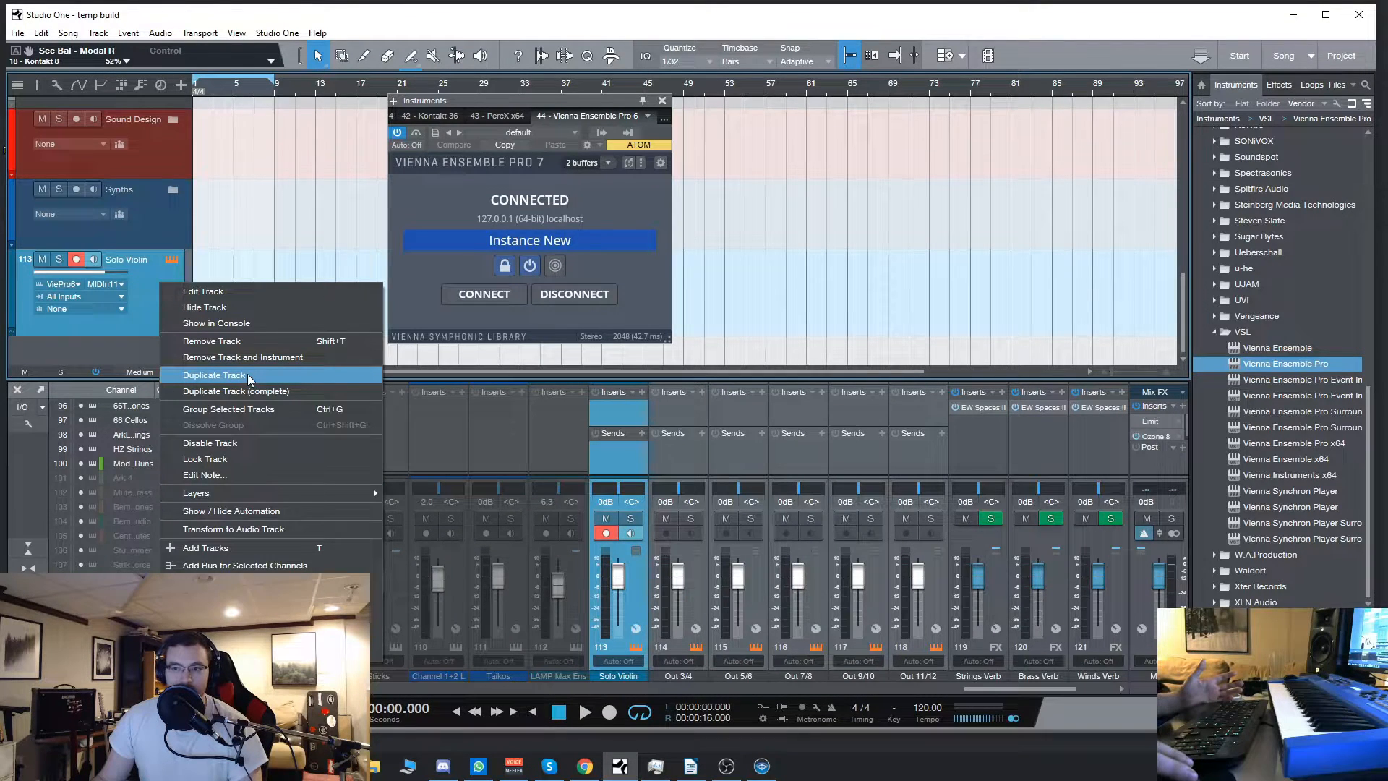
left_click(212, 374)
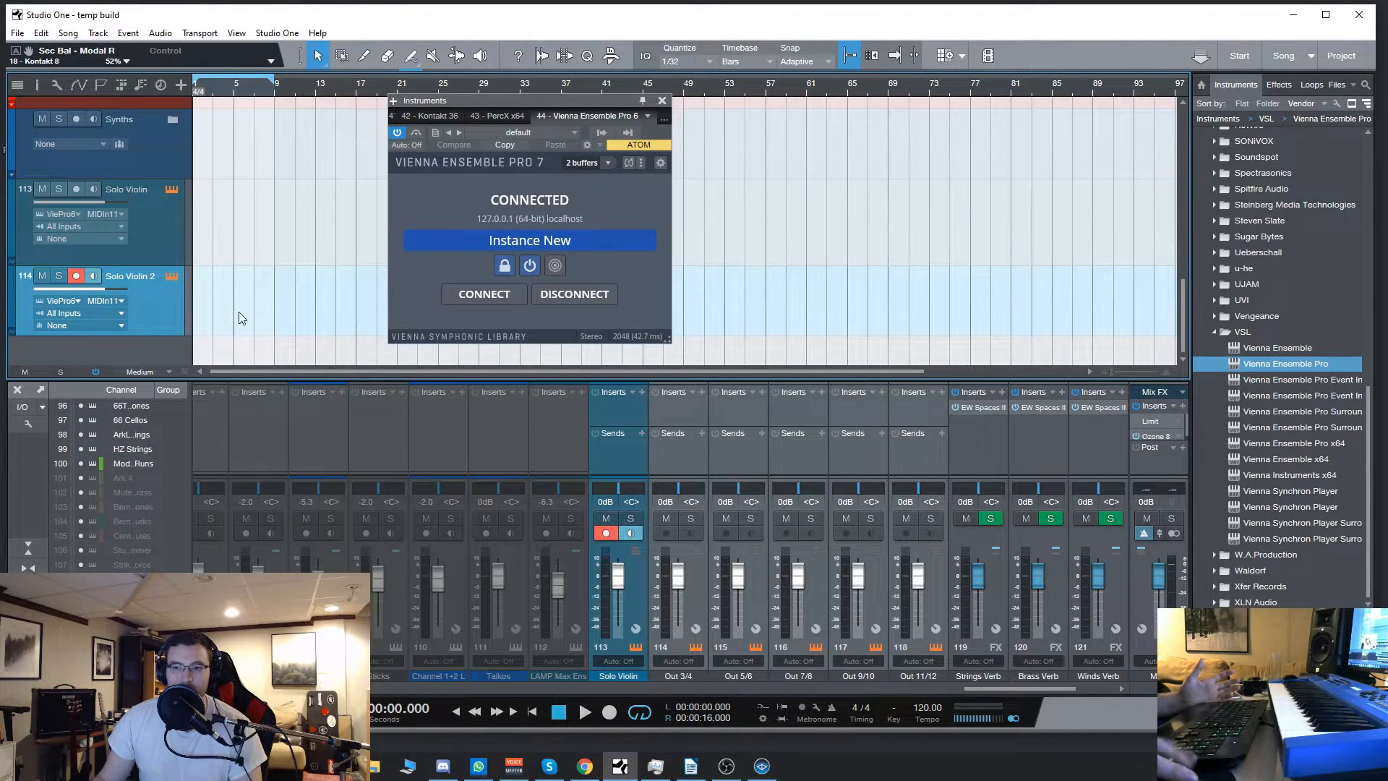
Name the duplicate Solo Cello and assign it MIDI In 1 channel 2
double_click(130, 275)
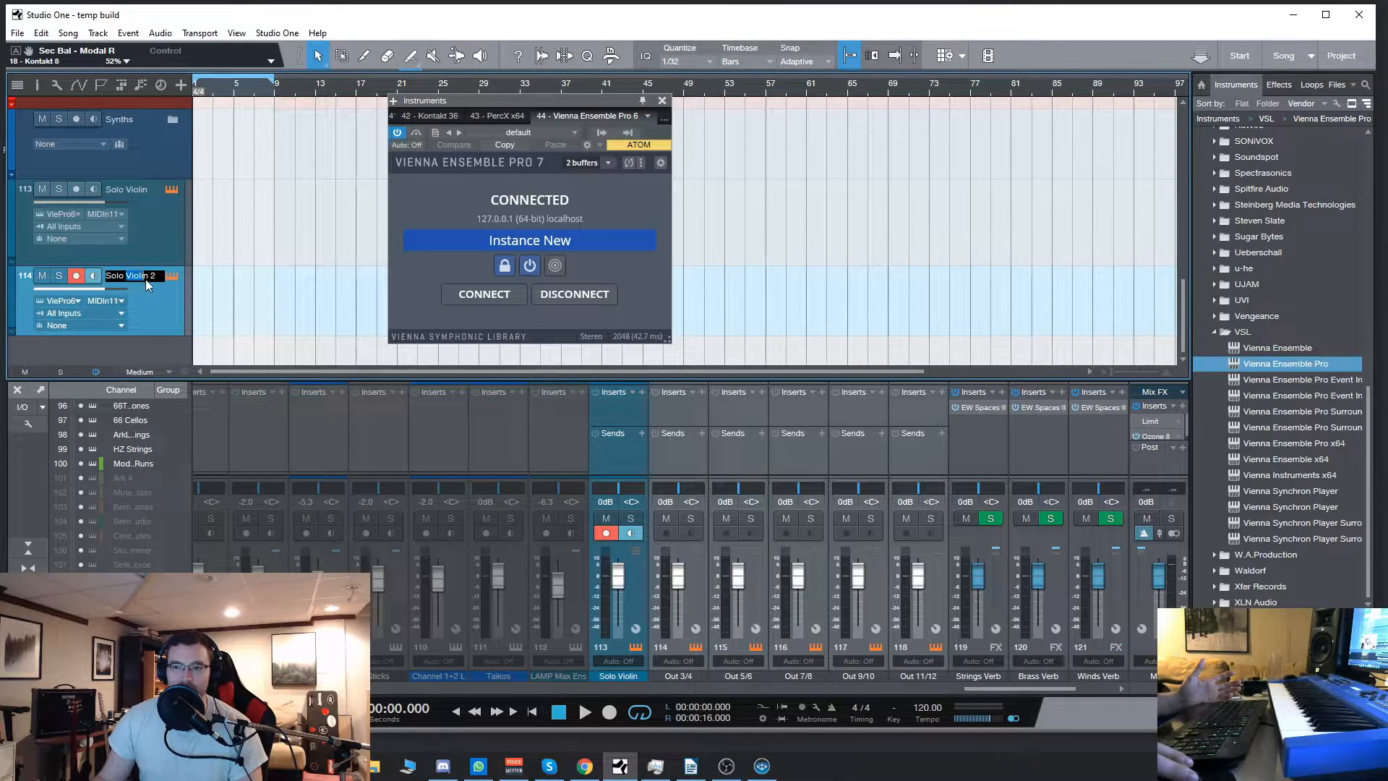
type("Solo Cello")
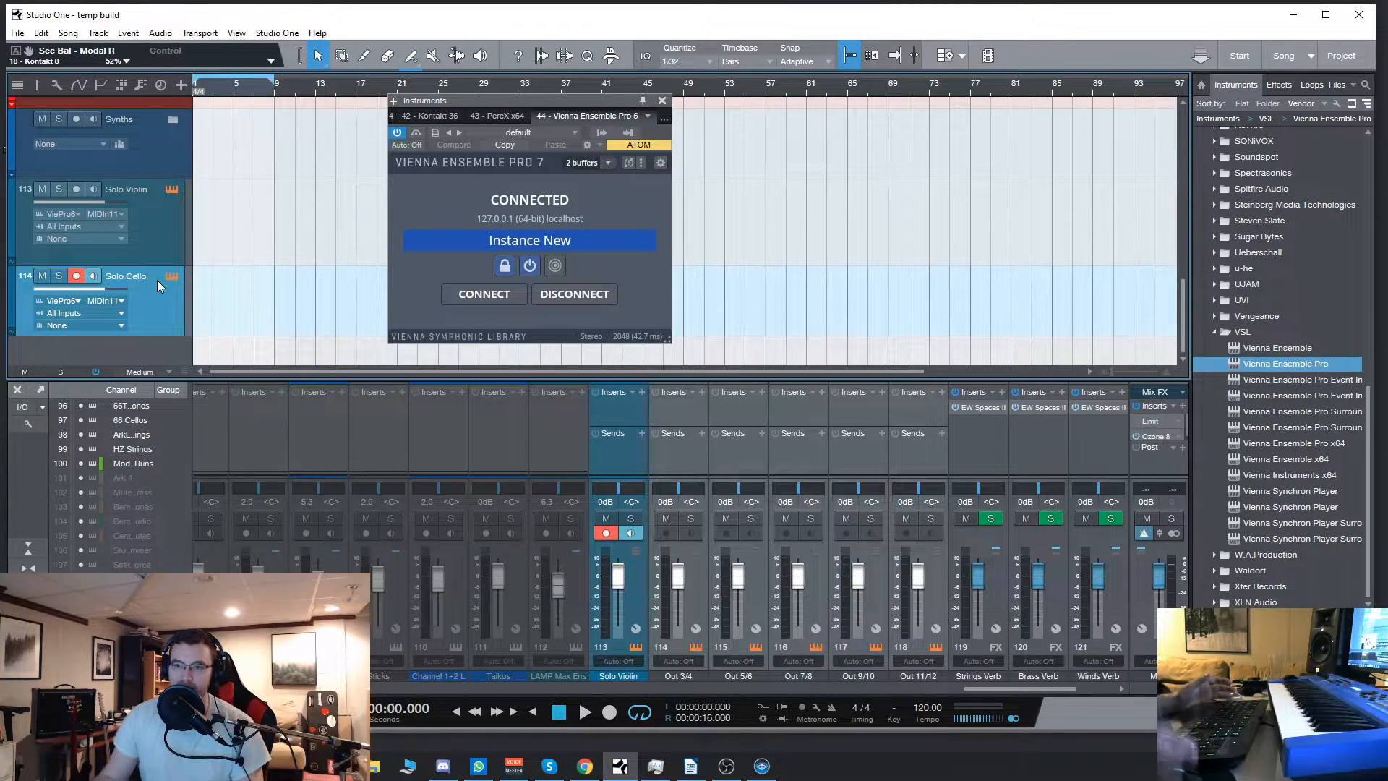
mouse_move(124, 307)
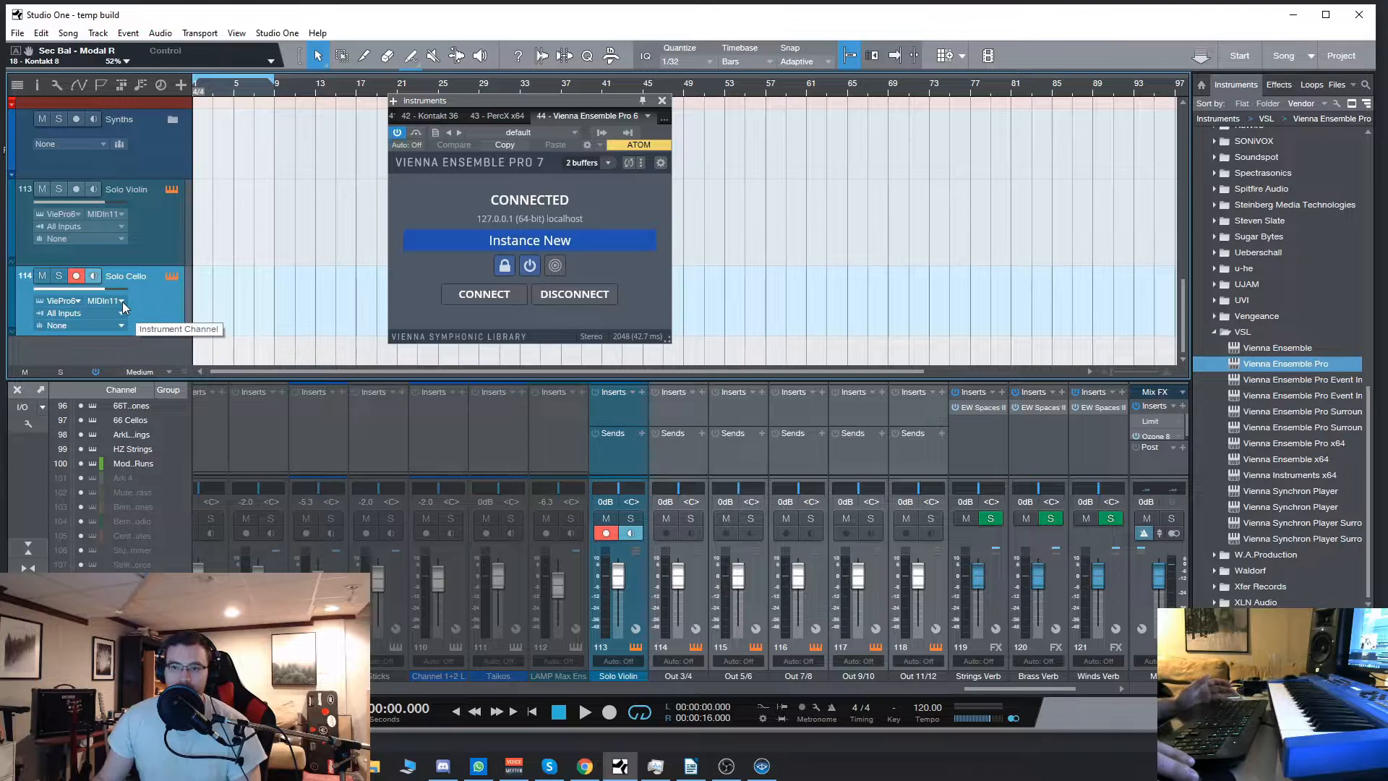
left_click(100, 301)
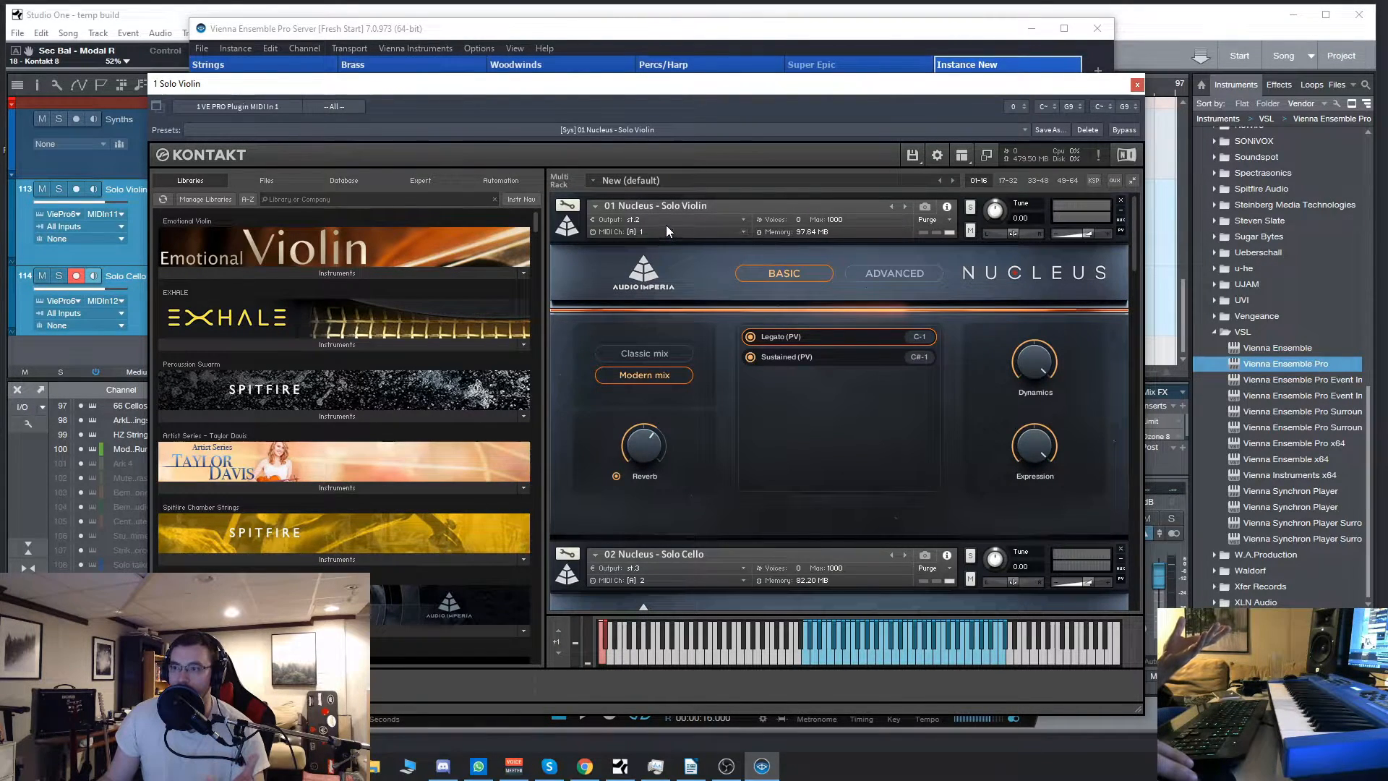
mouse_move(666, 232)
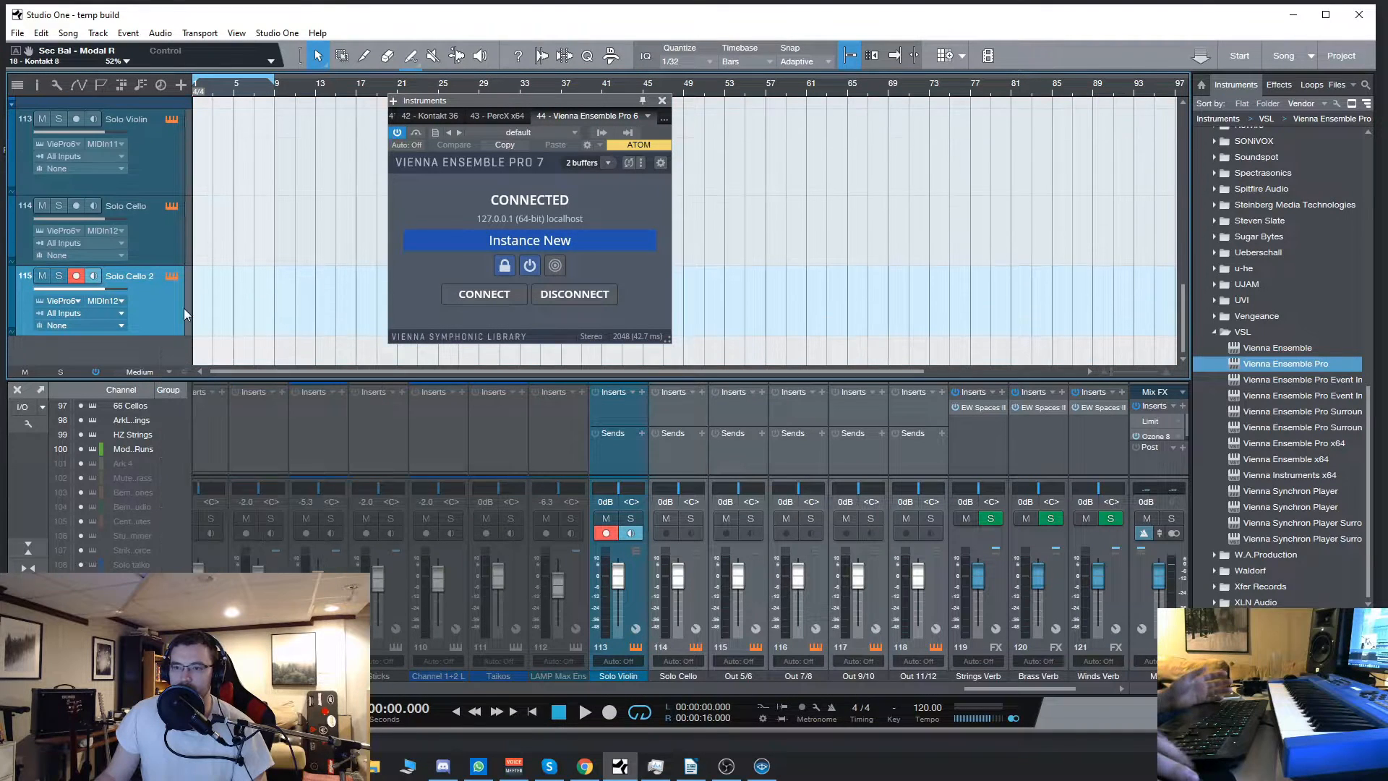
Duplicate the cello track and rename the copy Solo Flute on the next MIDI channel
left_click(104, 301)
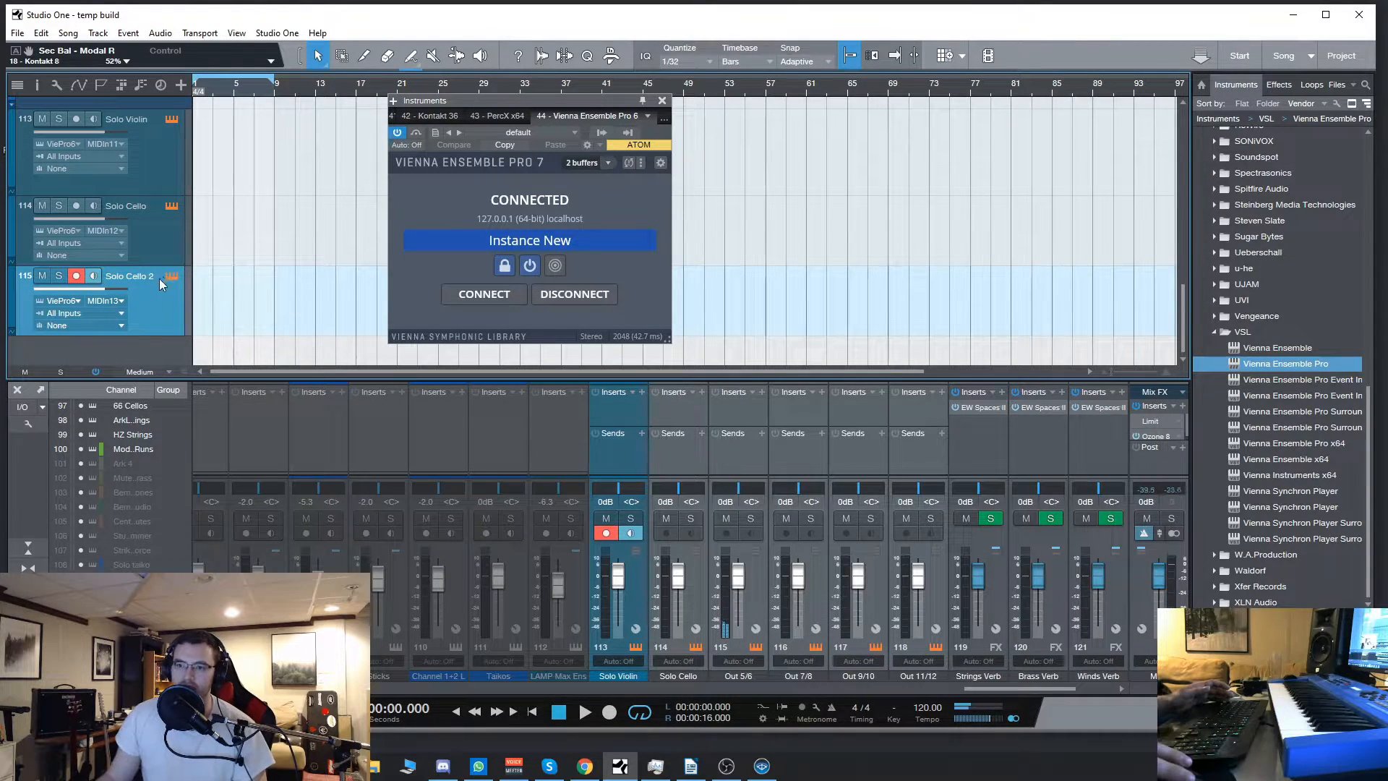
double_click(130, 275)
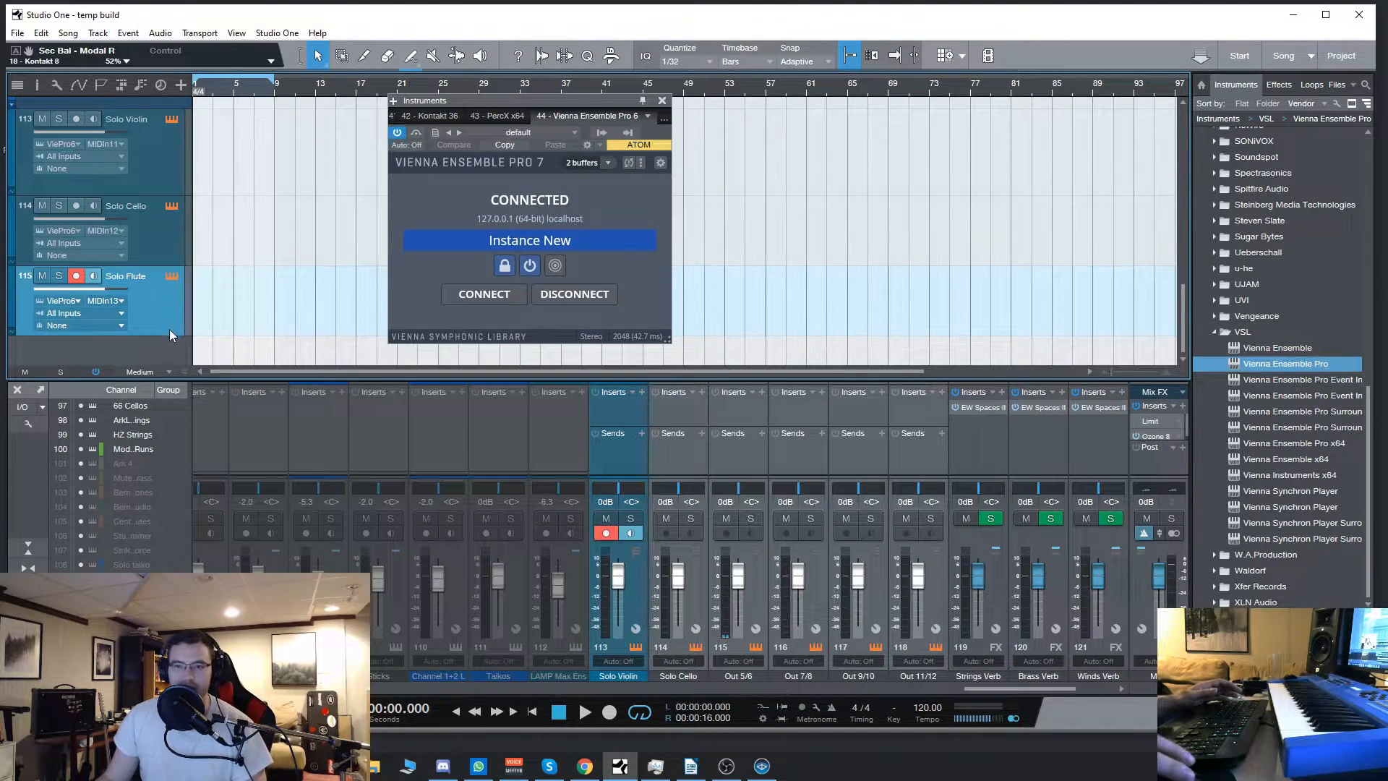
left_click(92, 205)
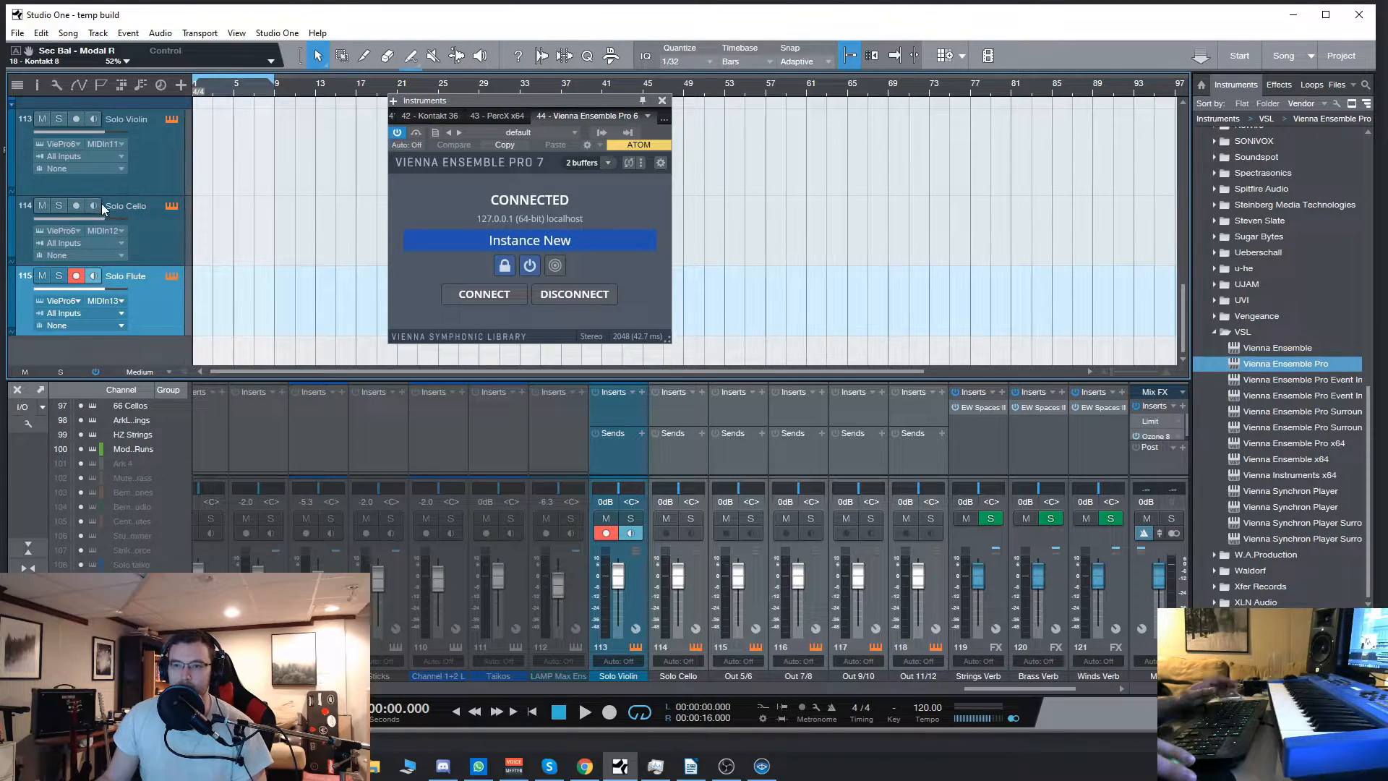
mouse_move(123, 183)
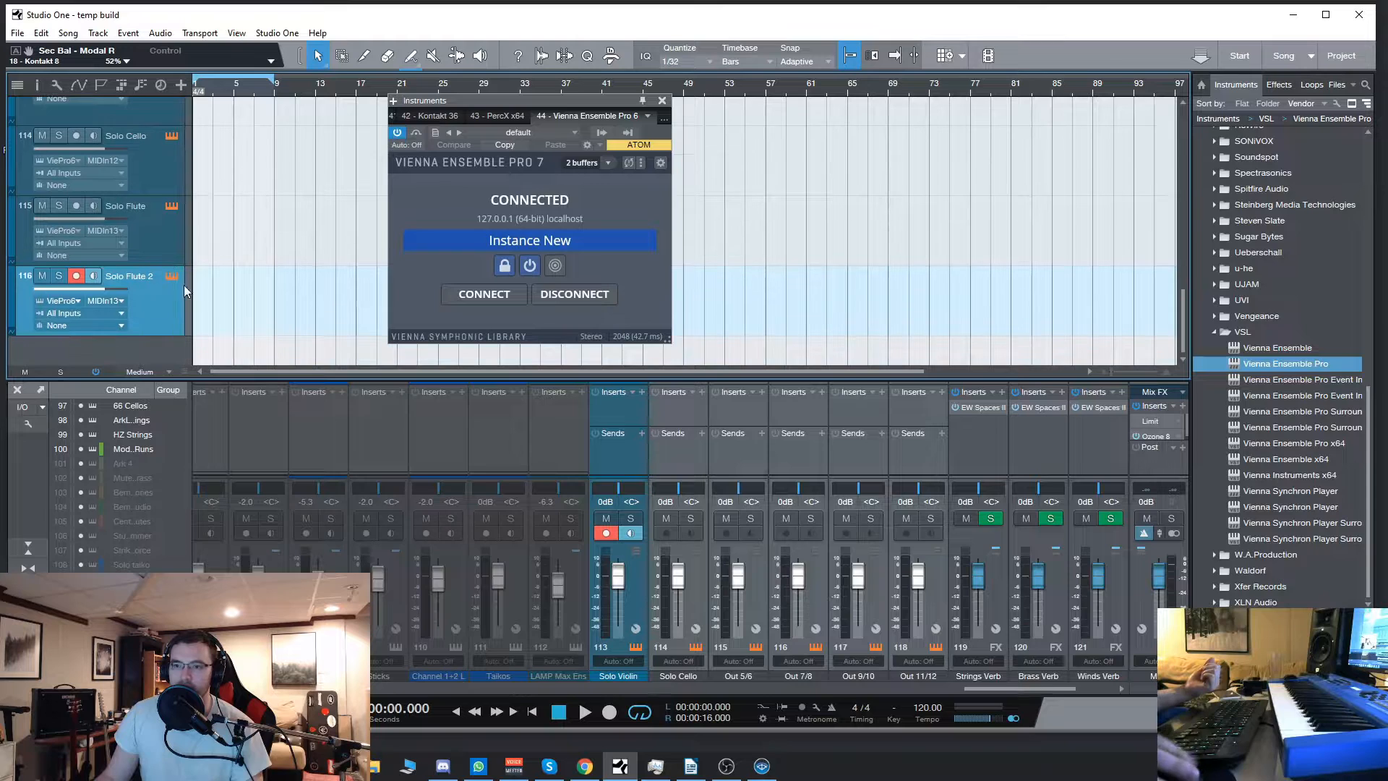
Start Add Tracks for Solo Trumpet with count 2 and choose the existing VEP instrument as source
left_click(181, 85)
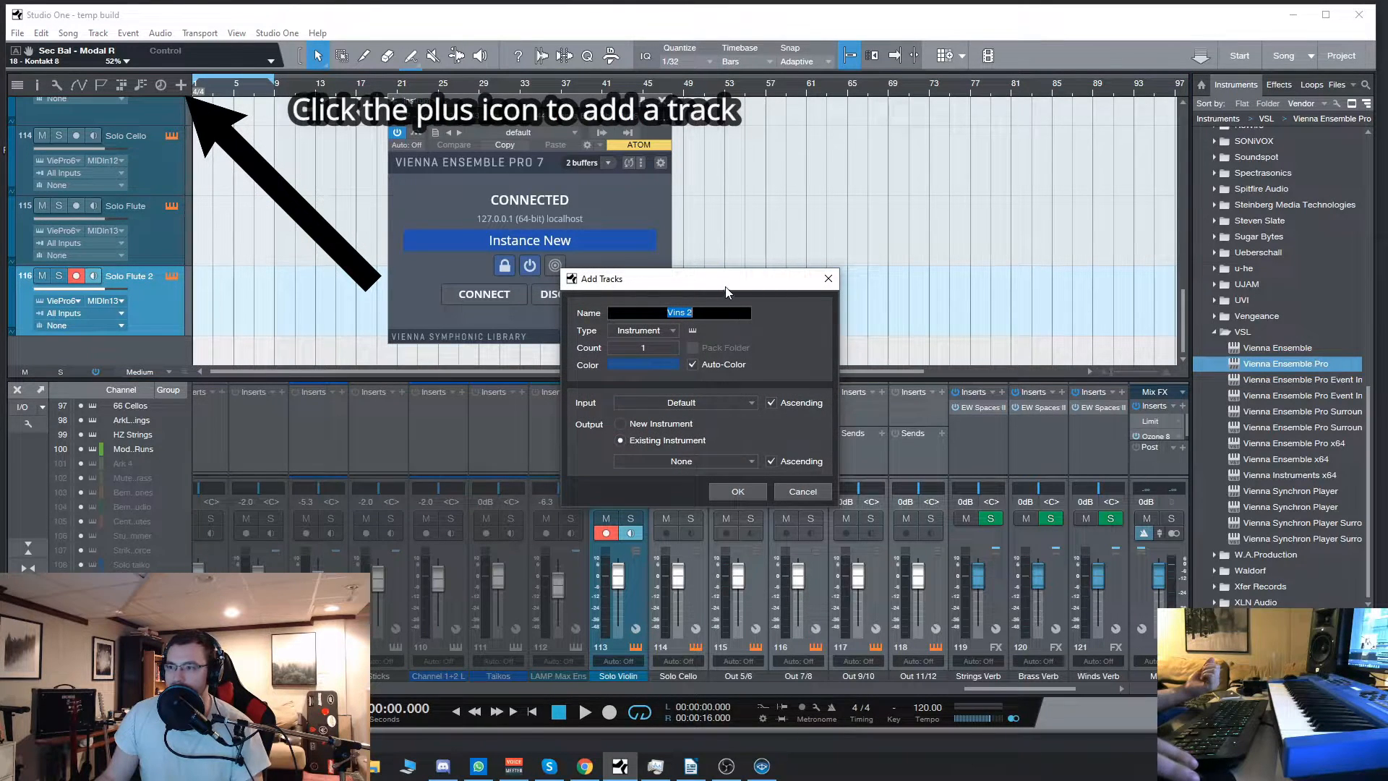
left_click_drag(726, 277, 624, 266)
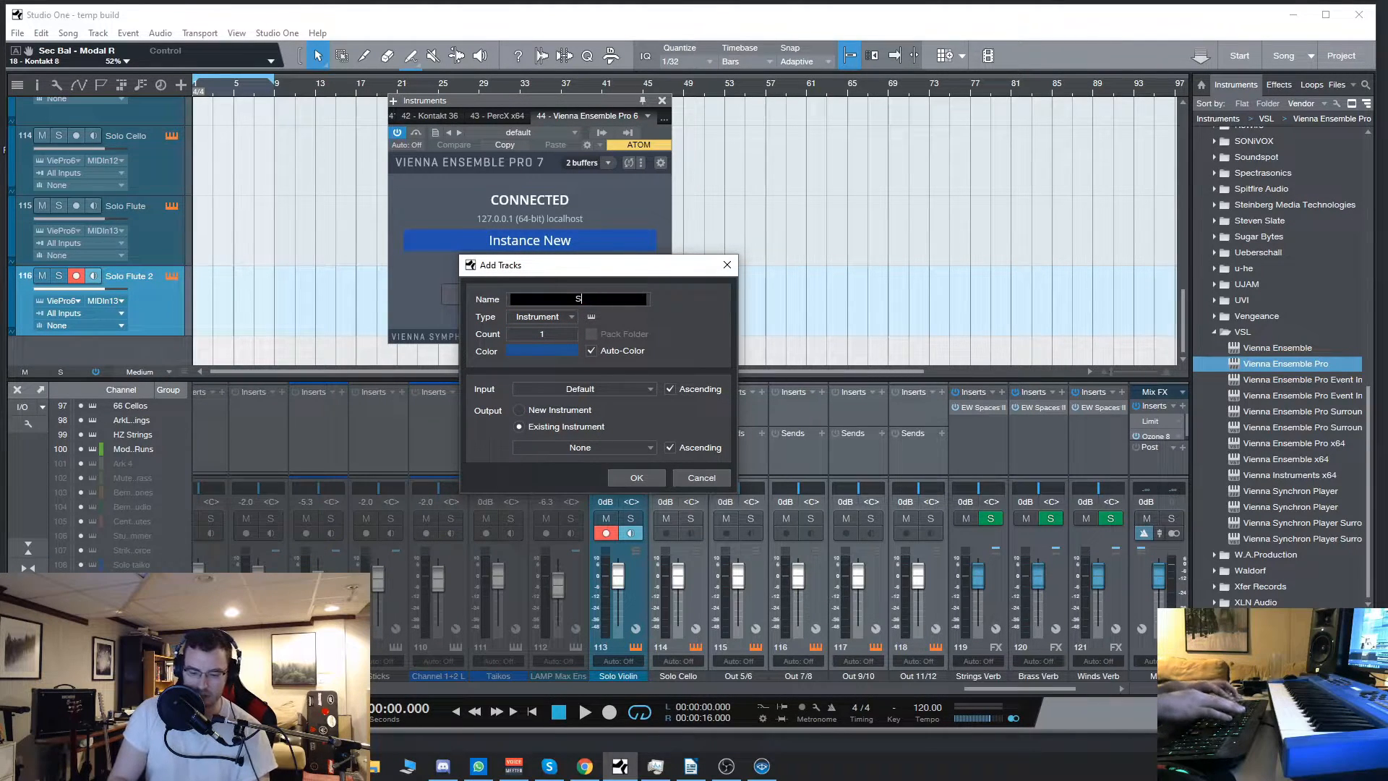
type("Solo Trumpet")
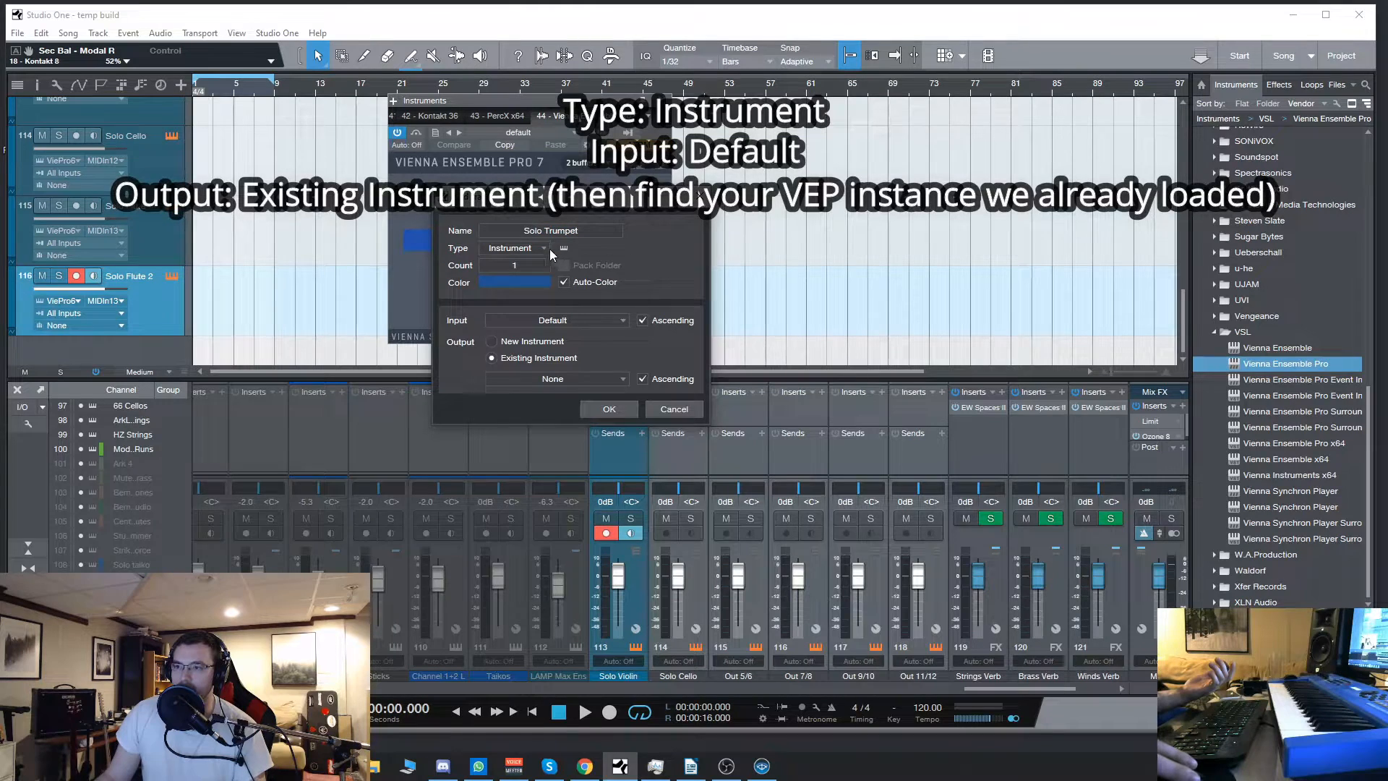
left_click(513, 264)
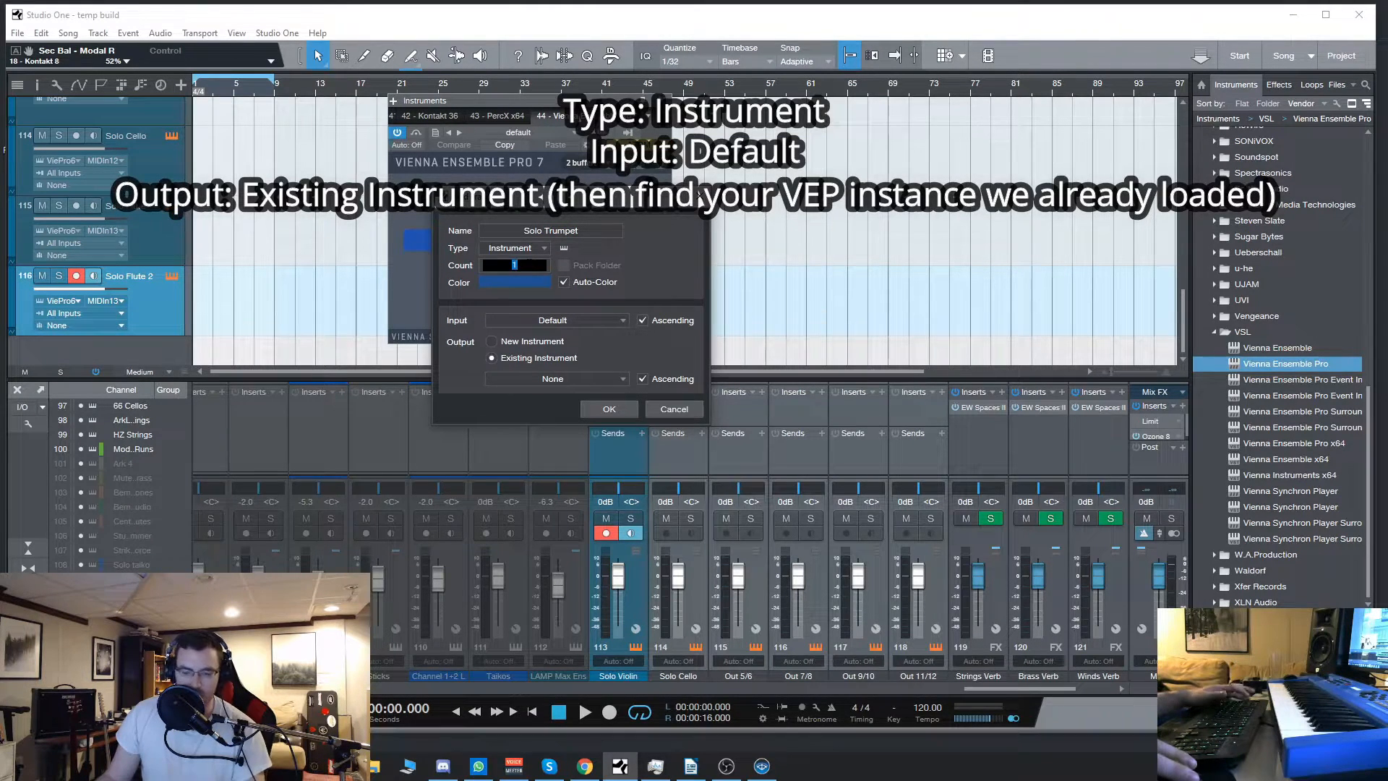
left_click(555, 320)
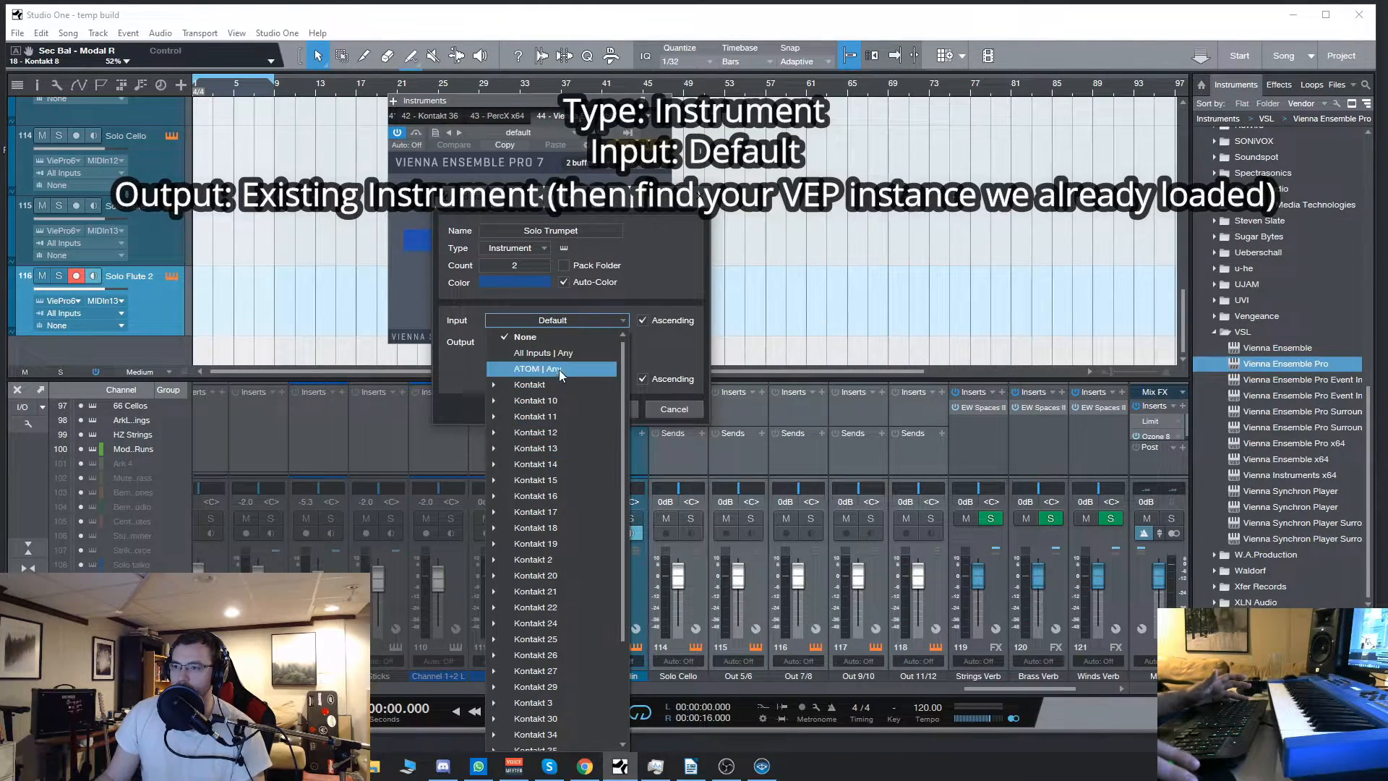
mouse_move(555, 408)
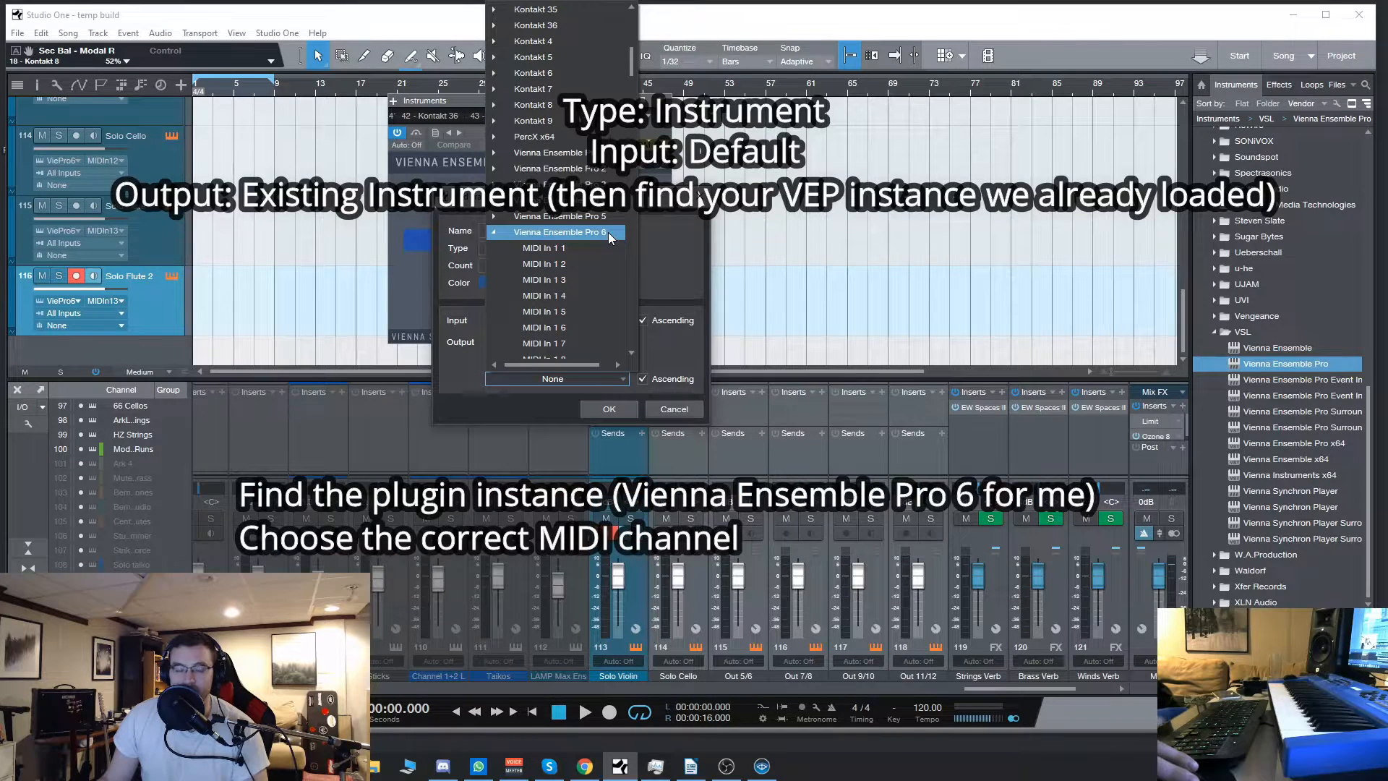
mouse_move(641, 225)
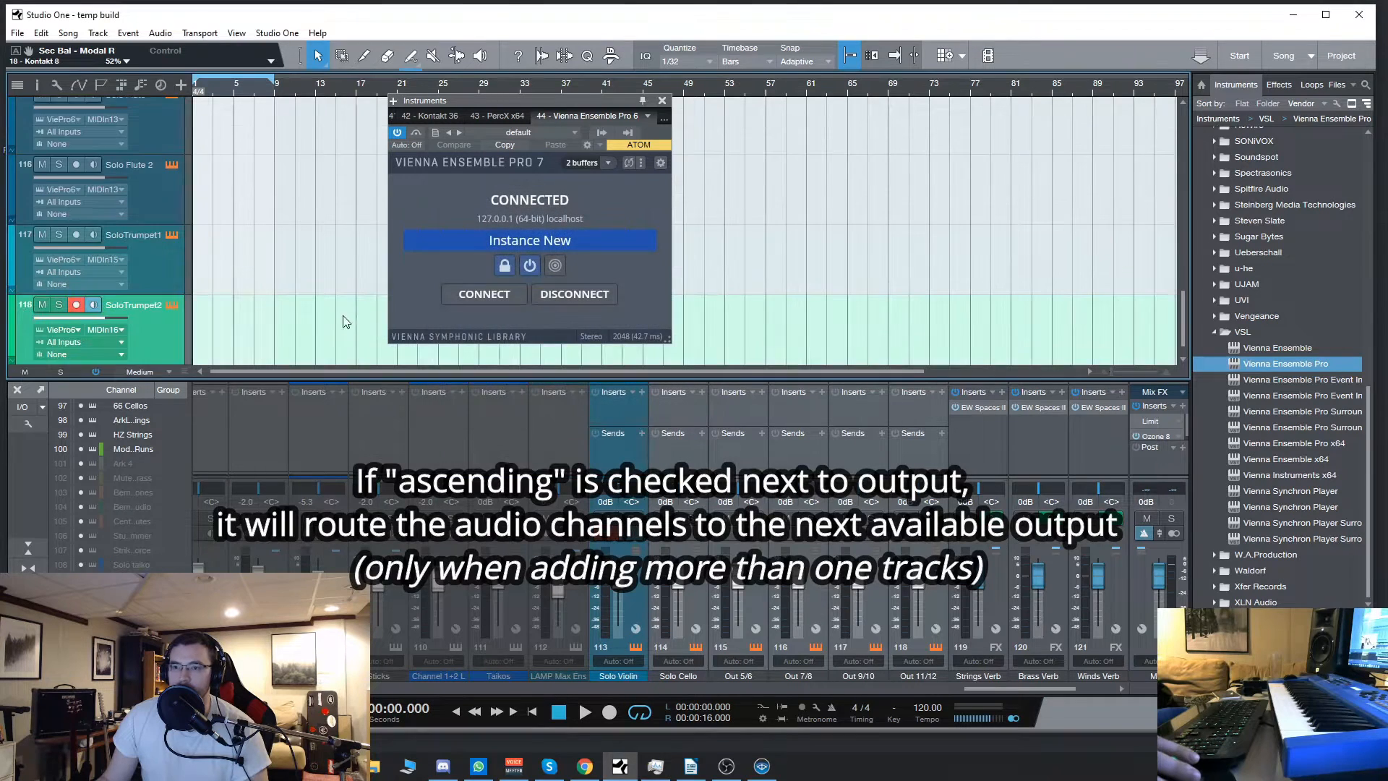
left_click(104, 230)
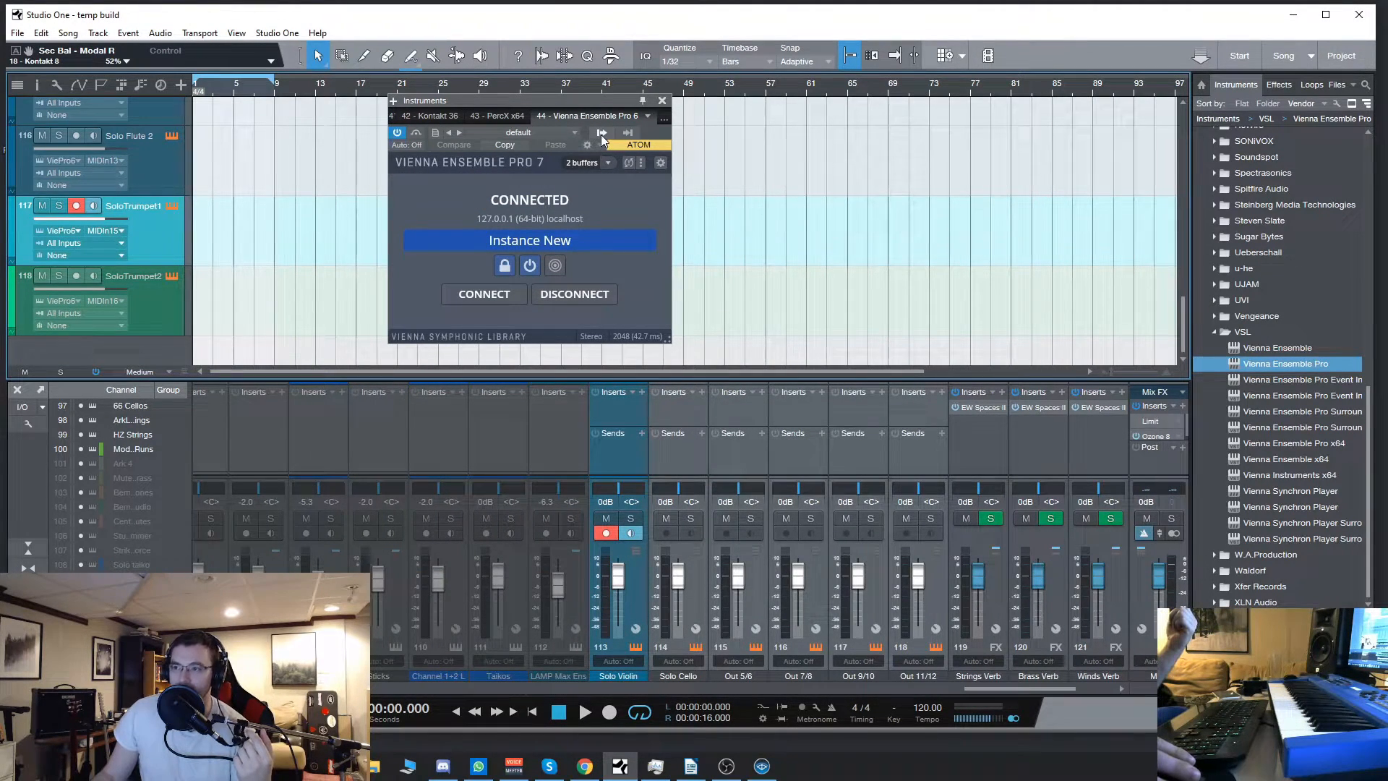
Verify SoloTrumpet1 sends on MIDI In 1 5, close the VEP plugin window and select Solo Violin
left_click(638, 144)
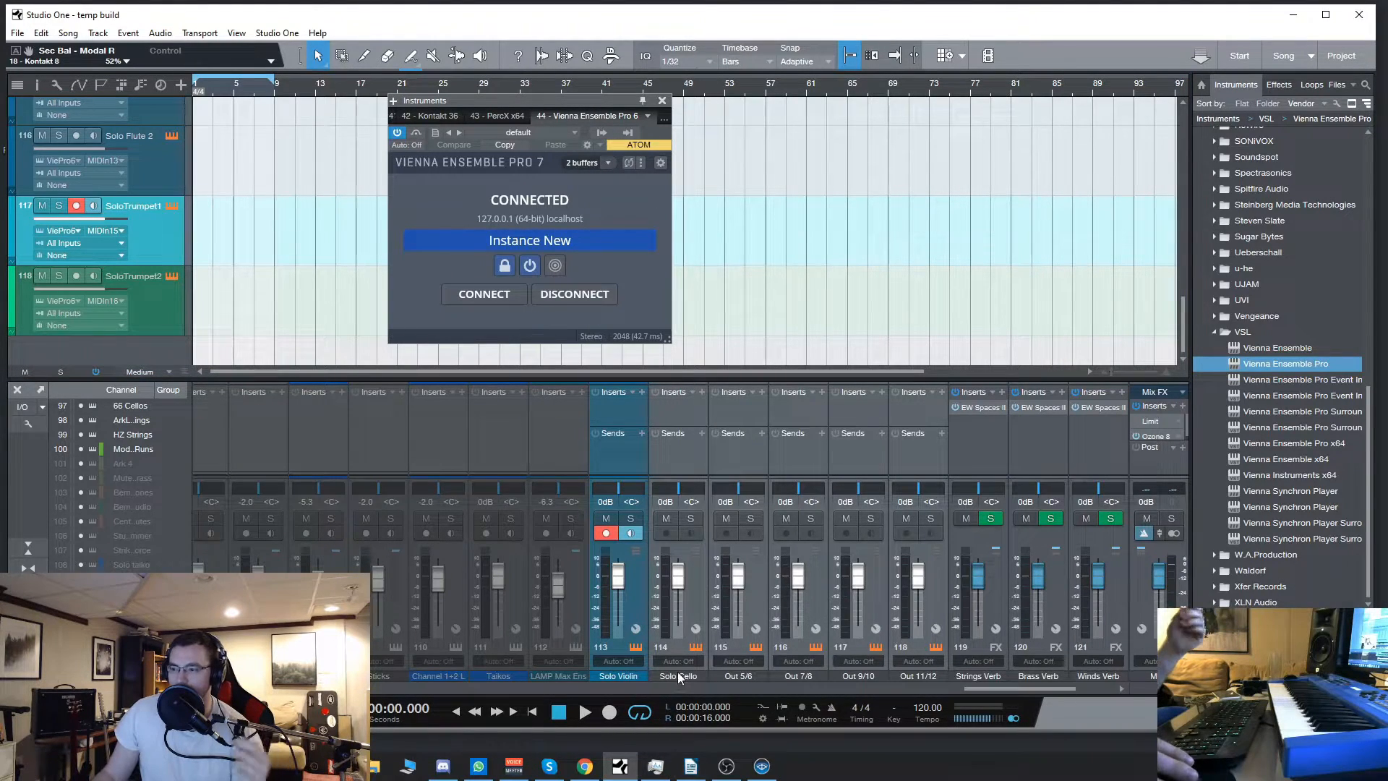
left_click(104, 229)
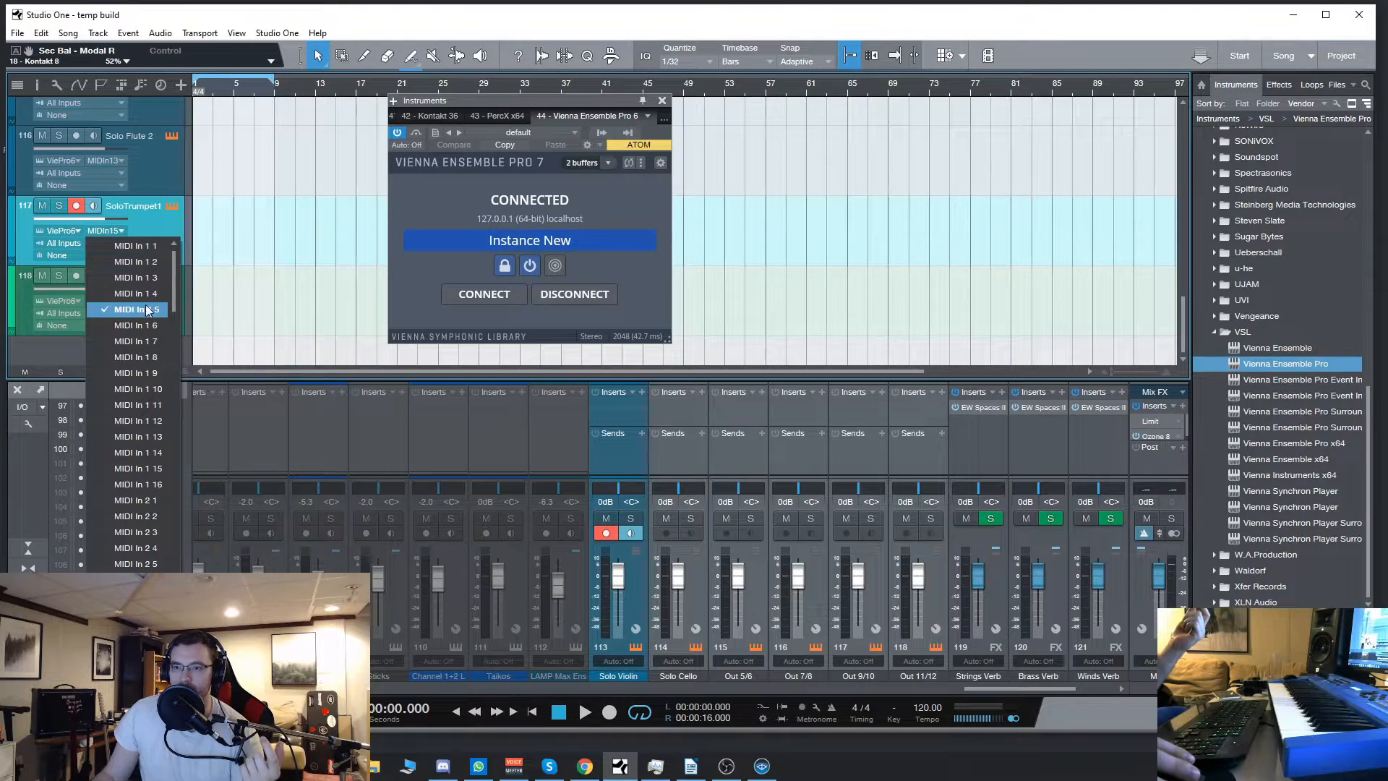
mouse_move(133, 246)
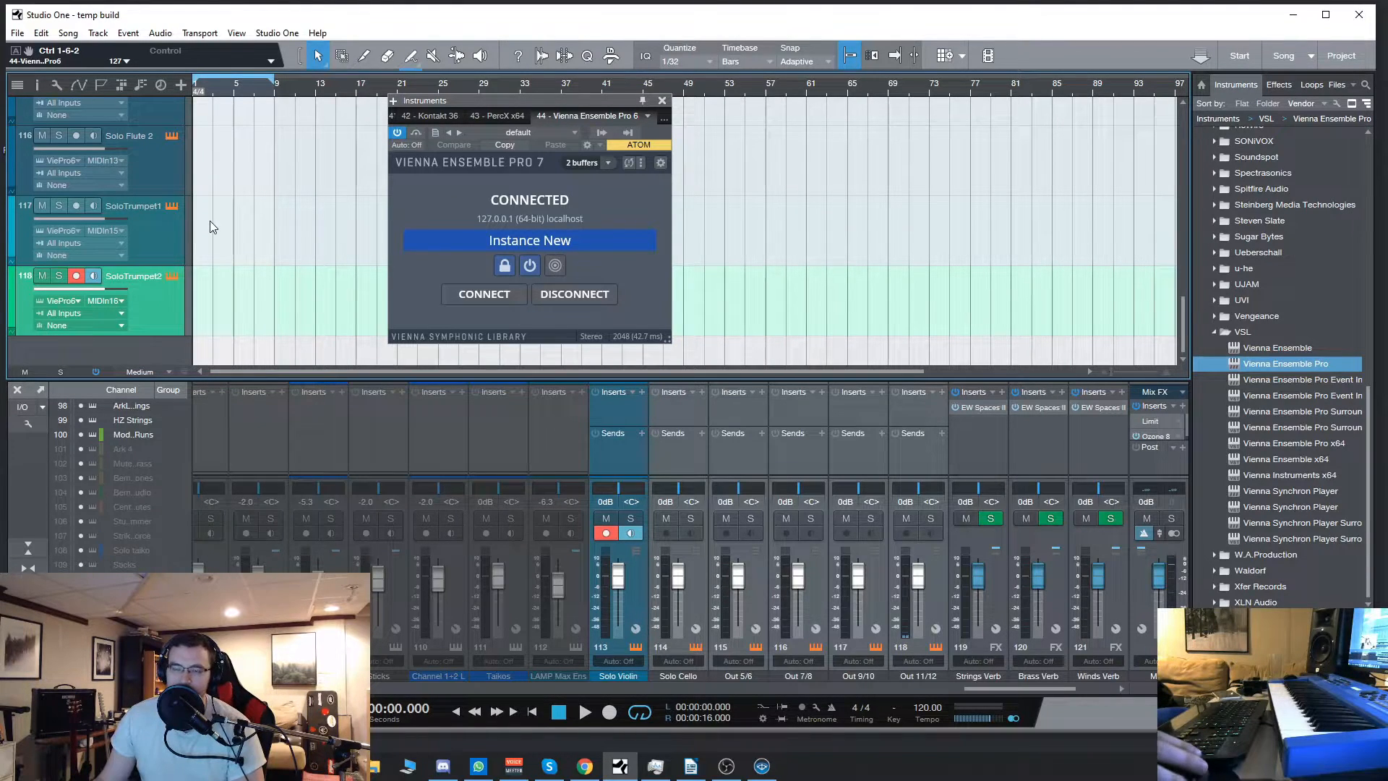
left_click_drag(526, 100, 367, 117)
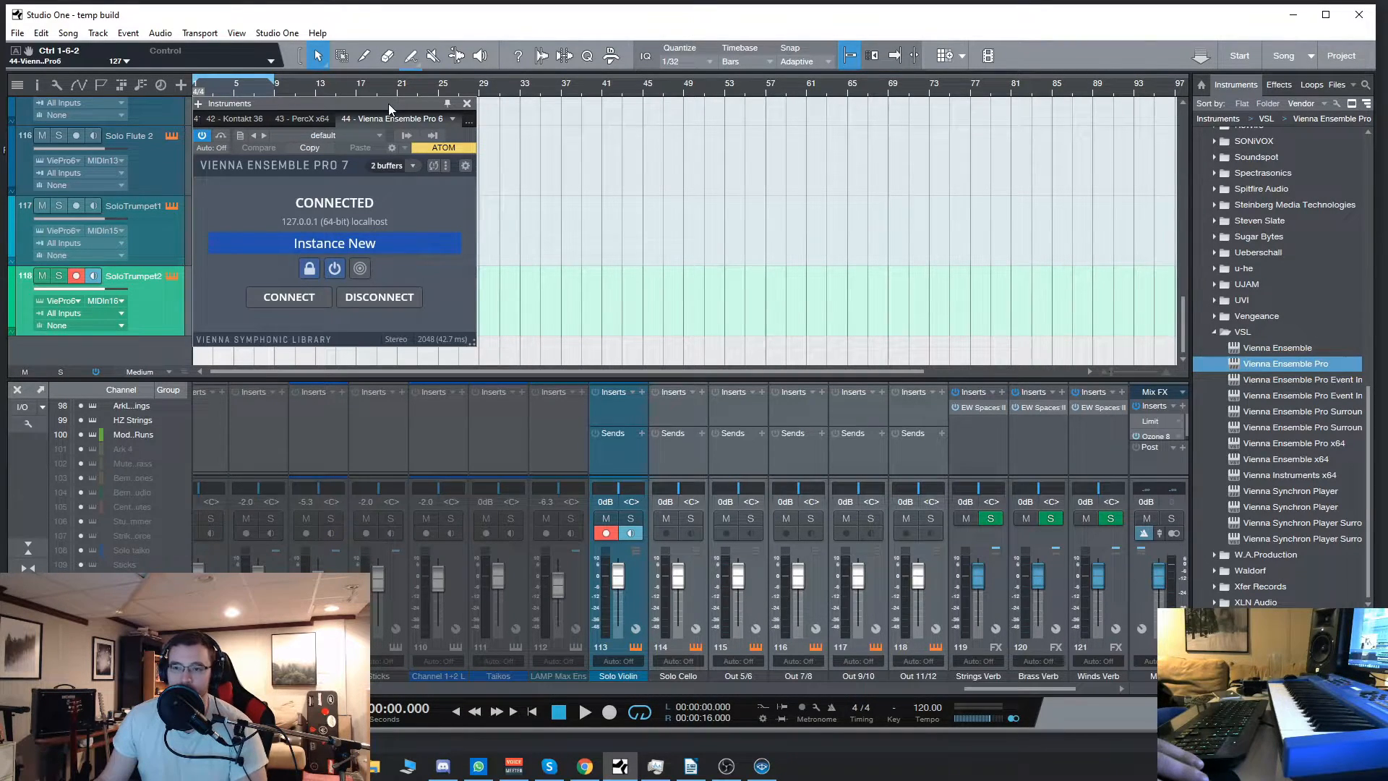
left_click(467, 104)
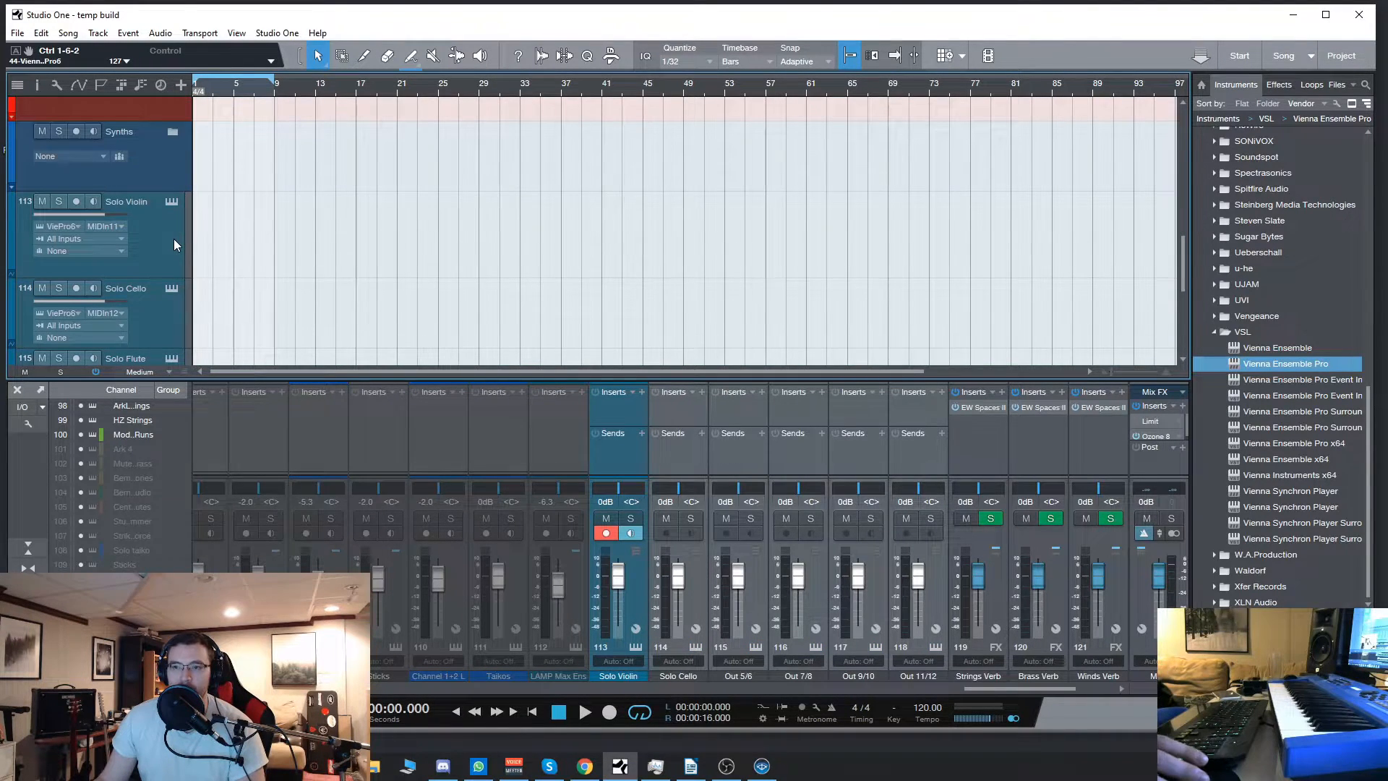
left_click(77, 202)
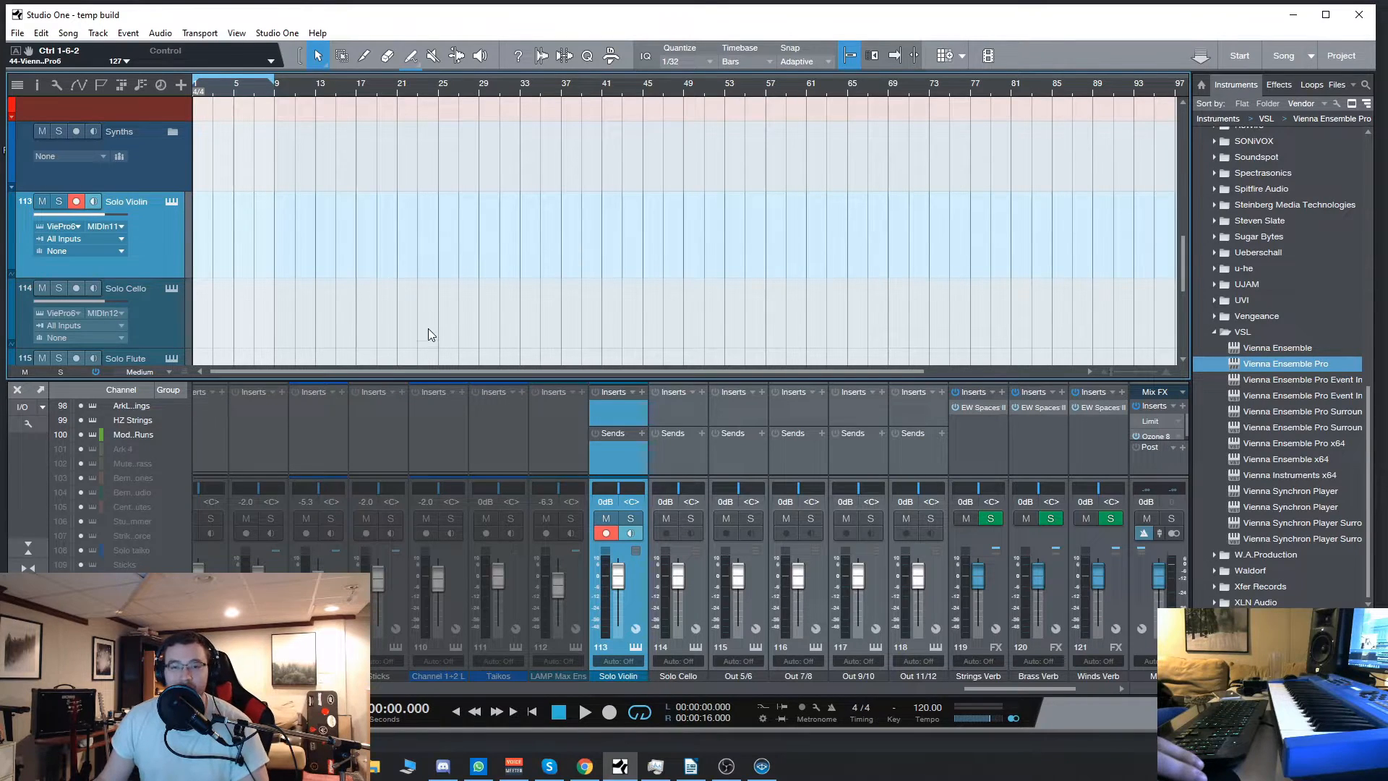
scroll("down", 3)
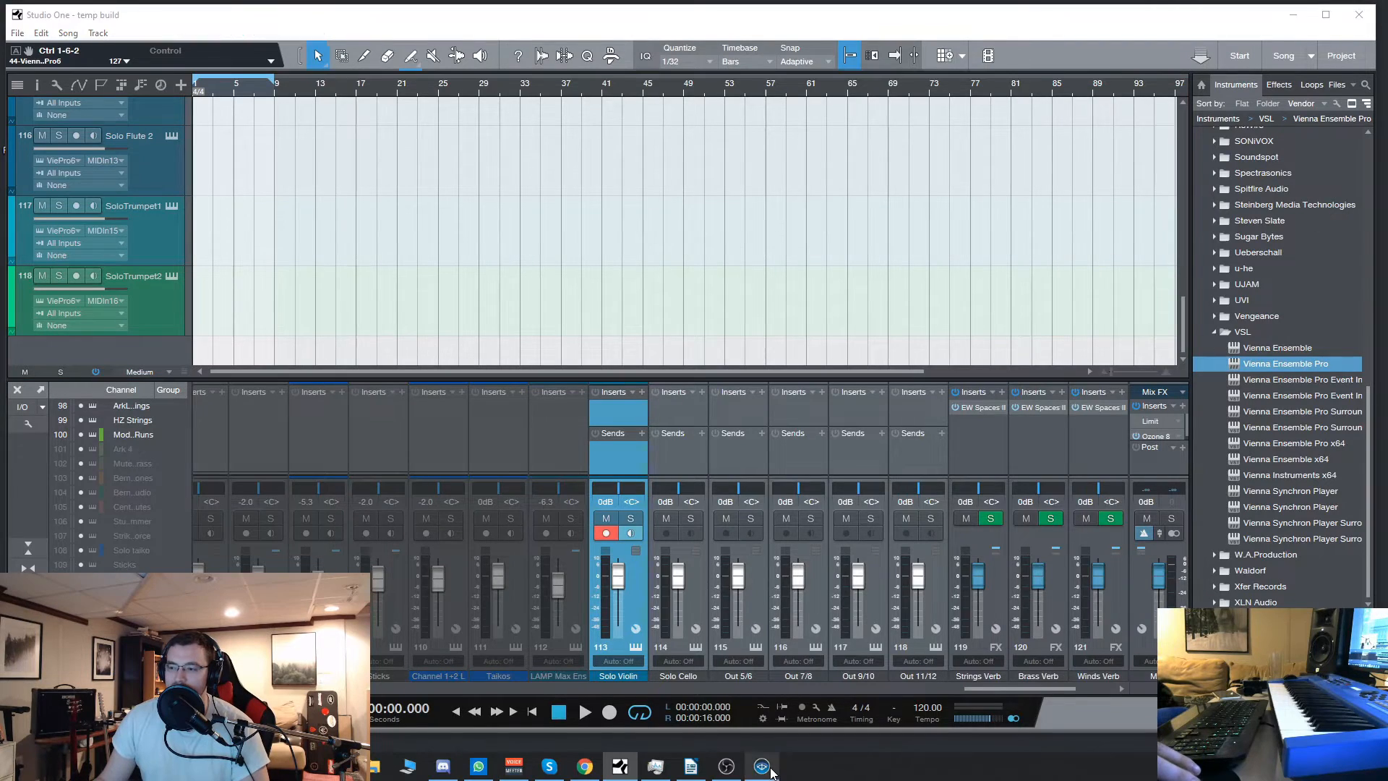
left_click(759, 766)
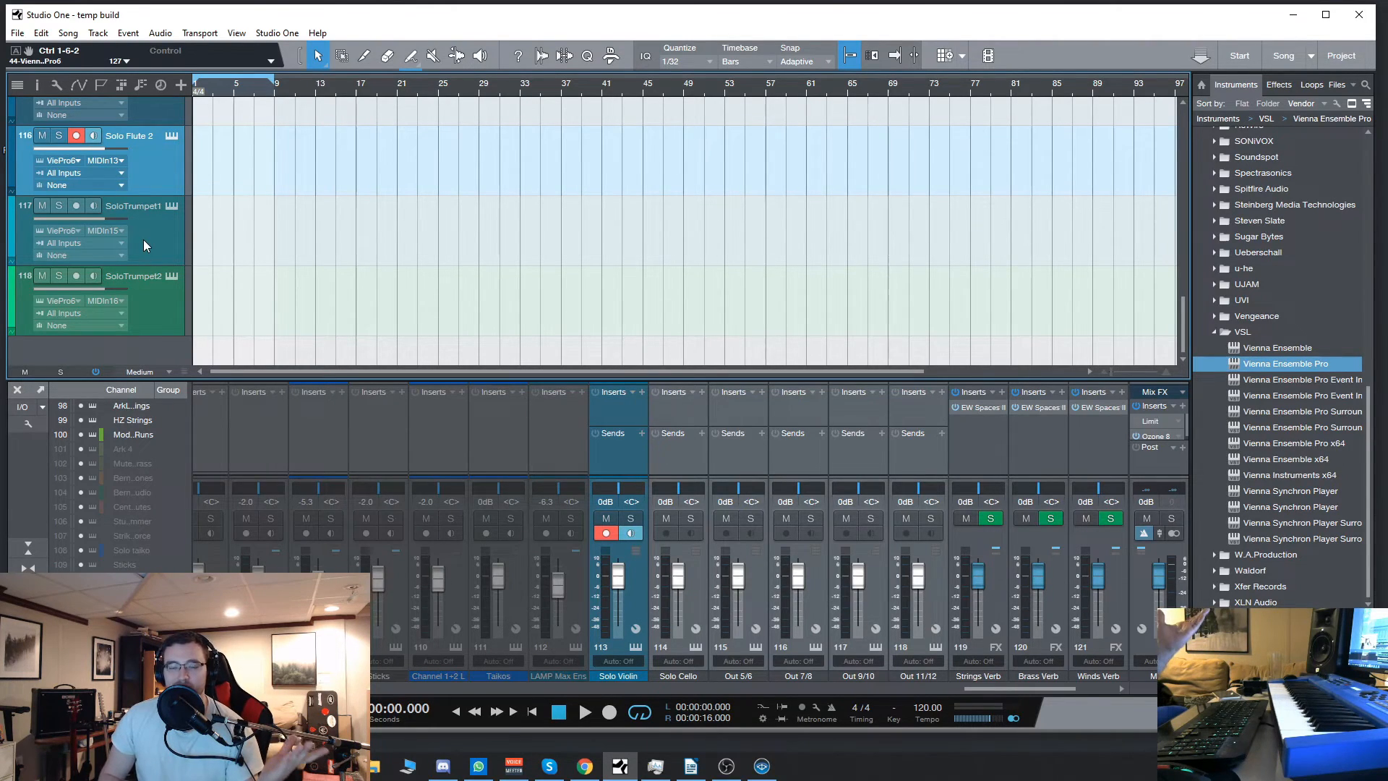
mouse_move(157, 243)
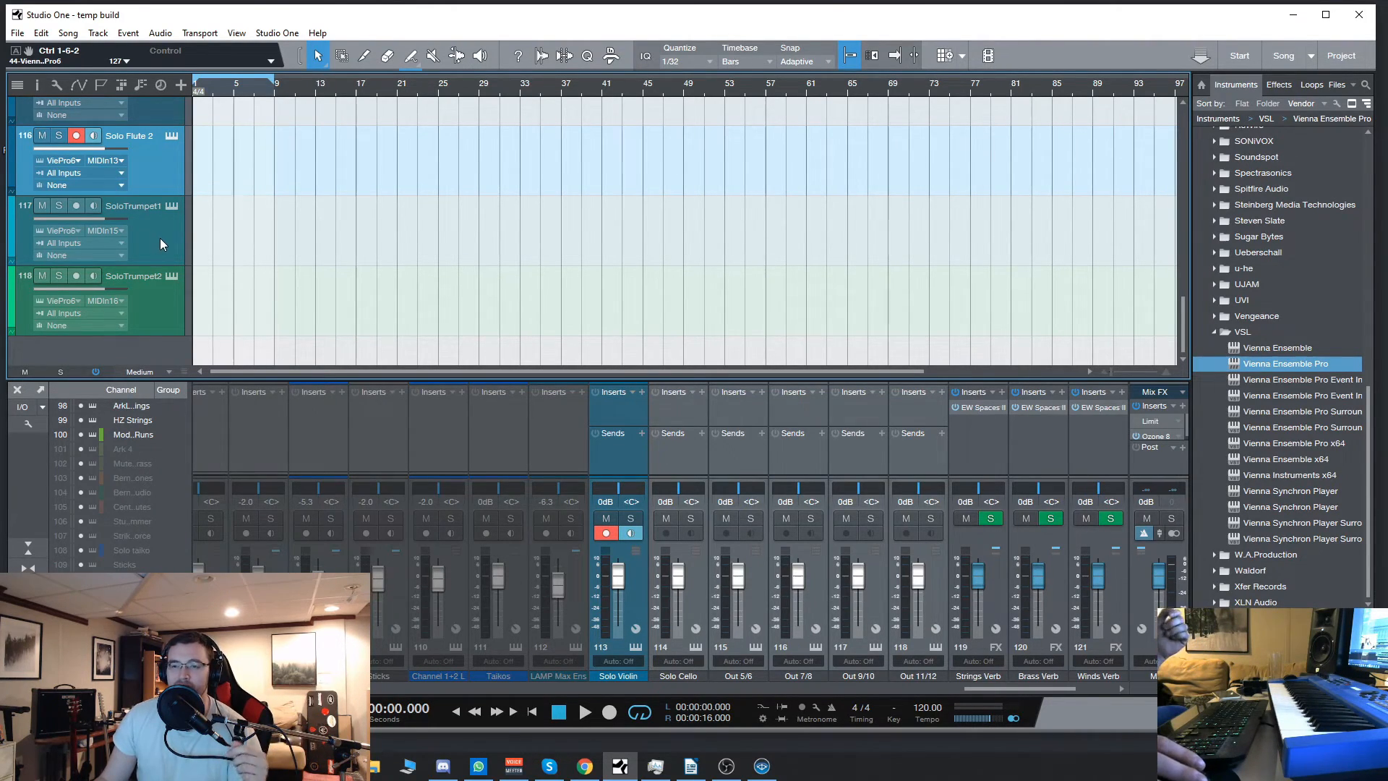